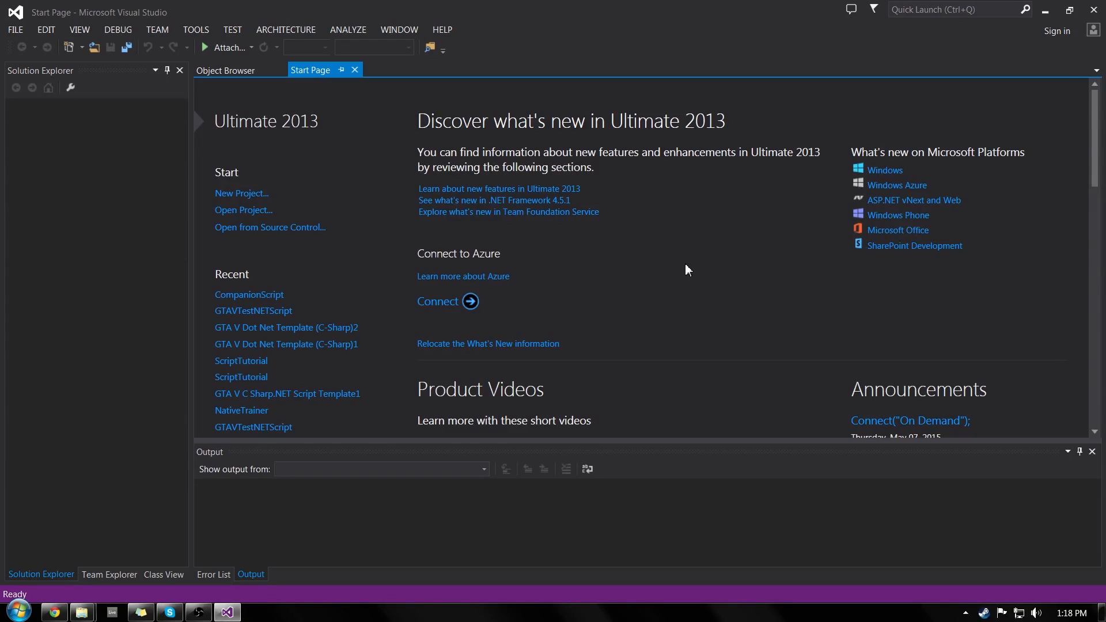
pyautogui.moveTo(341, 87)
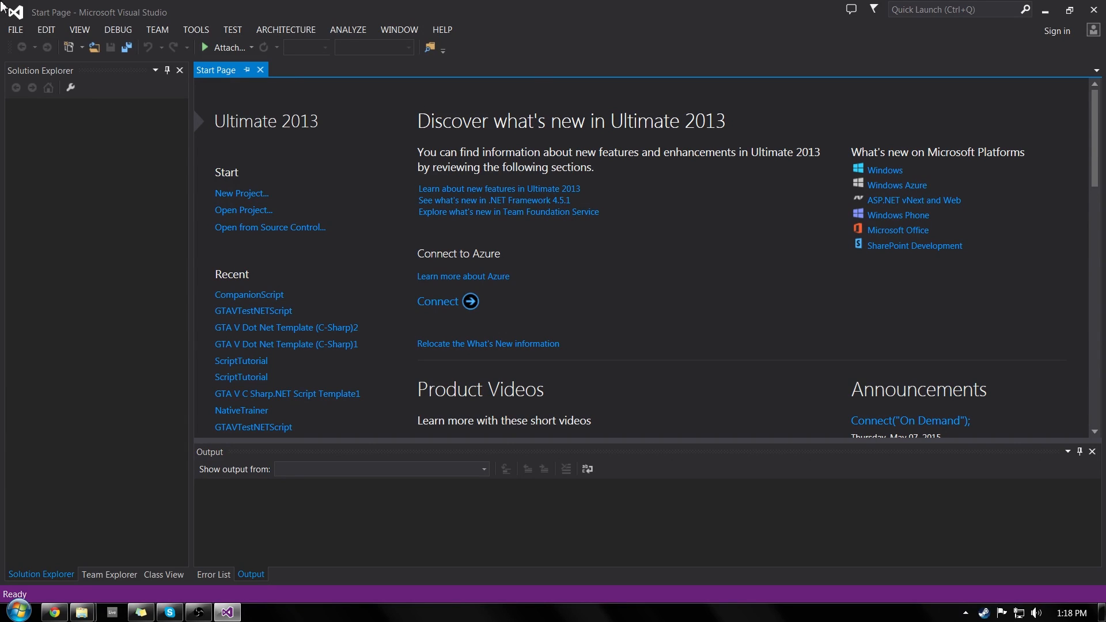
pyautogui.moveTo(347, 144)
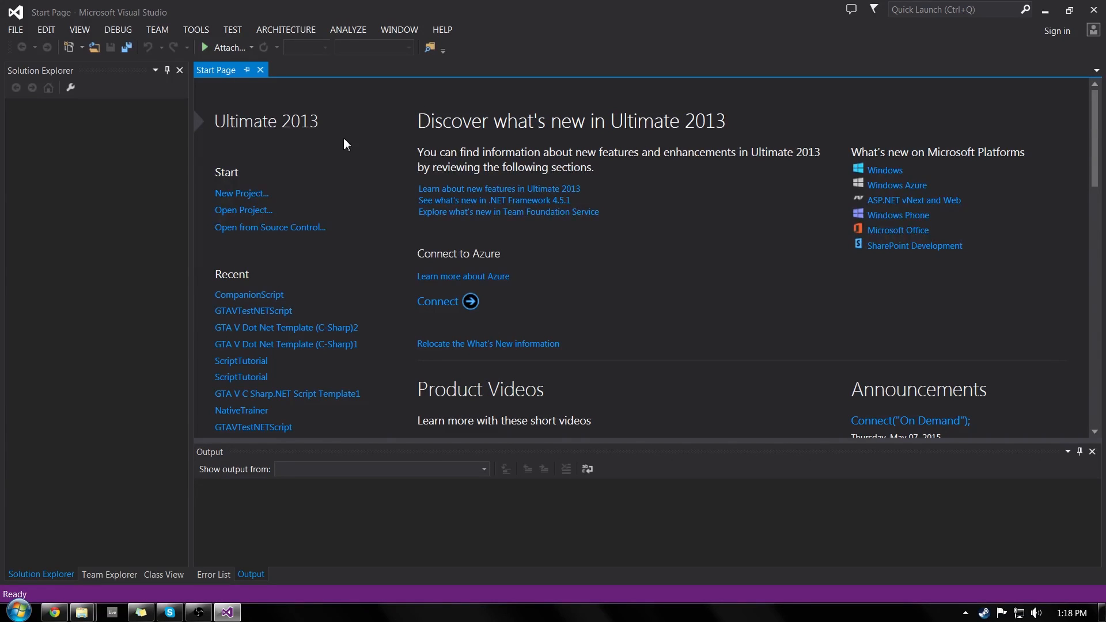
pyautogui.moveTo(251, 197)
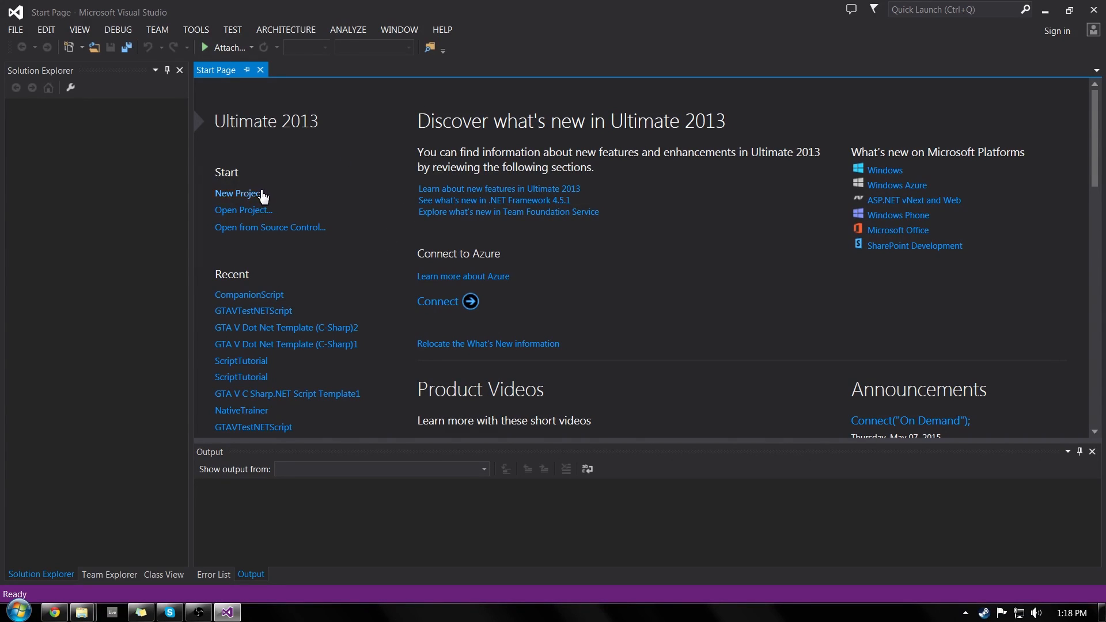
pyautogui.moveTo(252, 200)
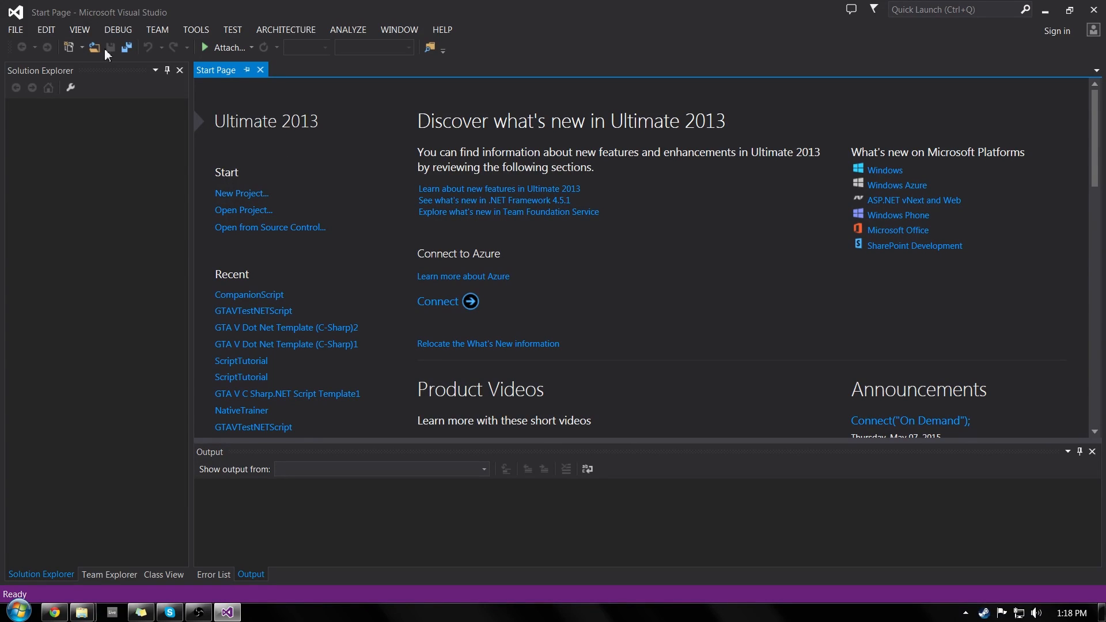
# - Start a new Visual C# Class Library project named ScriptTutorial
pyautogui.click(13, 29)
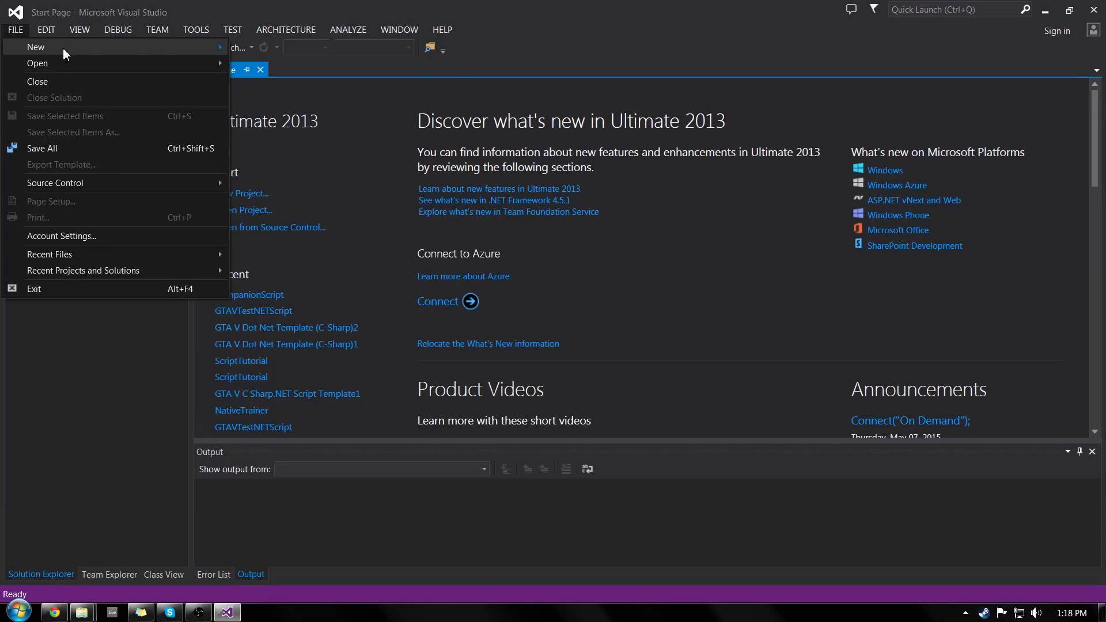
pyautogui.click(34, 48)
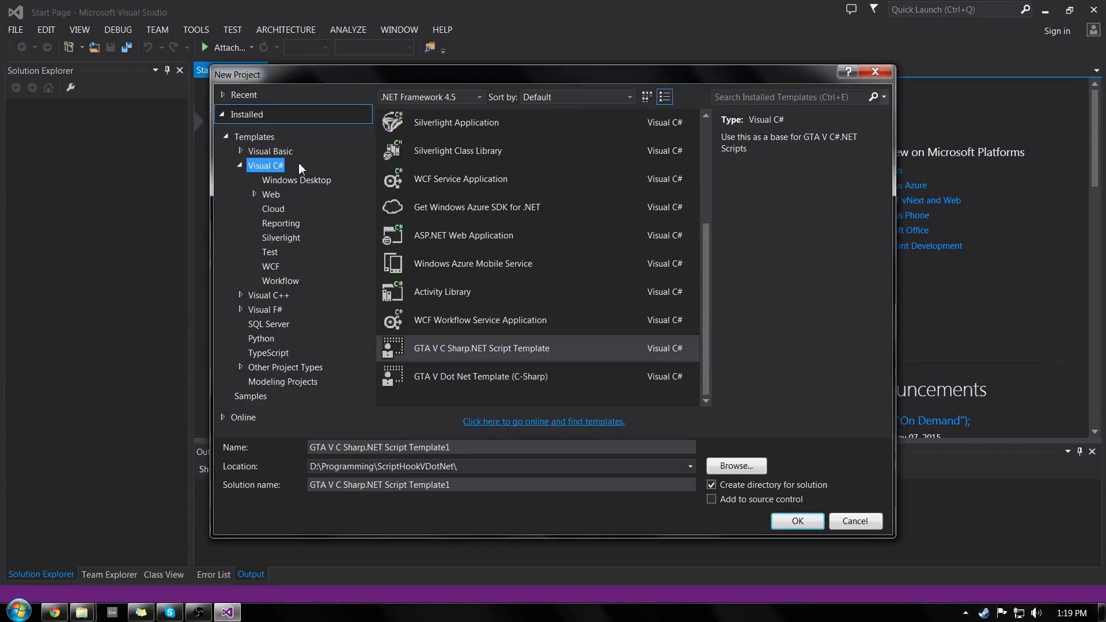
pyautogui.moveTo(273, 173)
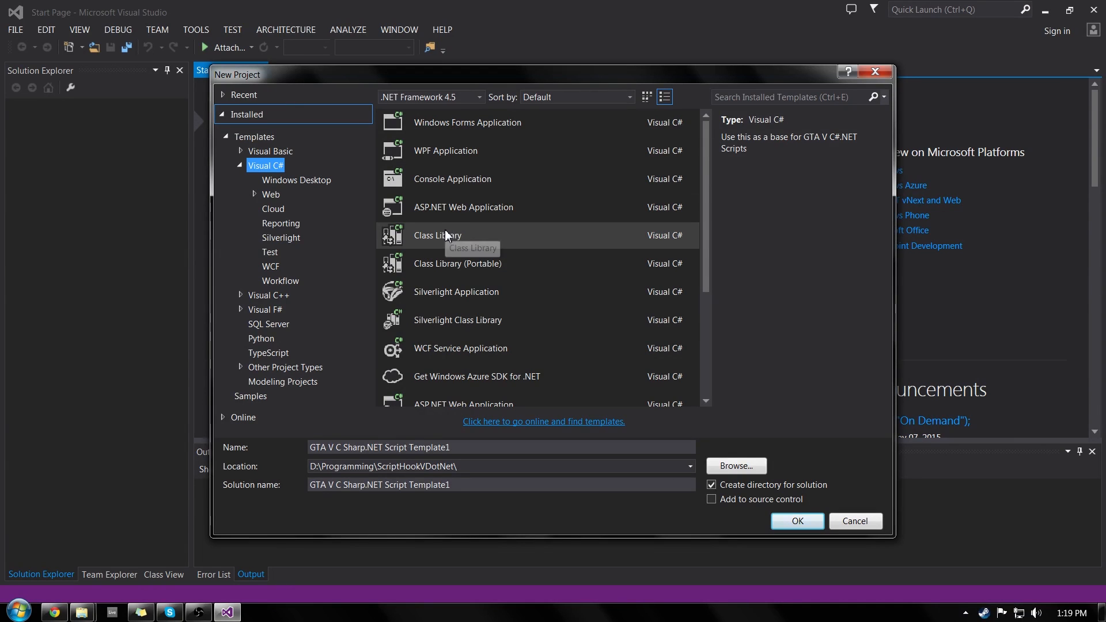
pyautogui.click(437, 235)
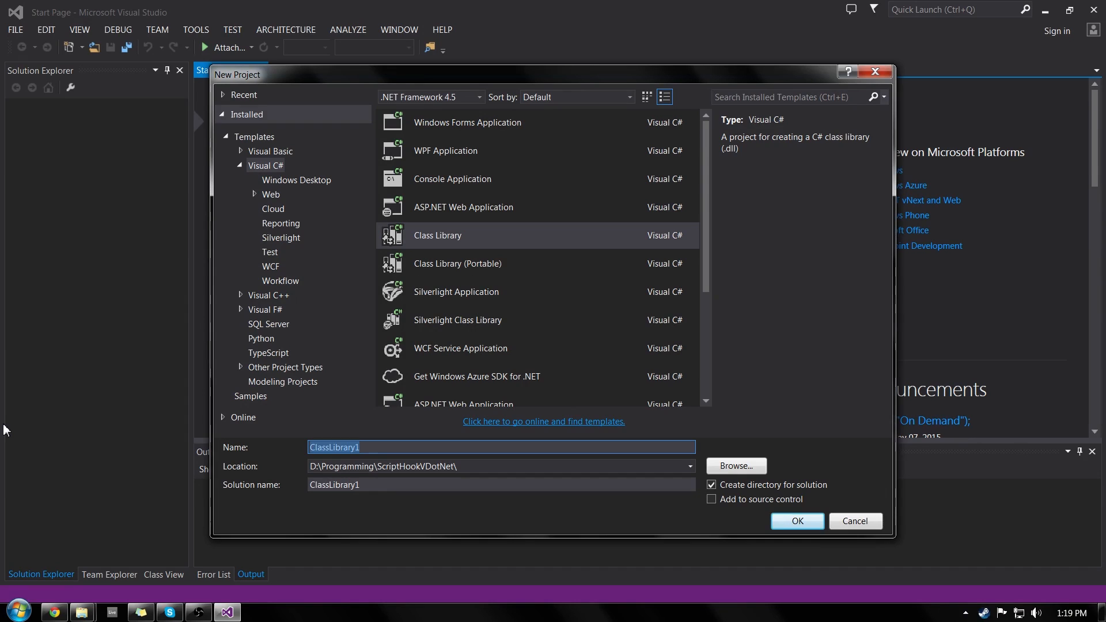
pyautogui.moveTo(196, 496)
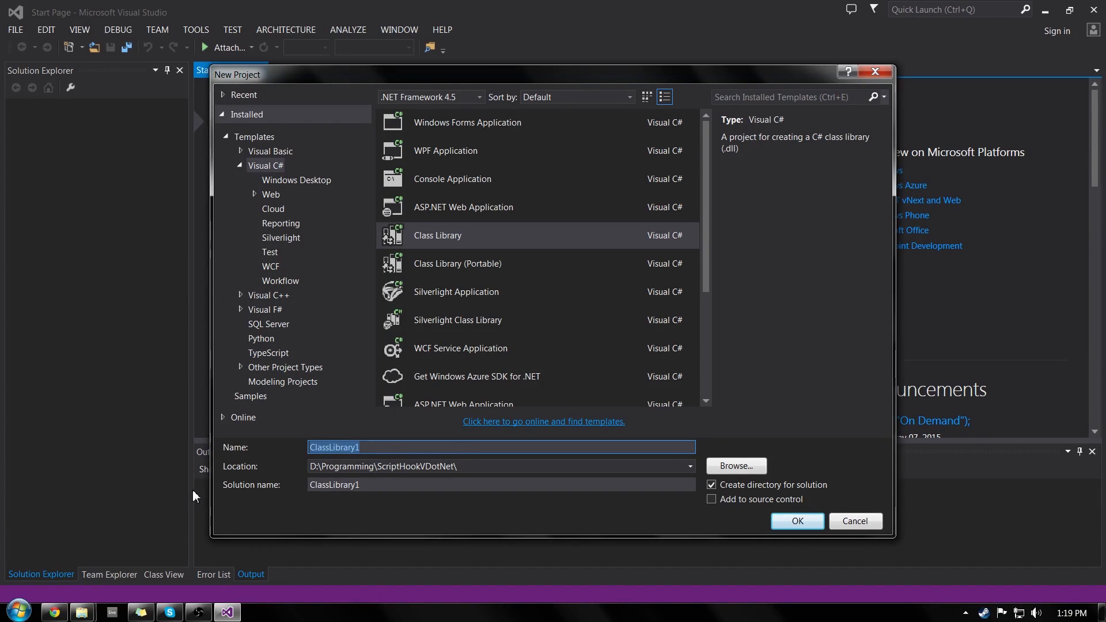
pyautogui.write('ScriptTut')
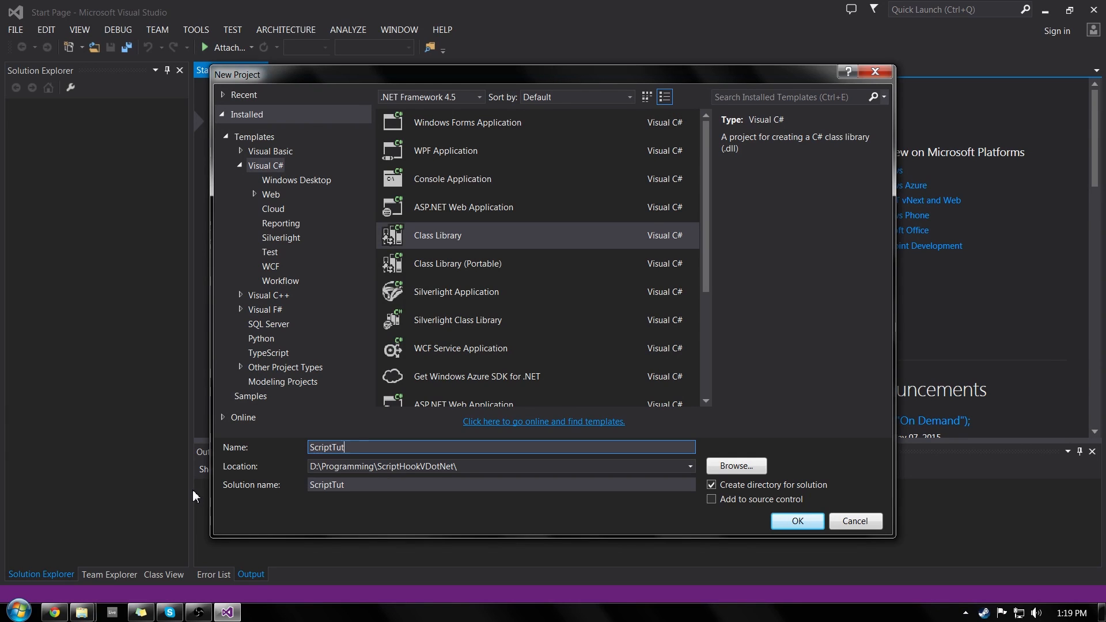
pyautogui.write('orial')
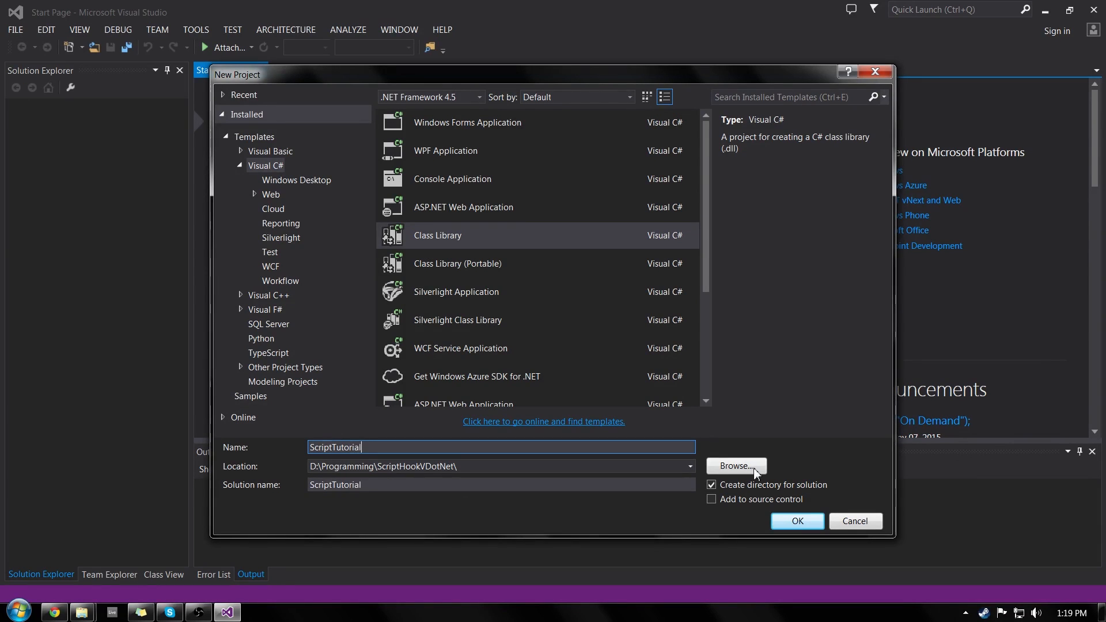
# - Set the project location to a new Projects folder under Programming\ScriptHookV_Net
pyautogui.click(735, 466)
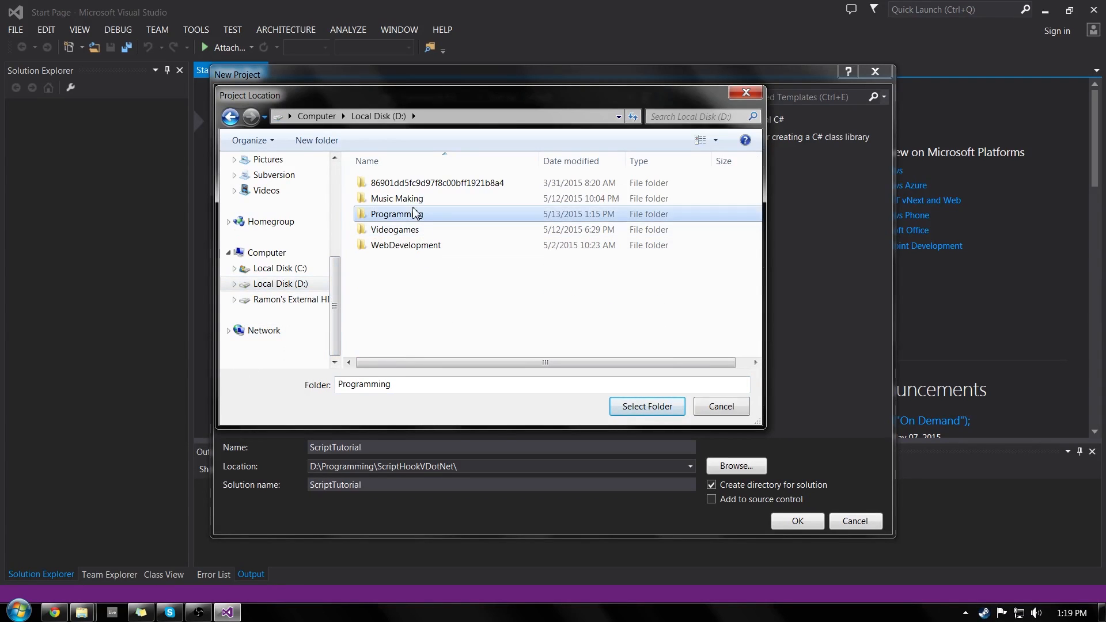
pyautogui.doubleClick(397, 214)
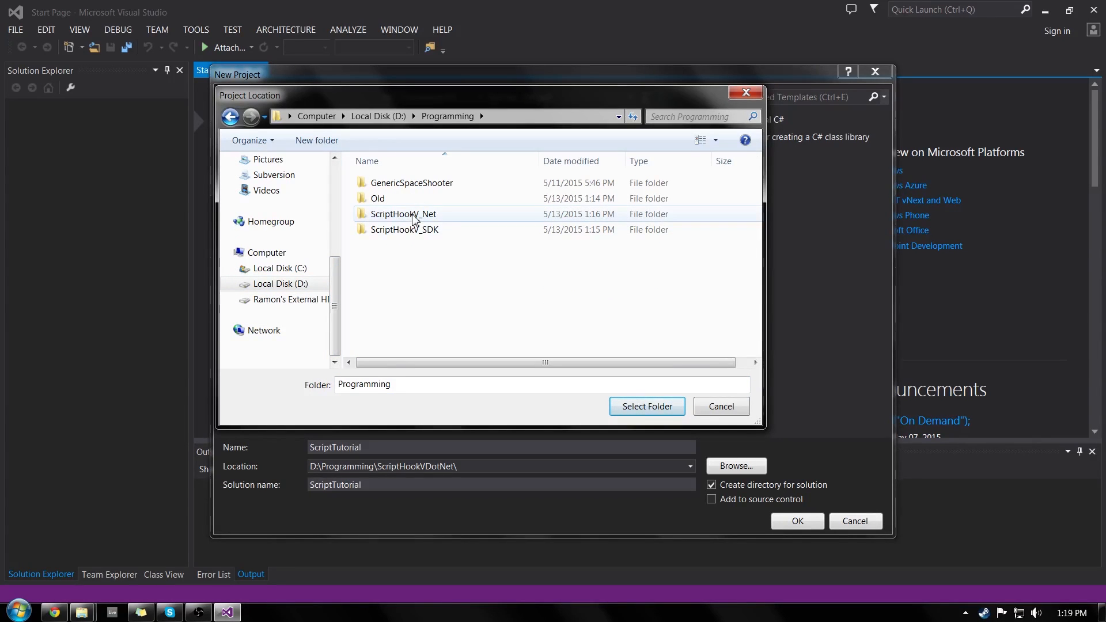
pyautogui.doubleClick(403, 214)
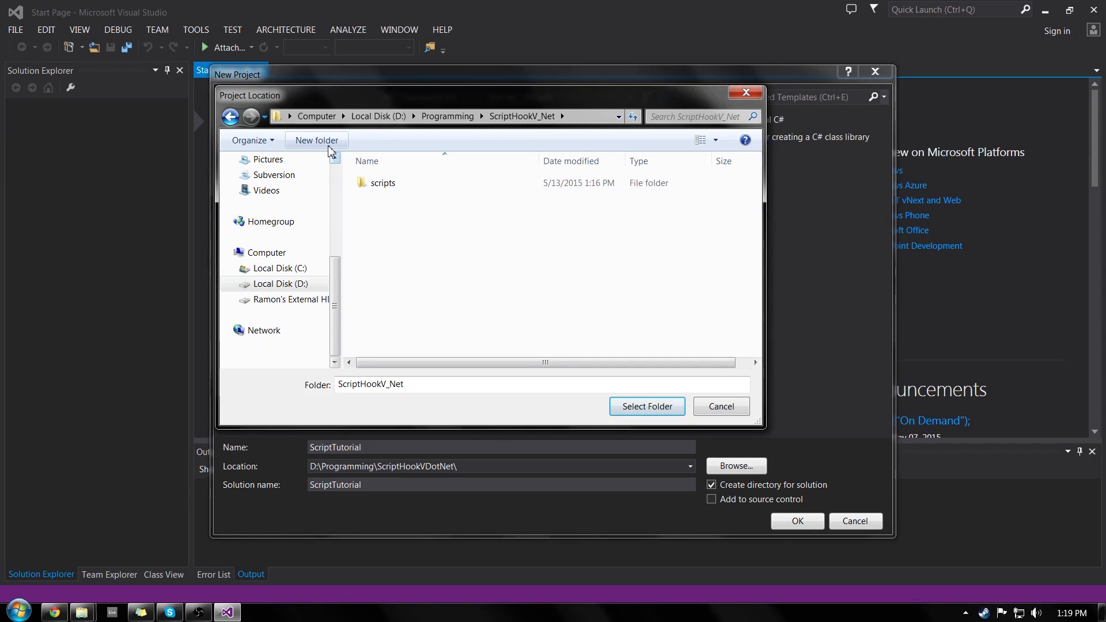
pyautogui.click(316, 140)
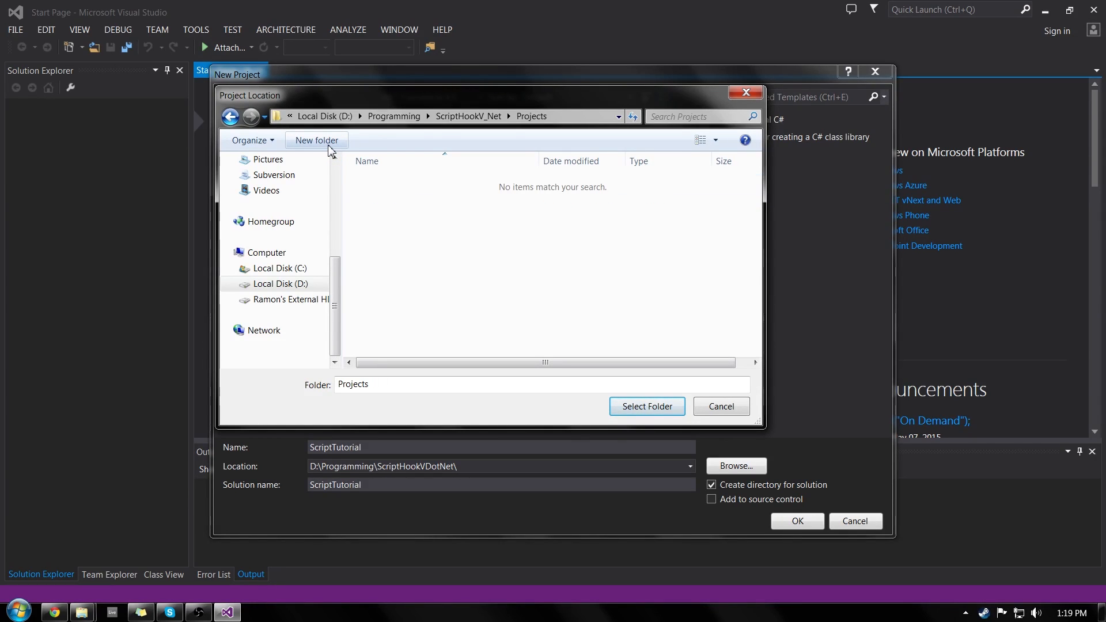
pyautogui.click(646, 405)
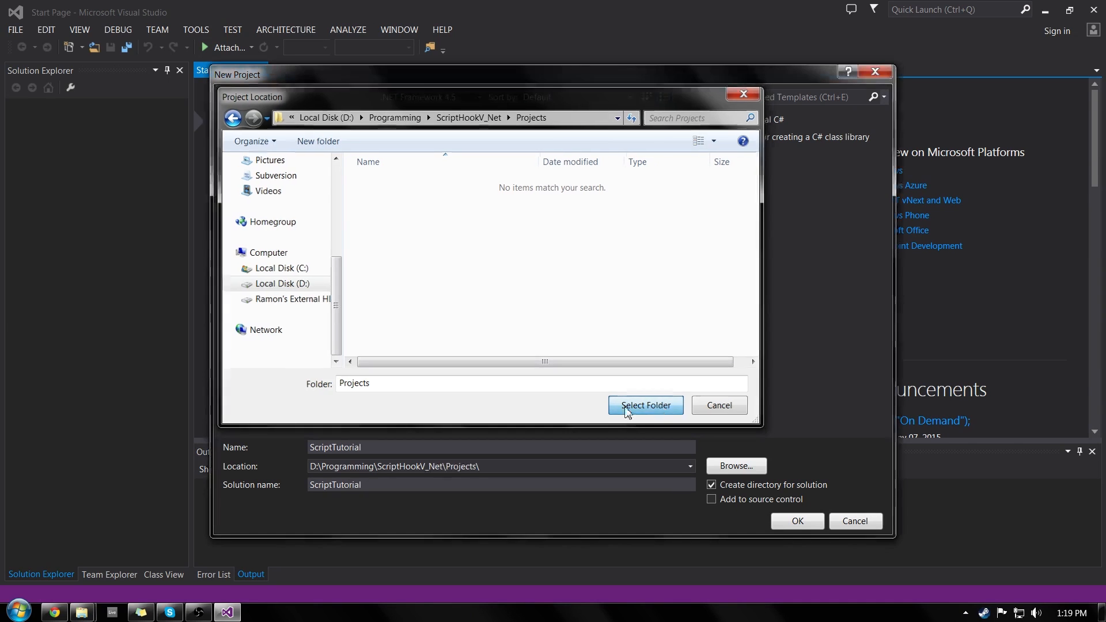
pyautogui.click(646, 405)
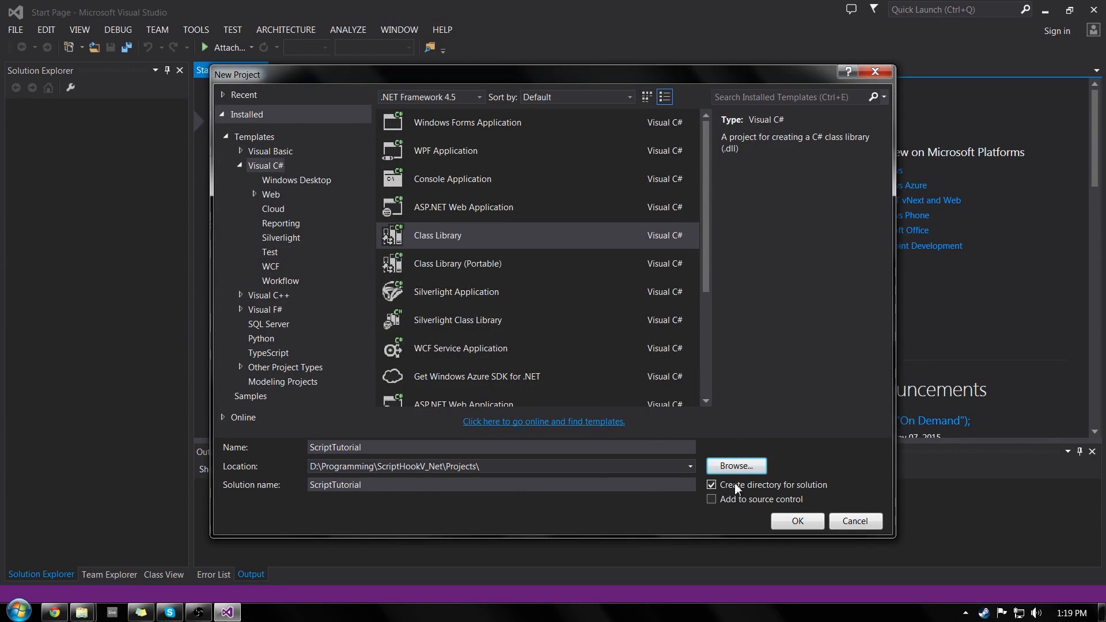
pyautogui.moveTo(795, 496)
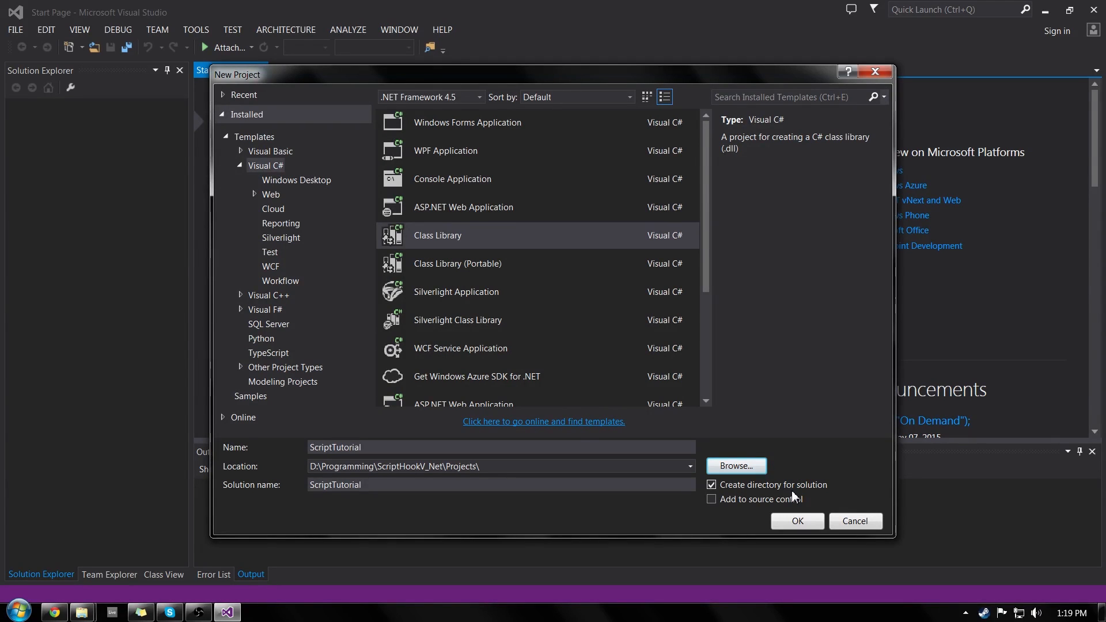
pyautogui.moveTo(779, 493)
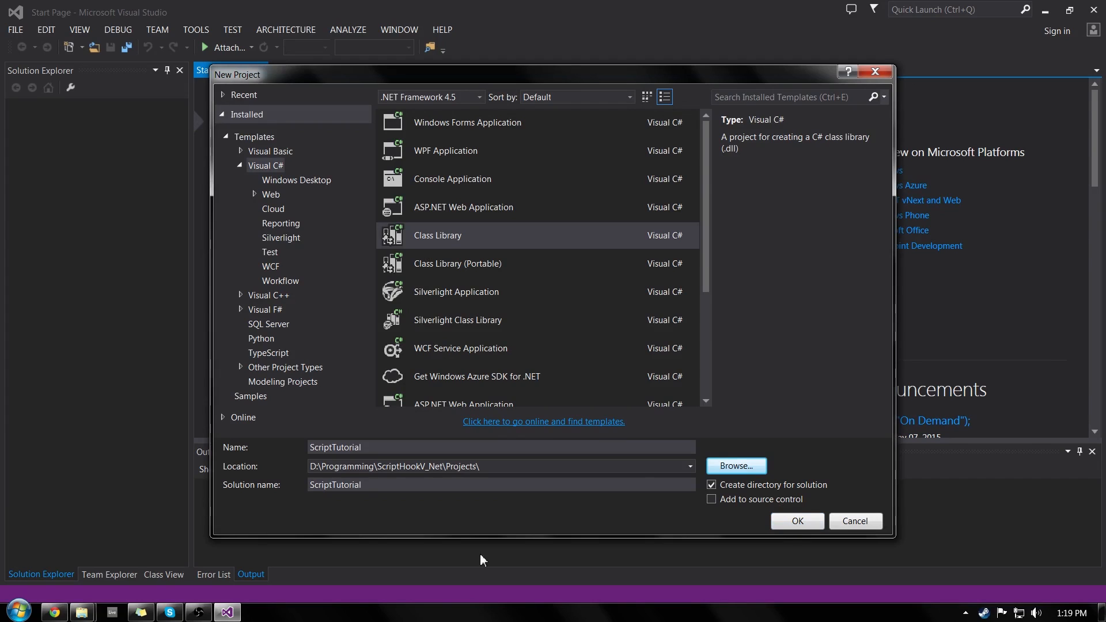
pyautogui.moveTo(445, 248)
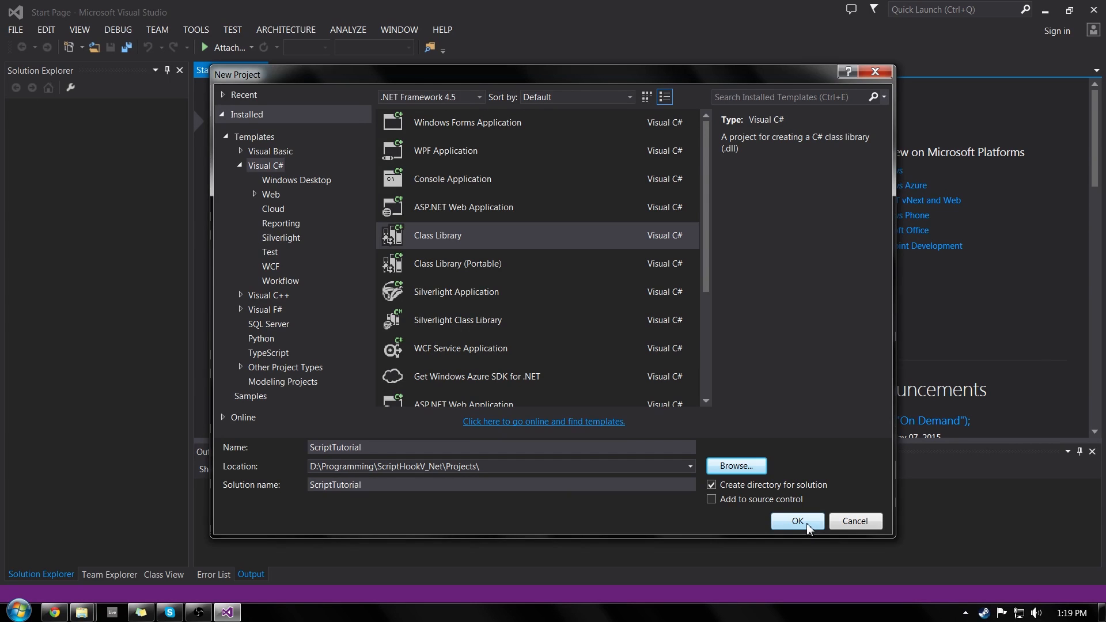
# - Create the ScriptTutorial project, delete Class1.cs's template code, and save the empty file
pyautogui.click(797, 521)
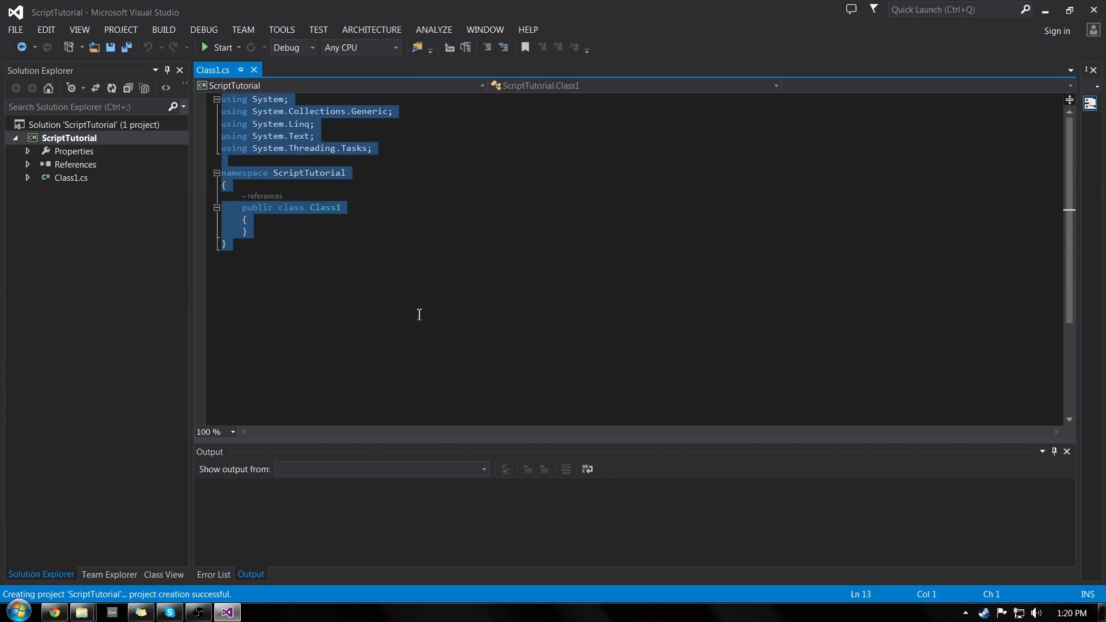
pyautogui.press('Delete')
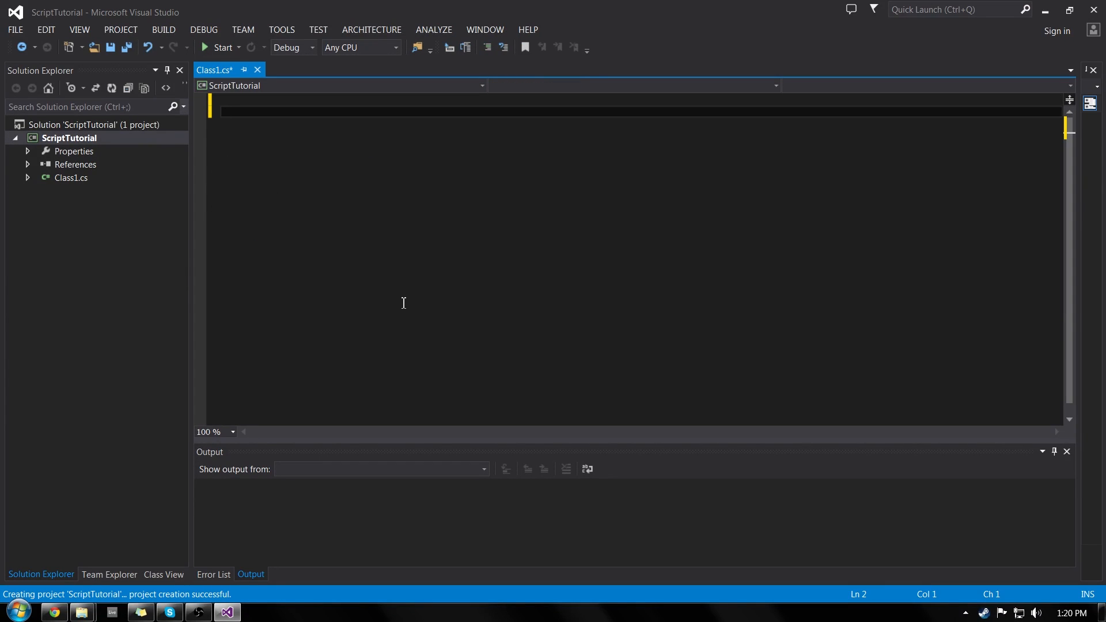
pyautogui.press('Ctrl+S')
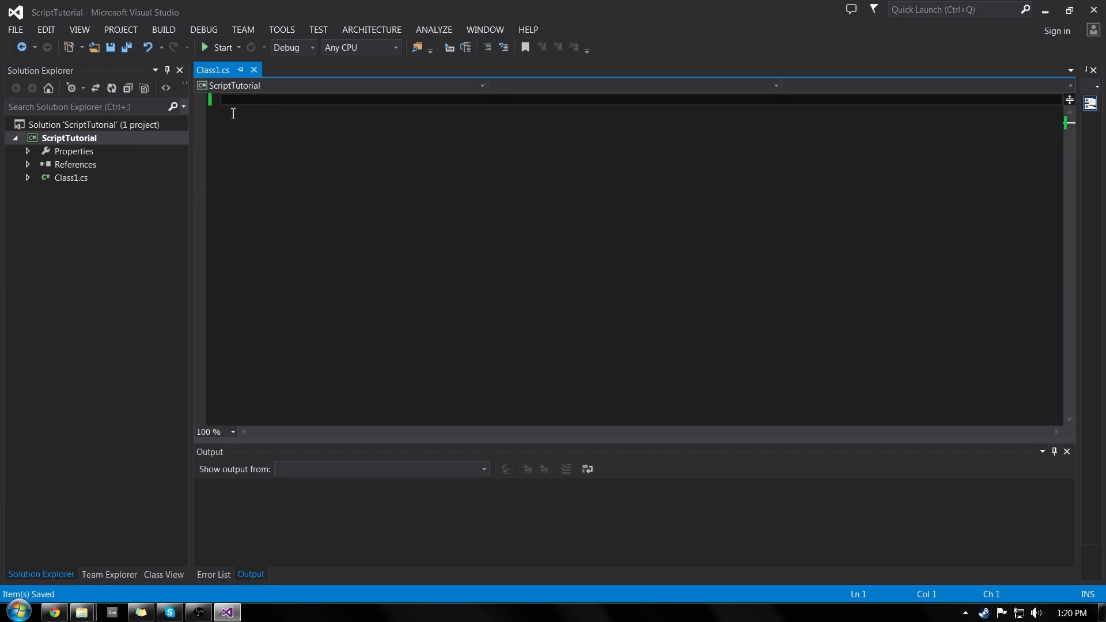
pyautogui.moveTo(1091, 86)
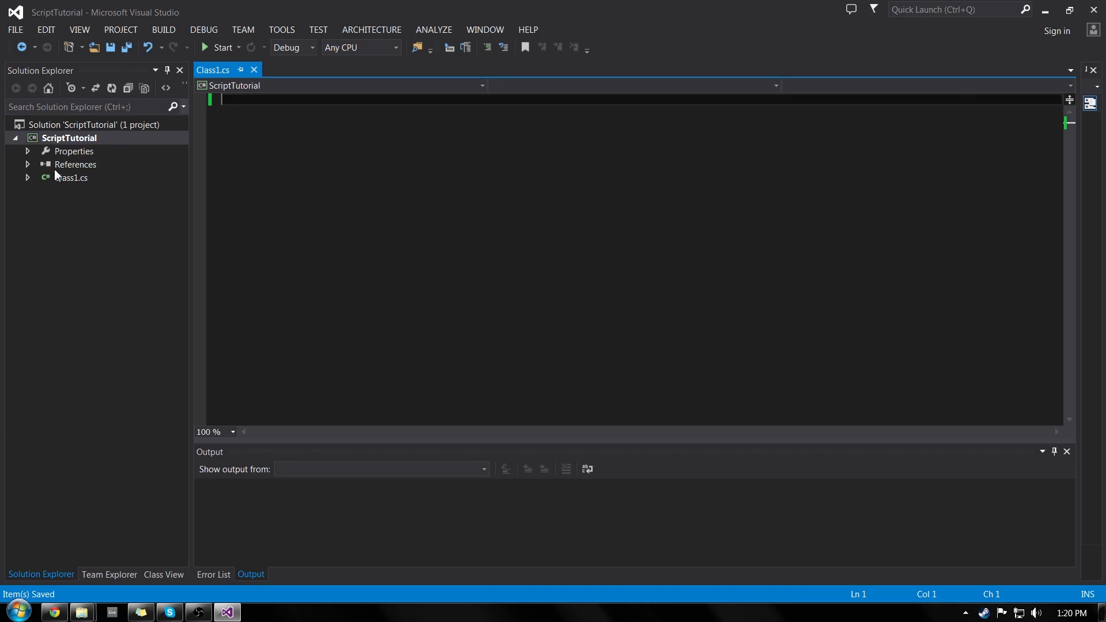
pyautogui.moveTo(63, 177)
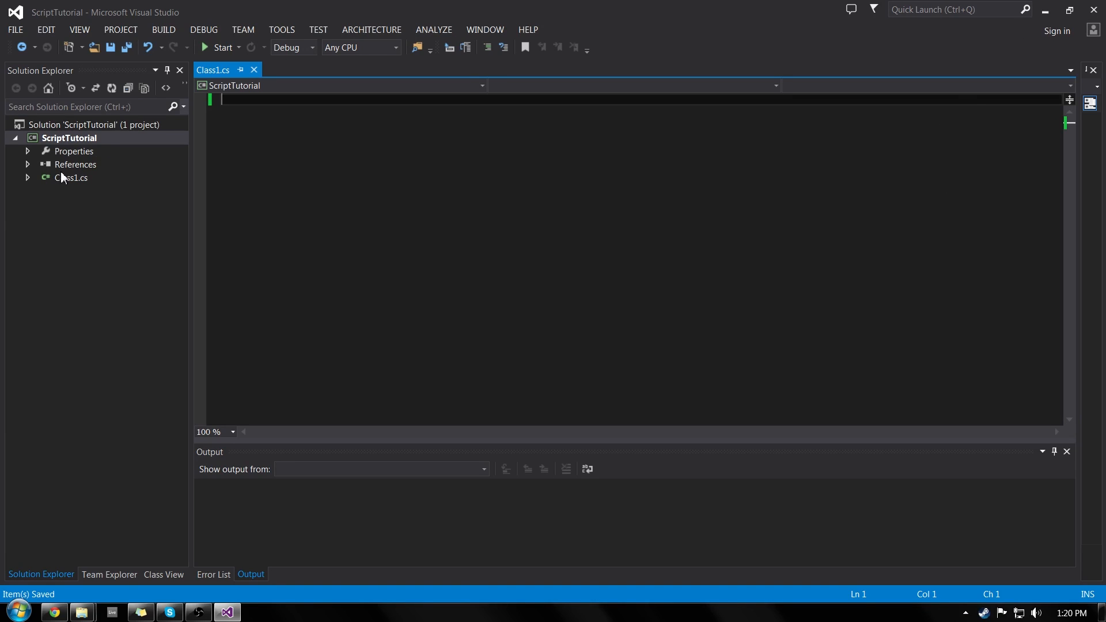
# - In Reference Manager's framework assemblies, check System.Windows.Forms for ScriptTutorial
pyautogui.rightClick(72, 166)
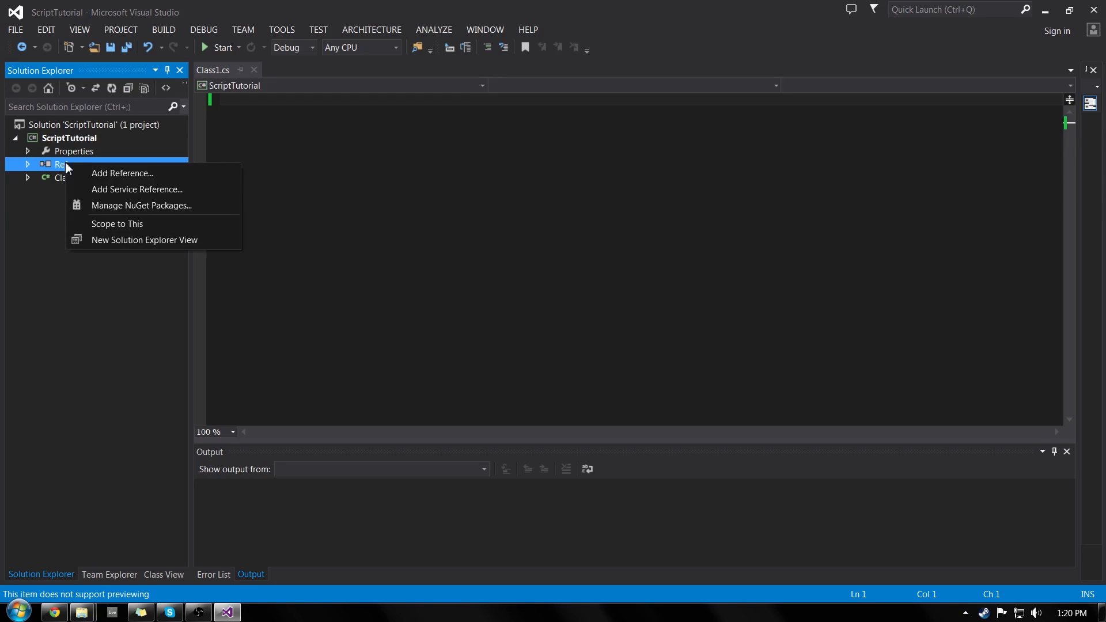
pyautogui.click(122, 173)
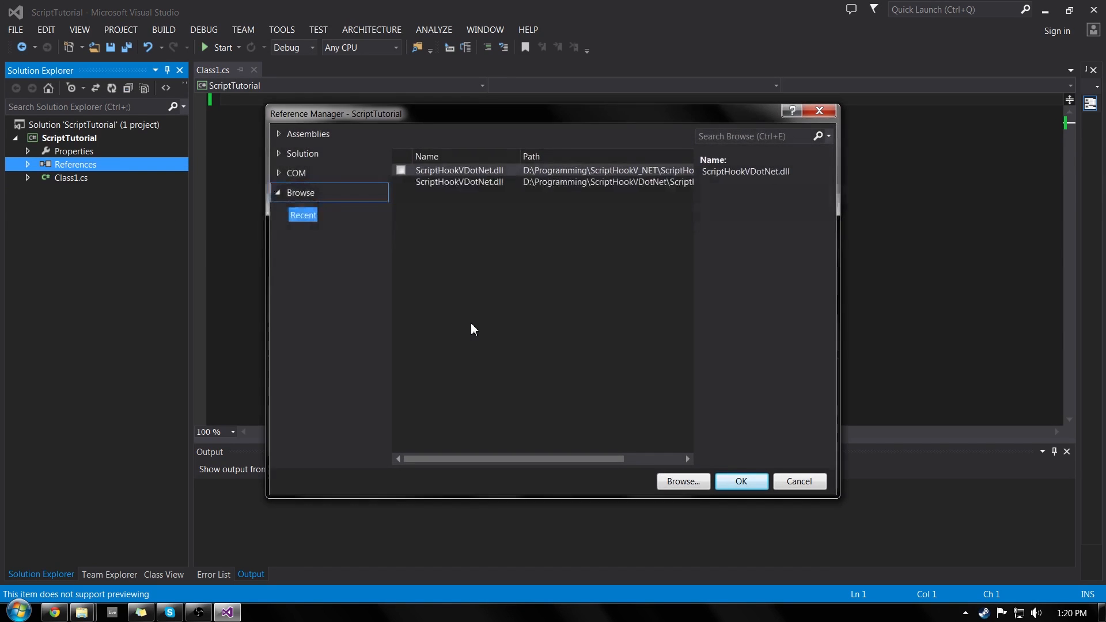
pyautogui.click(307, 133)
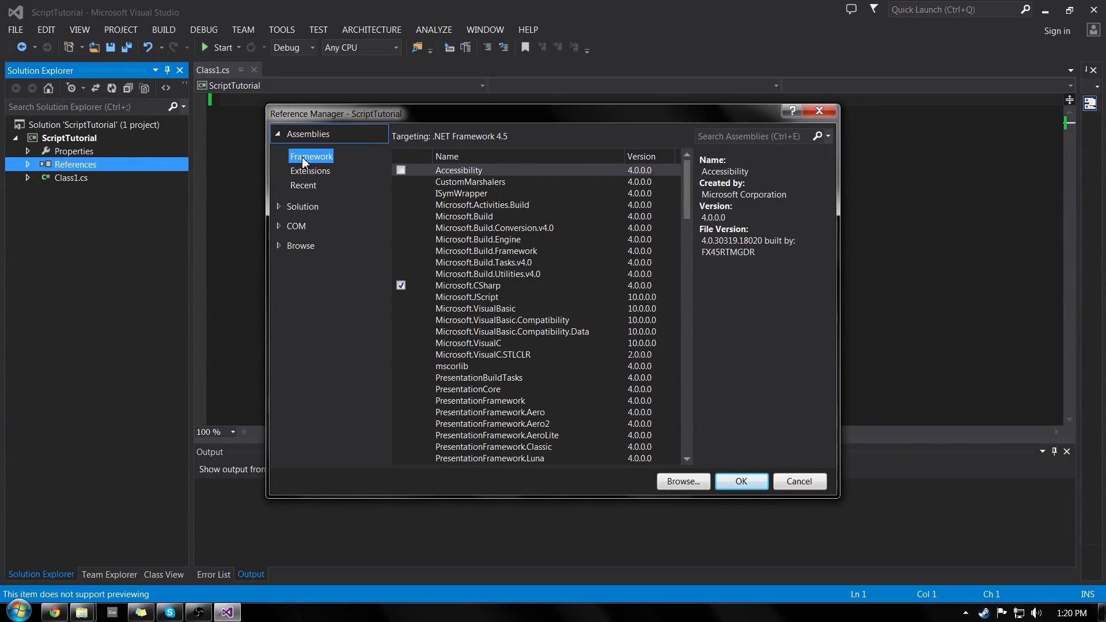
pyautogui.scroll(-3)
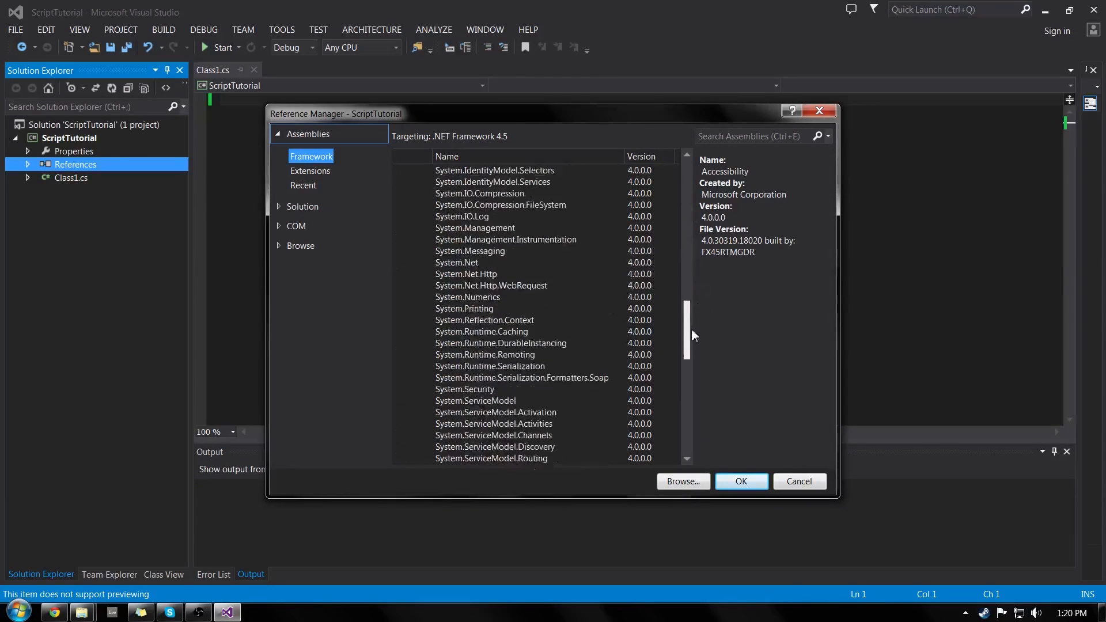
pyautogui.scroll(-3)
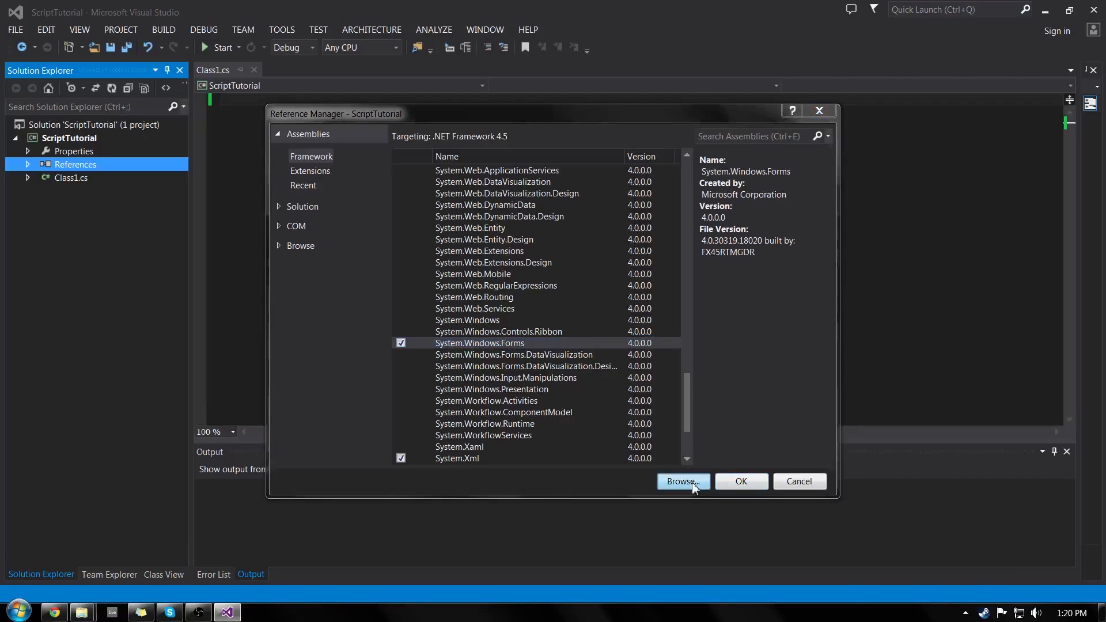
# - Browse to the ScriptHookV_Net folder and add ScriptHookVDotNet.dll to the reference list
pyautogui.click(683, 481)
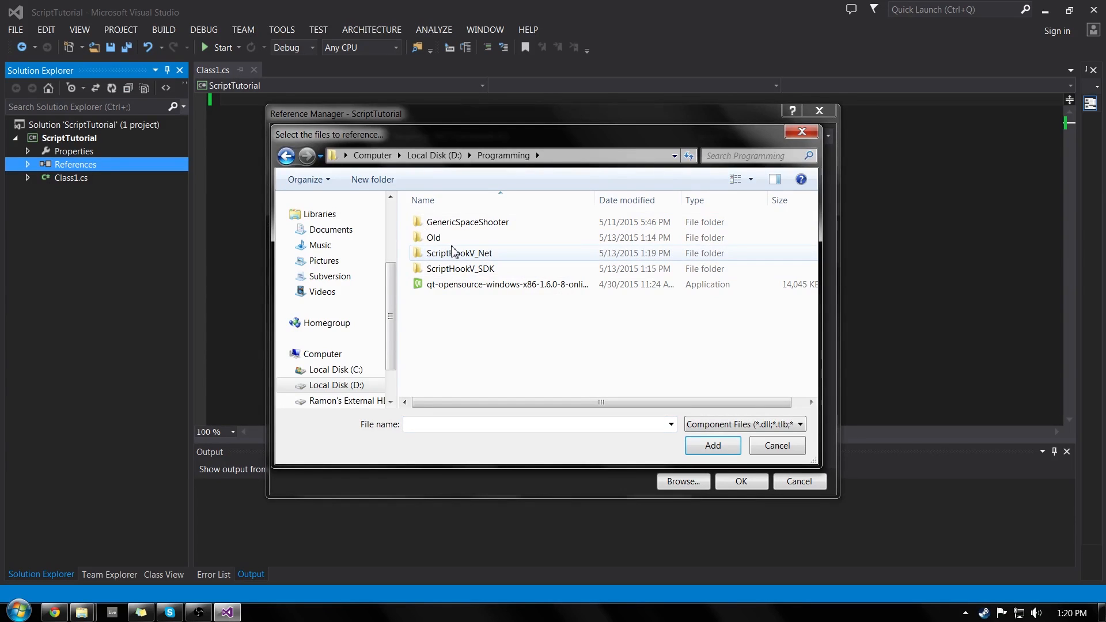
pyautogui.click(459, 253)
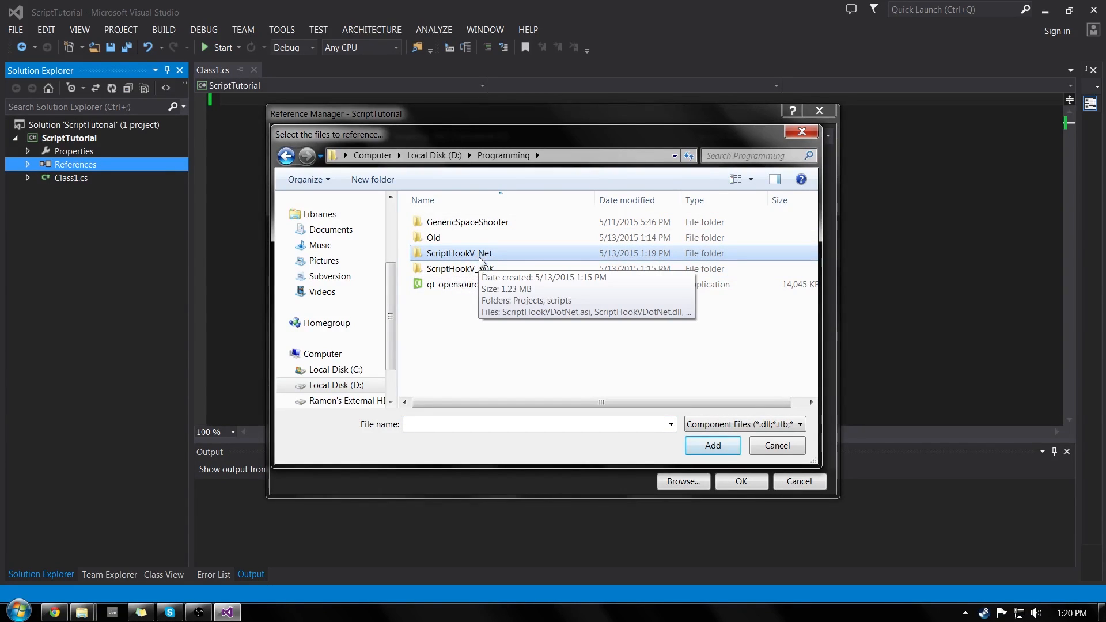
pyautogui.doubleClick(459, 253)
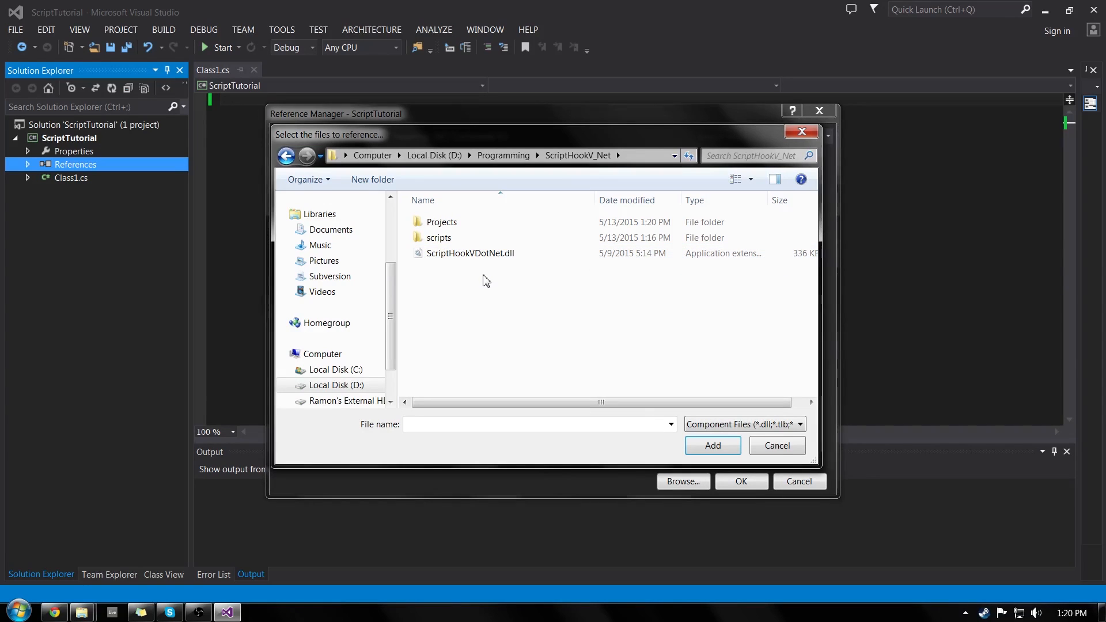
pyautogui.moveTo(458, 257)
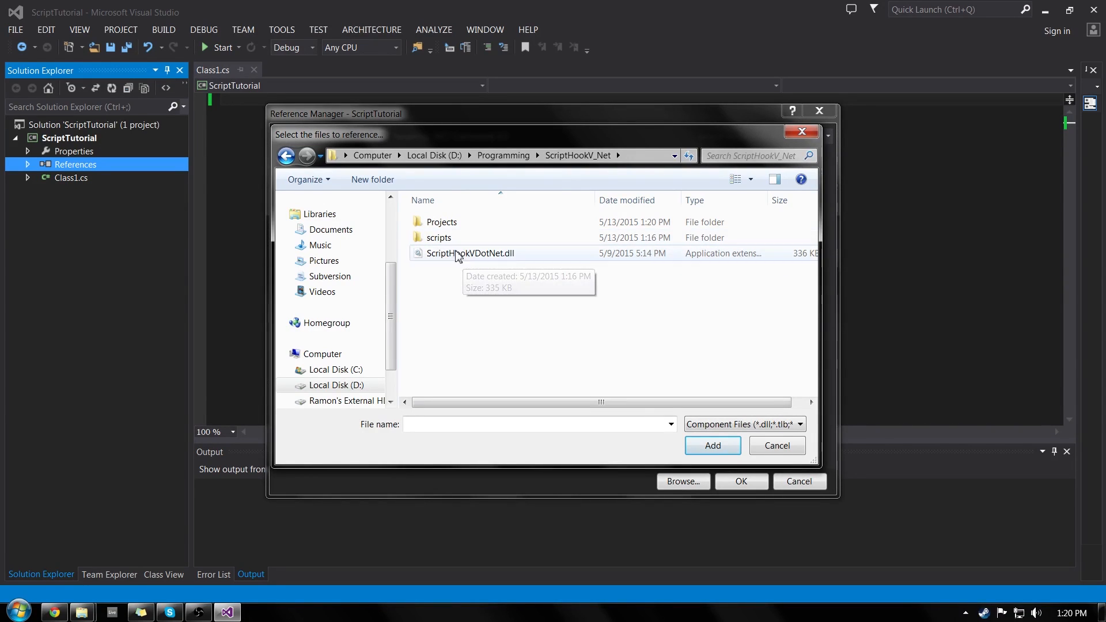
pyautogui.moveTo(465, 267)
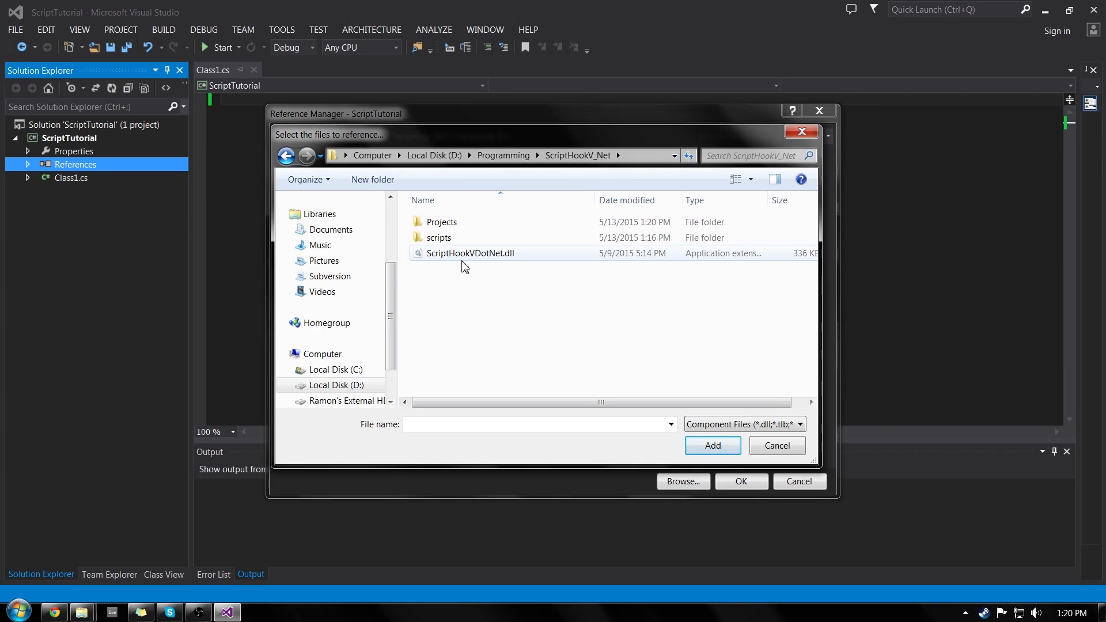
pyautogui.moveTo(489, 263)
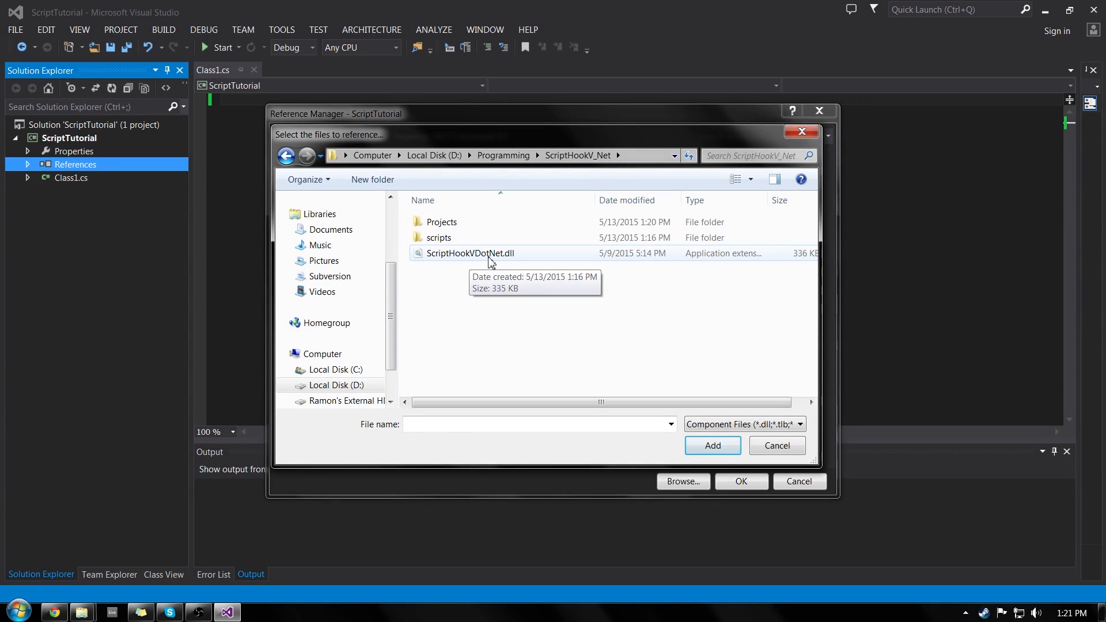
pyautogui.click(713, 445)
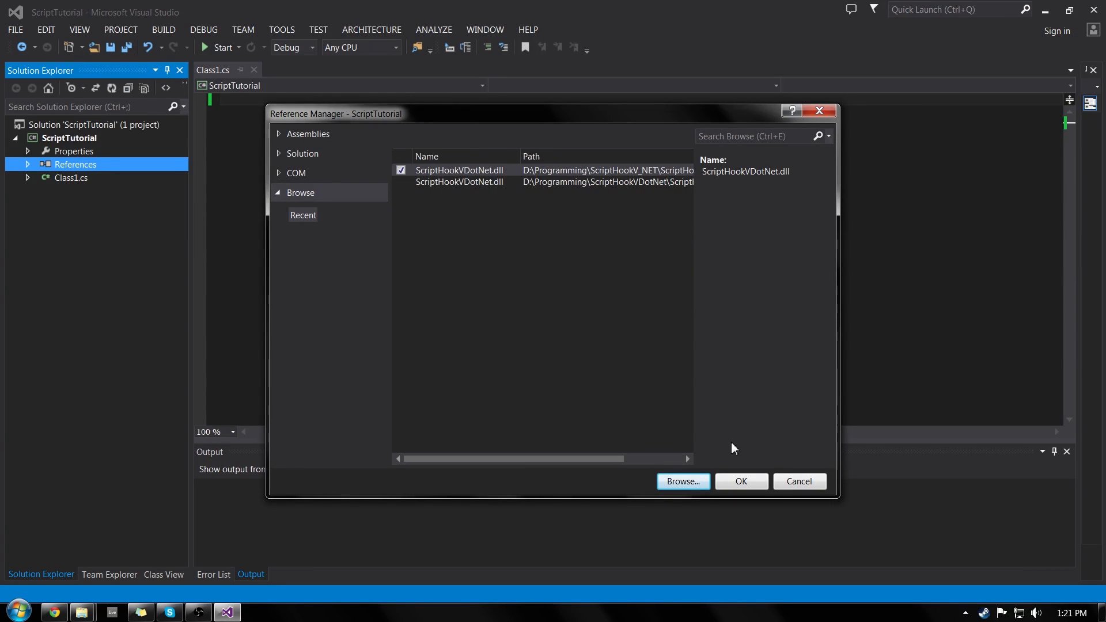
# - Confirm the ScriptHookVDotNet reference, expand its GTA namespace, then return to Class1.cs
pyautogui.click(742, 482)
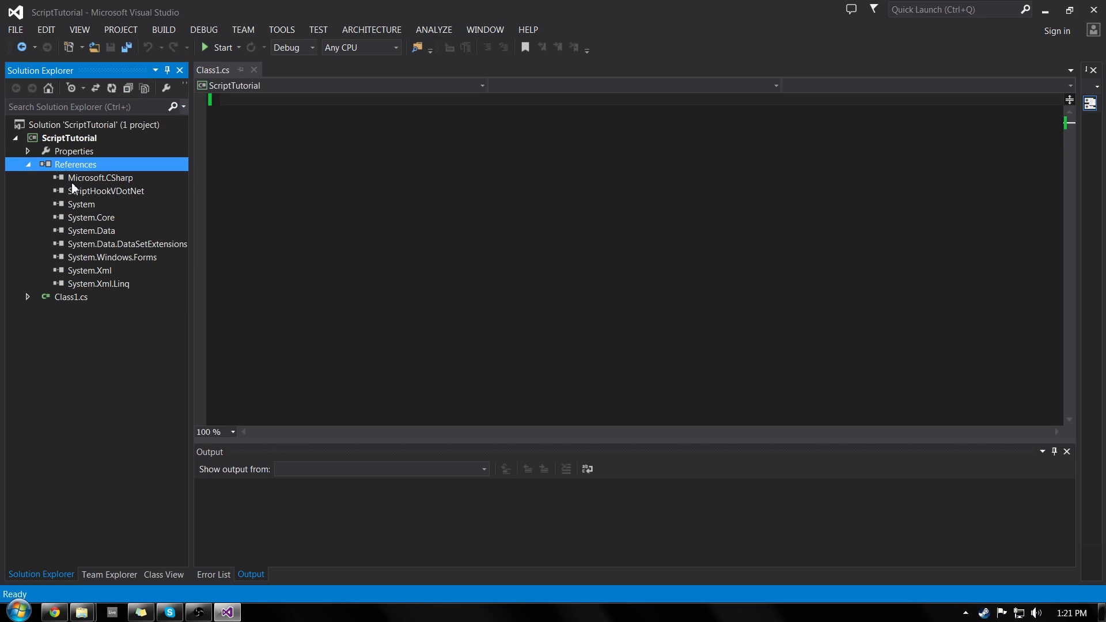
pyautogui.moveTo(87, 199)
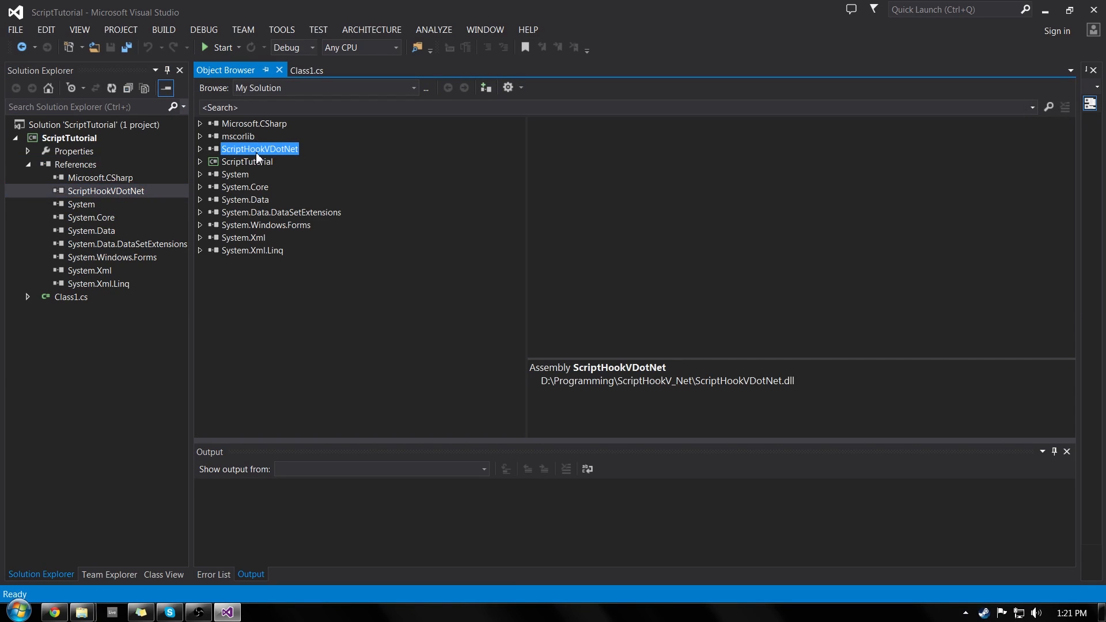
pyautogui.click(200, 149)
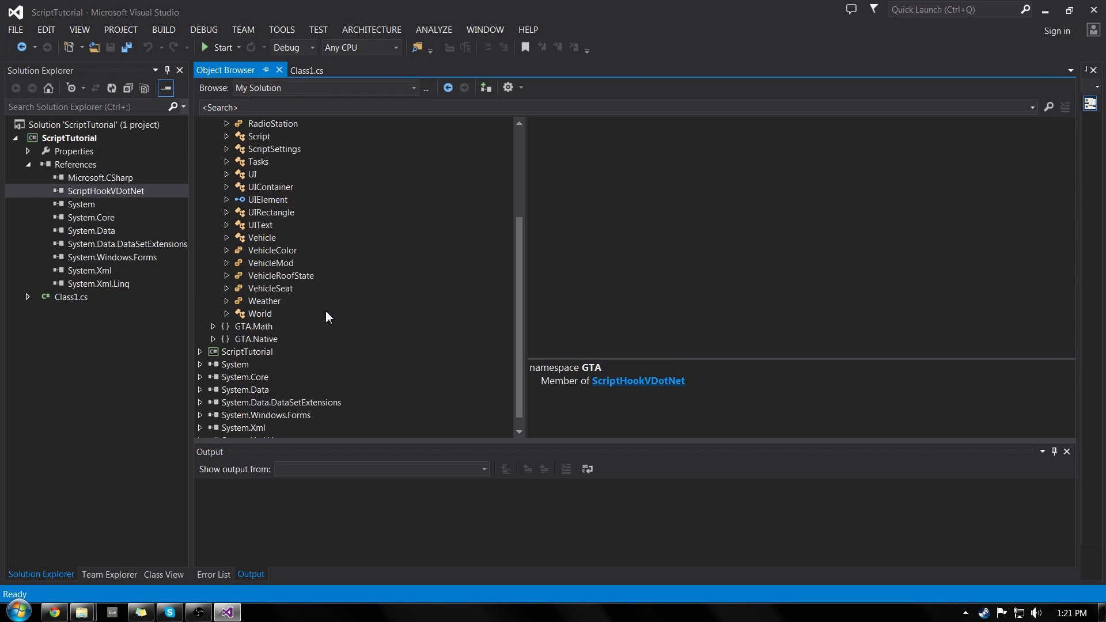
pyautogui.click(307, 70)
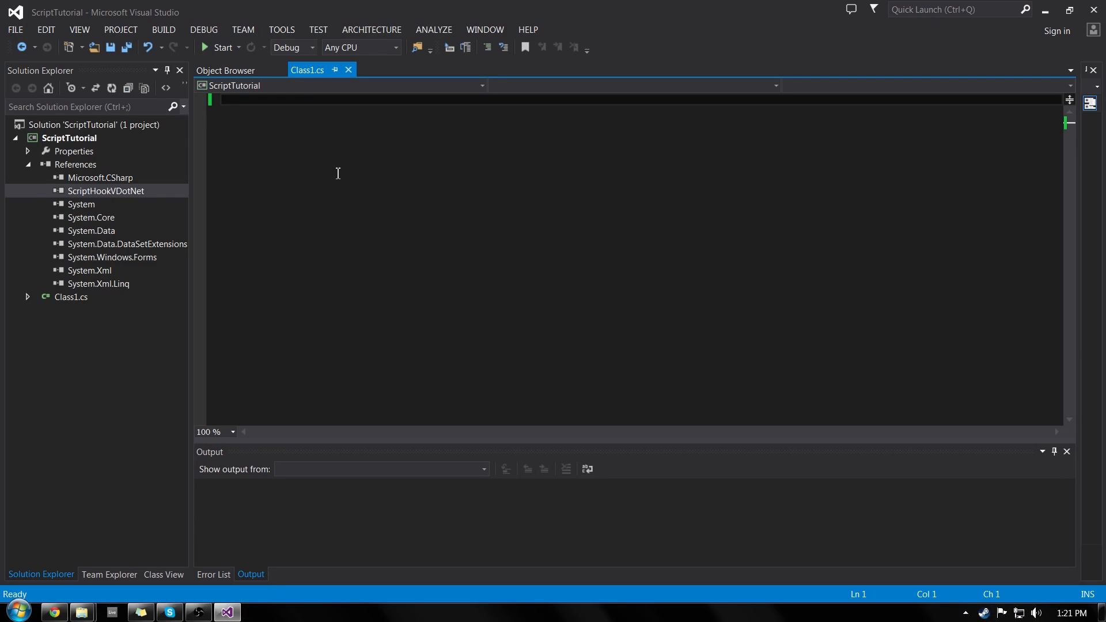
# - Rename Class1.cs to ScriptTutorial.cs from Solution Explorer
pyautogui.rightClick(71, 297)
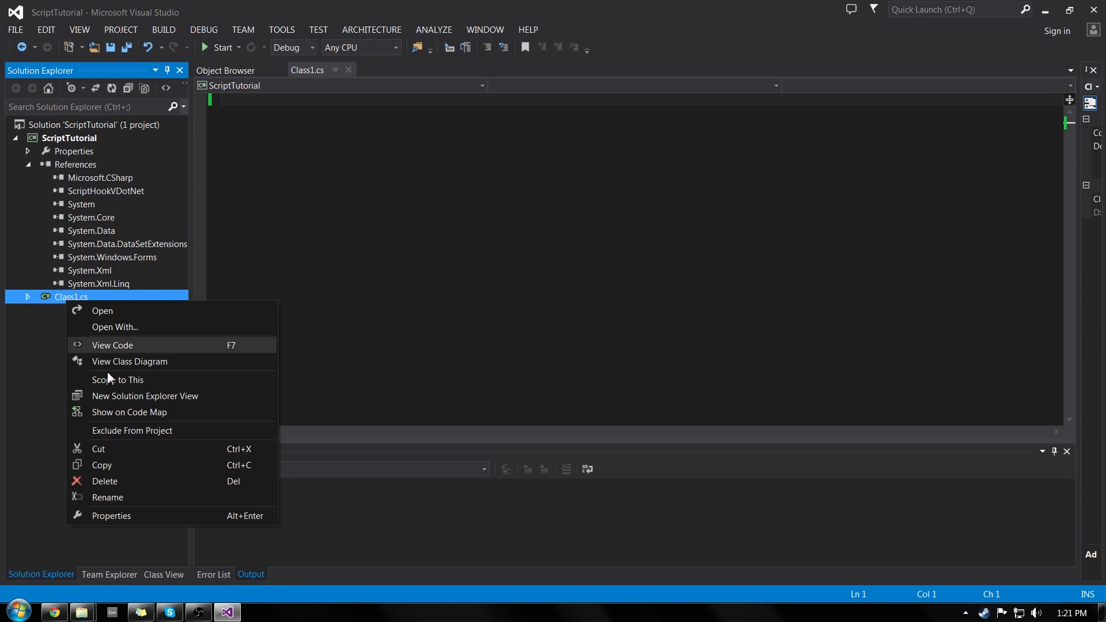
pyautogui.click(107, 497)
pyautogui.write('ScriptTutorial')
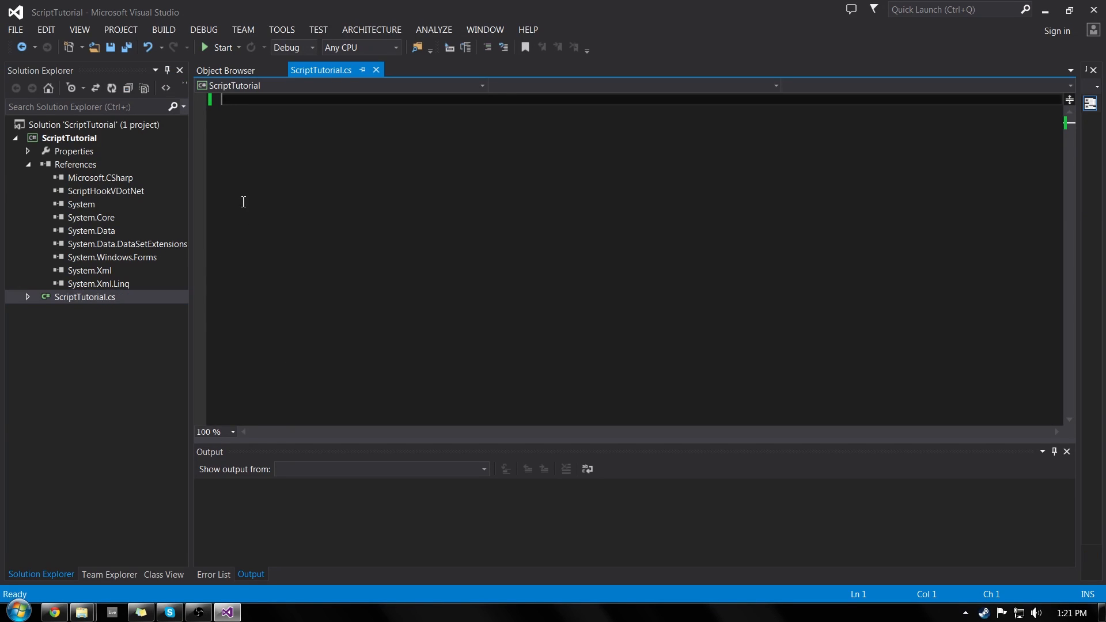
pyautogui.moveTo(258, 144)
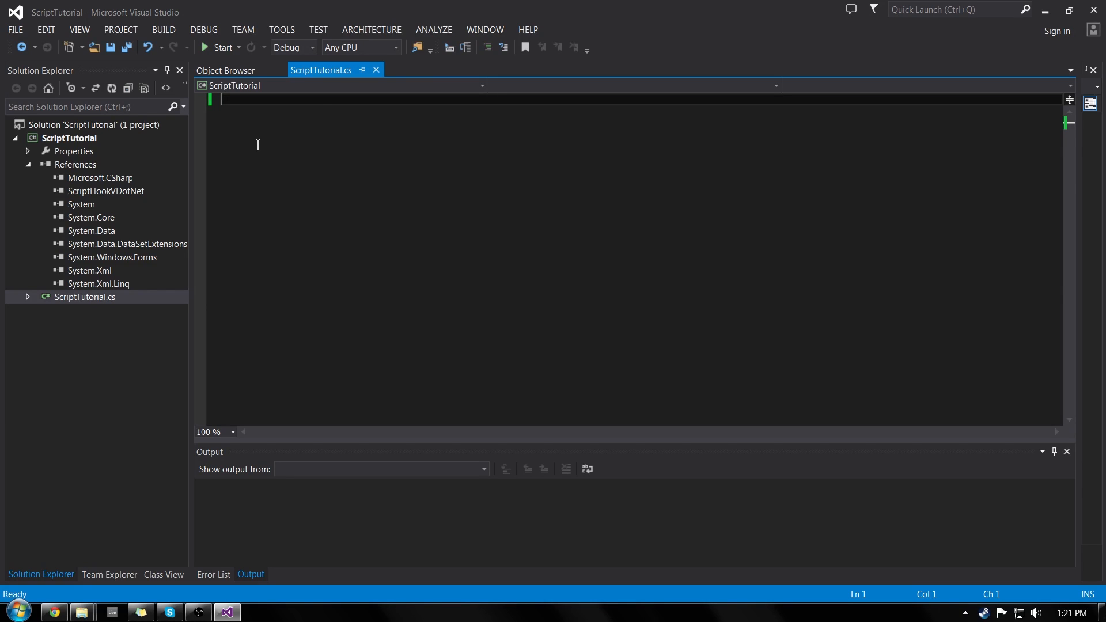
# - Type using directives for GTA, System and System.Windows.Forms, followed by blank lines
pyautogui.write('using')
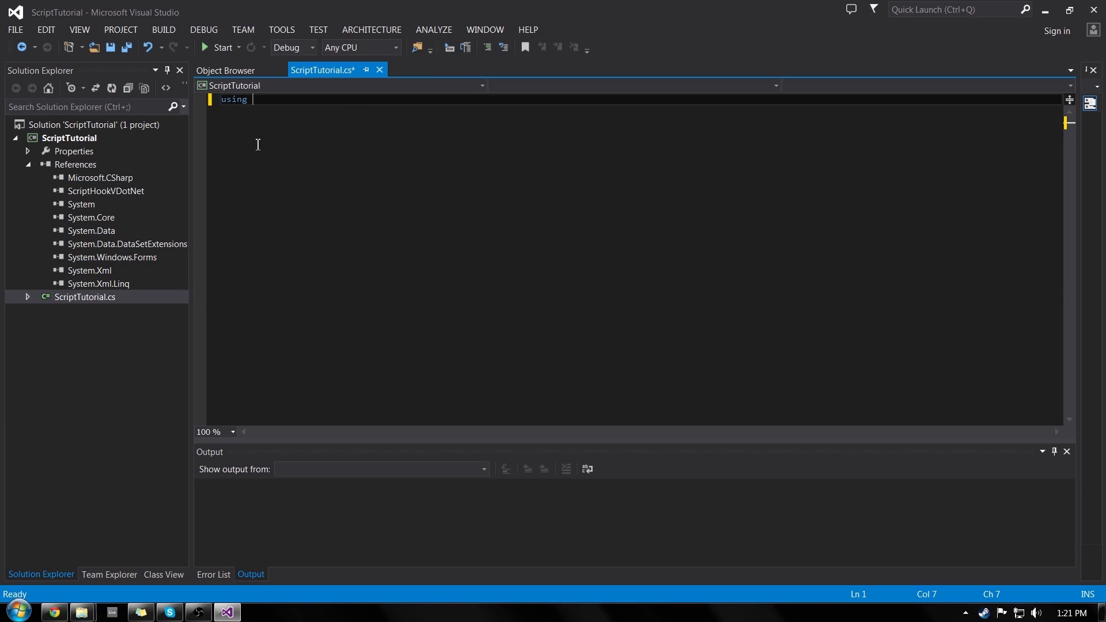
pyautogui.write('GTA;')
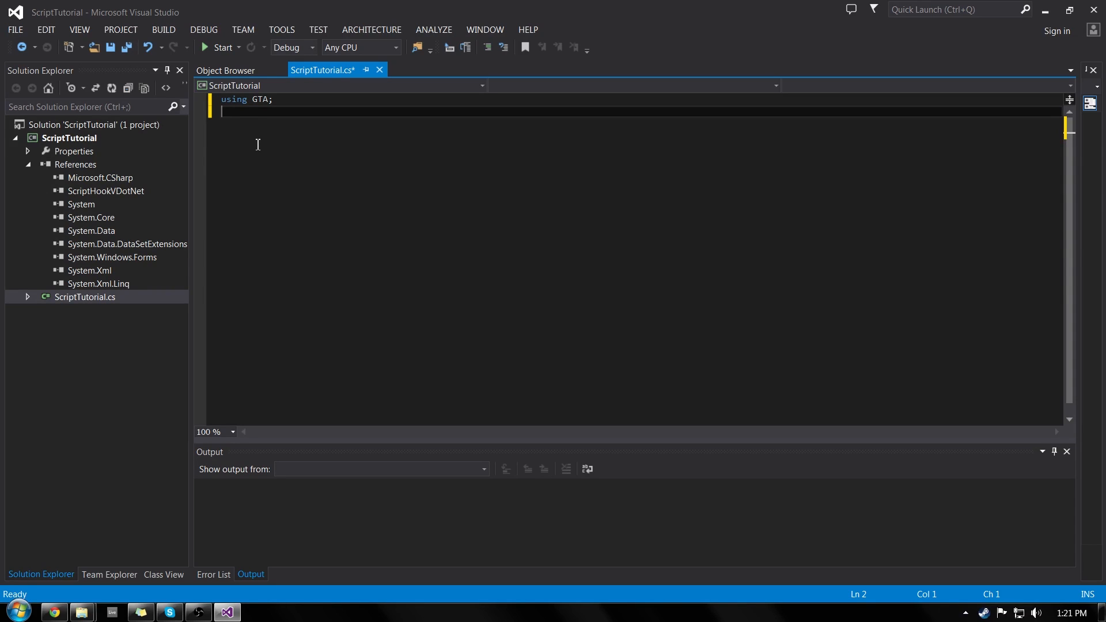
pyautogui.write('usii')
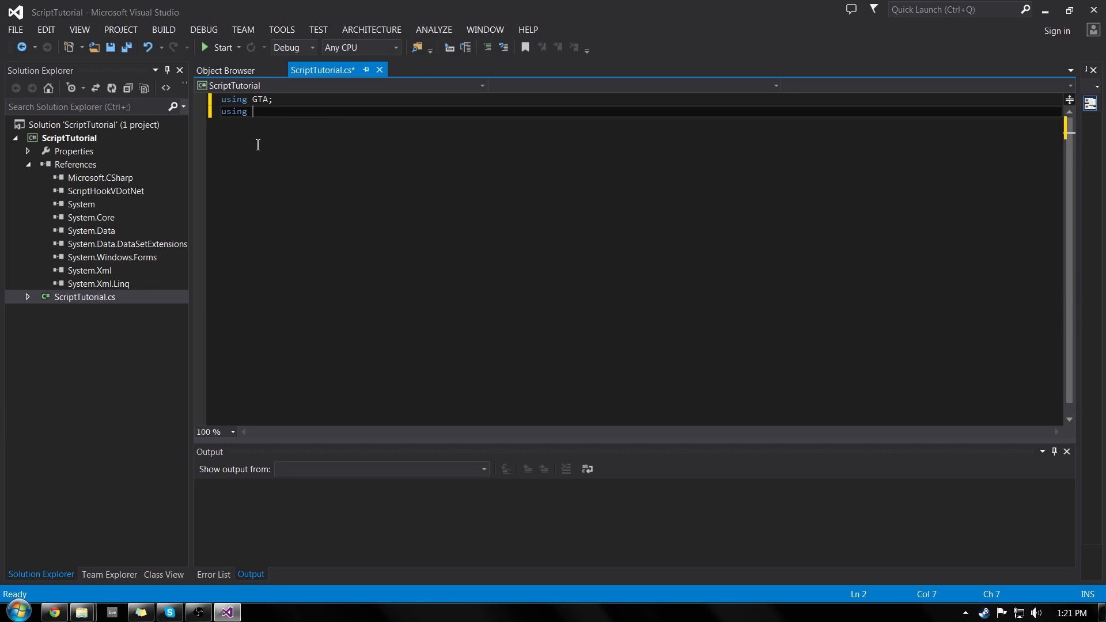
pyautogui.write('System;')
pyautogui.write('using')
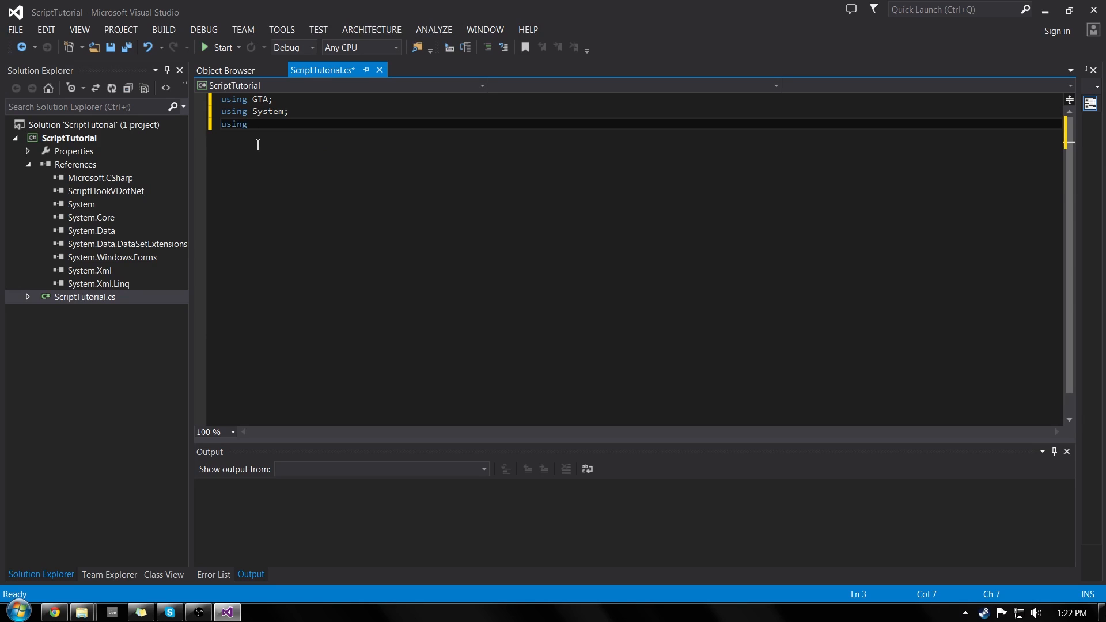
pyautogui.write('System.Windows.Forms;')
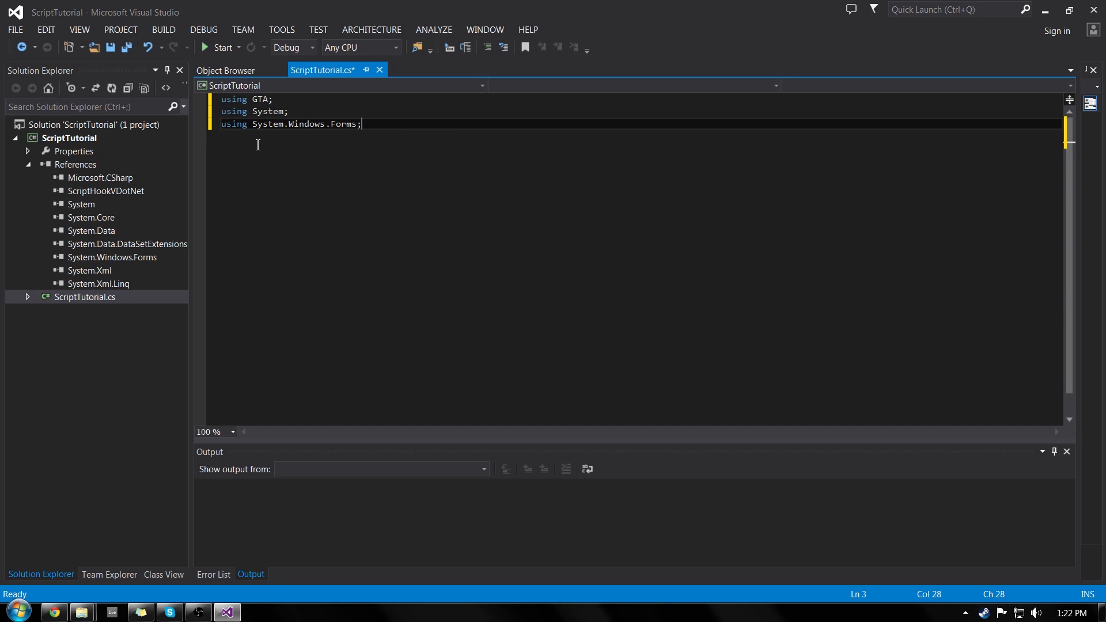
pyautogui.press('Enter')
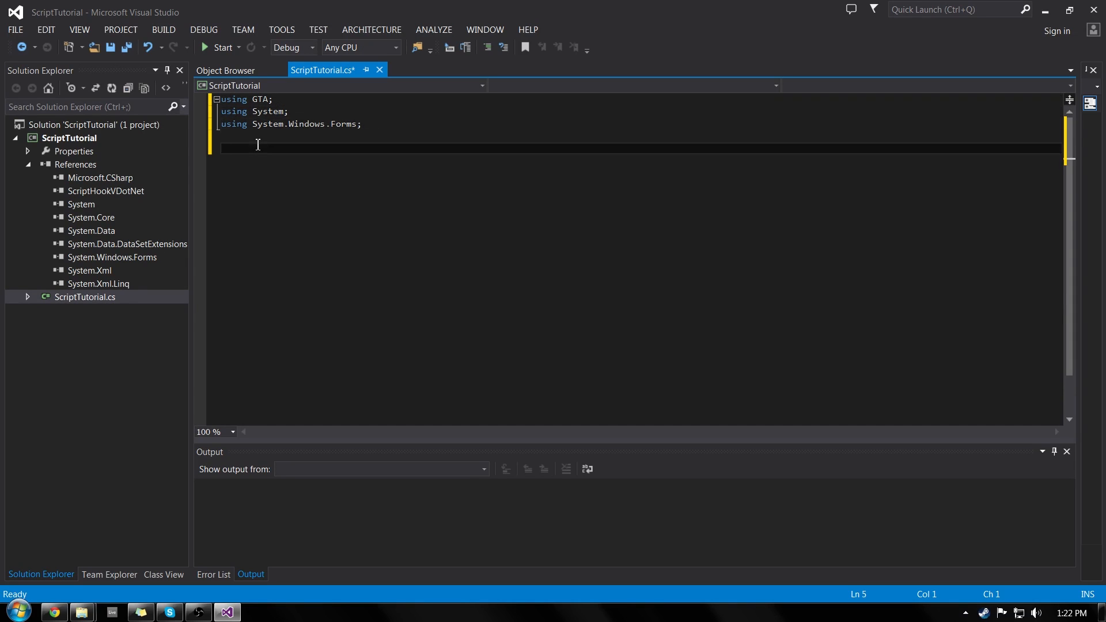
pyautogui.moveTo(54, 227)
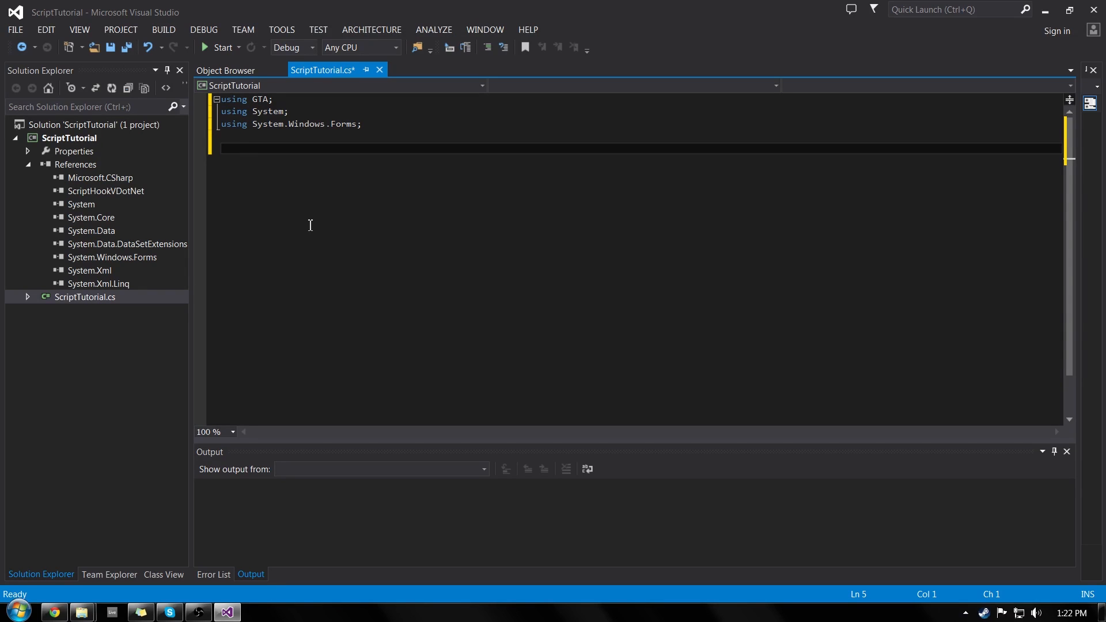
# - Type 'public class ScriptTutorial : Script', accepting Script from IntelliSense
pyautogui.write('P')
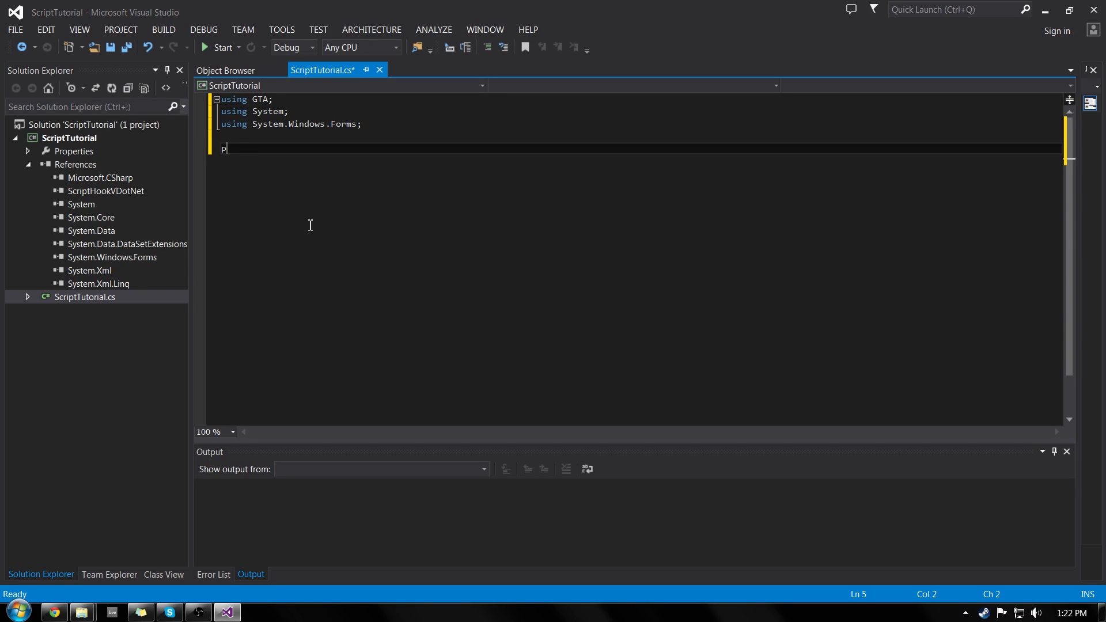
pyautogui.write('ublic class')
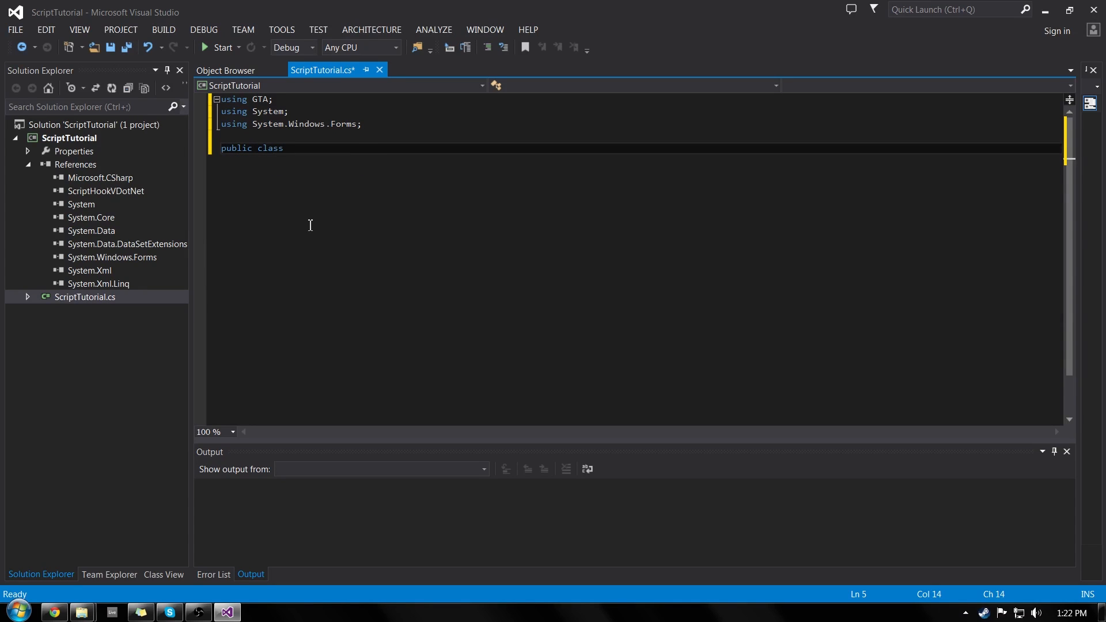
pyautogui.write('Scrup')
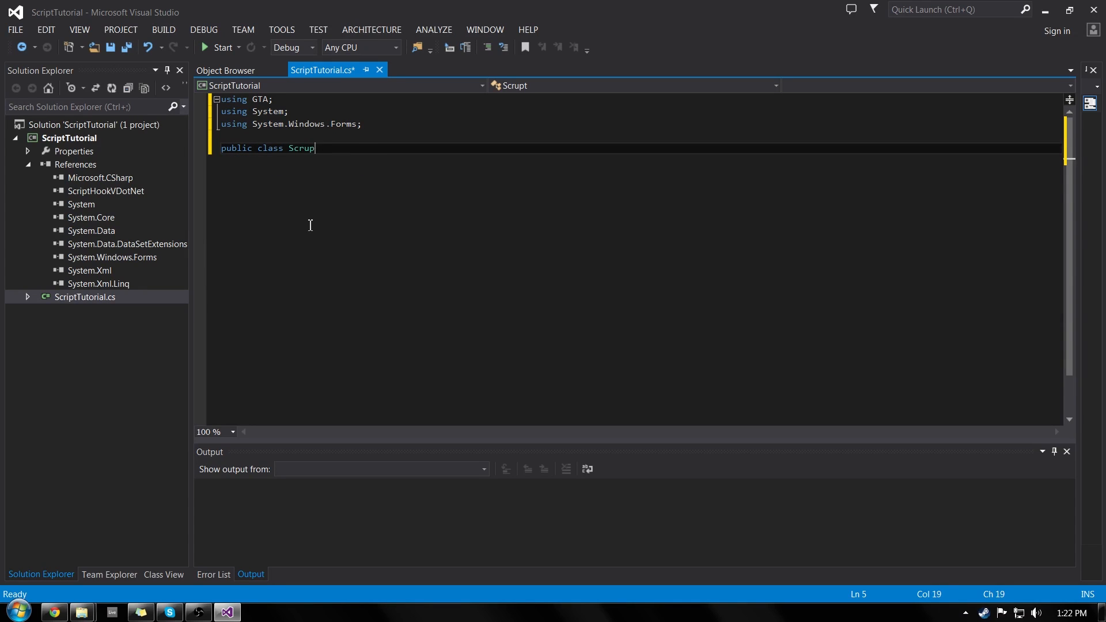
pyautogui.write('ScriptTutorial :')
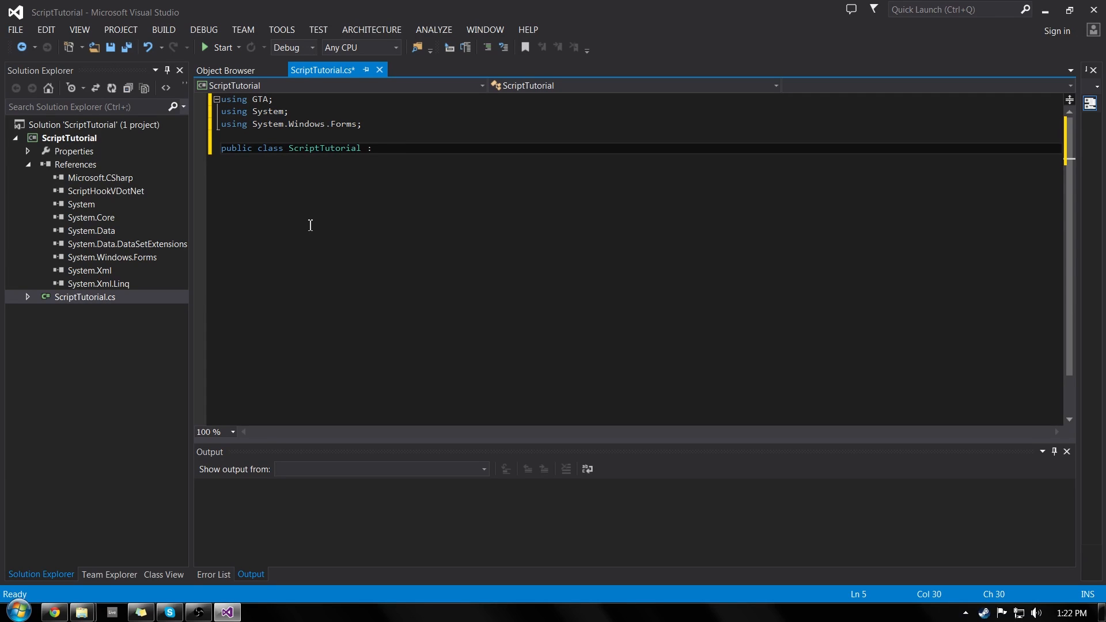
pyautogui.write('Scri')
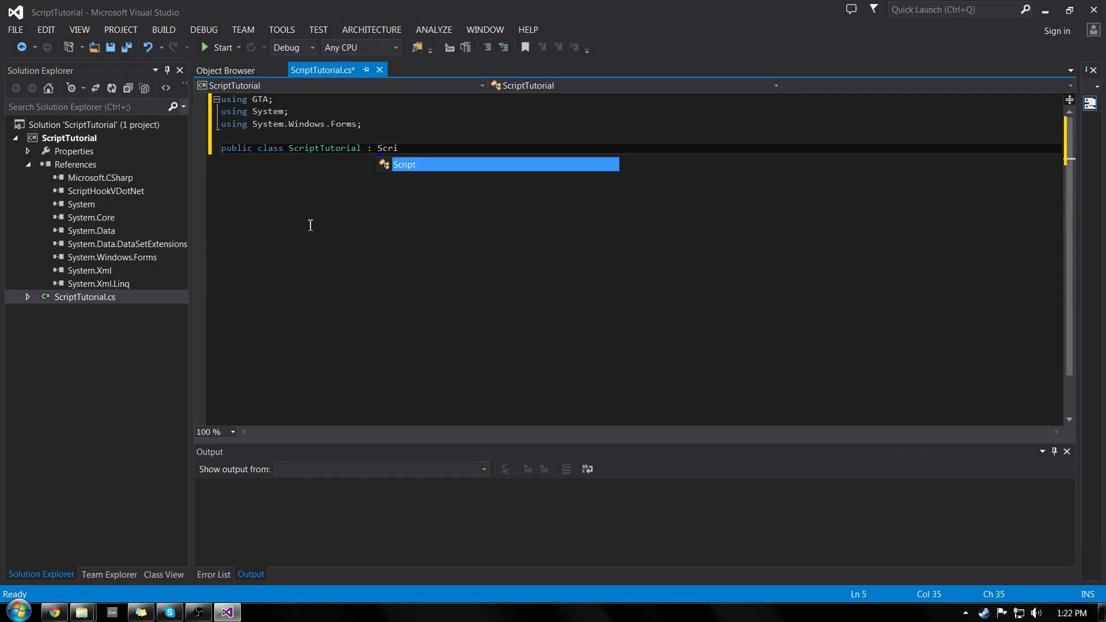
pyautogui.press('Enter')
pyautogui.write('{')
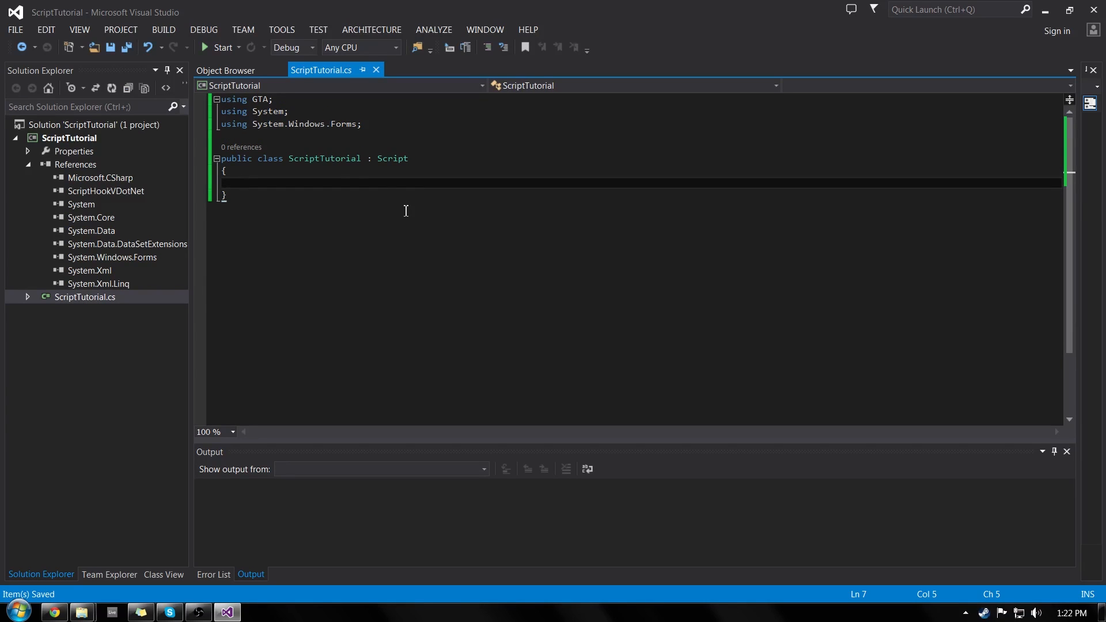
pyautogui.moveTo(323, 186)
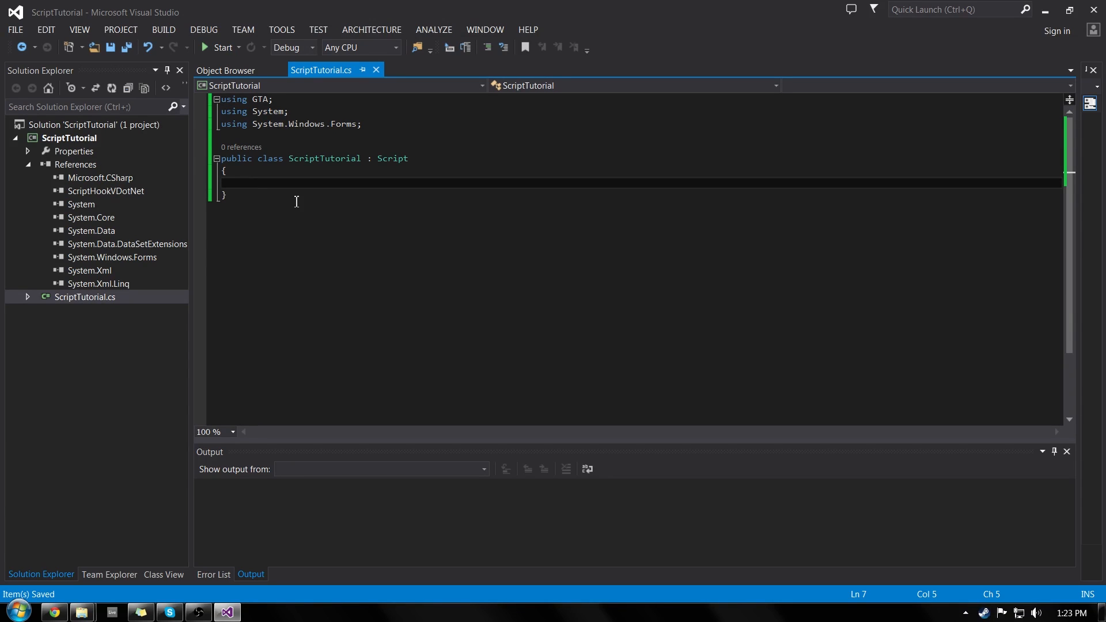
pyautogui.moveTo(318, 148)
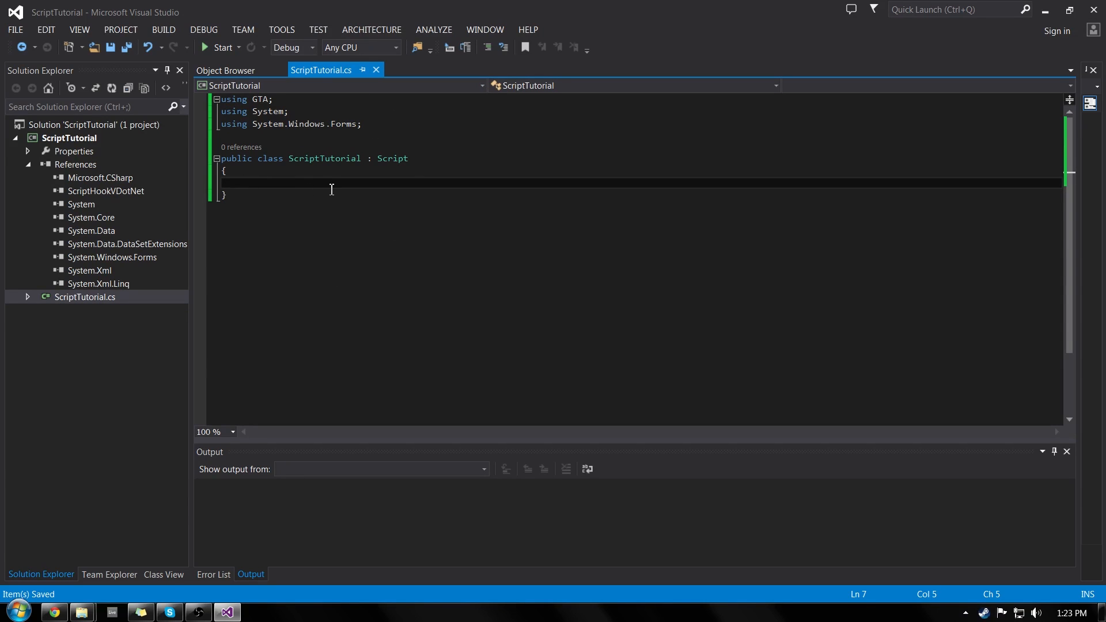
pyautogui.write('p')
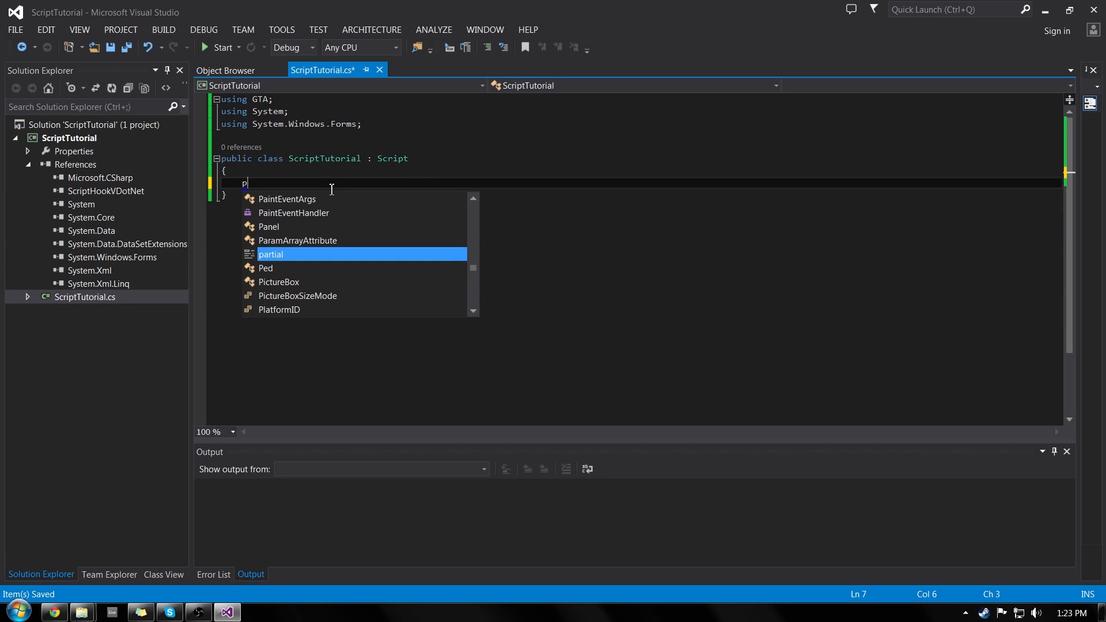
pyautogui.write('ublic')
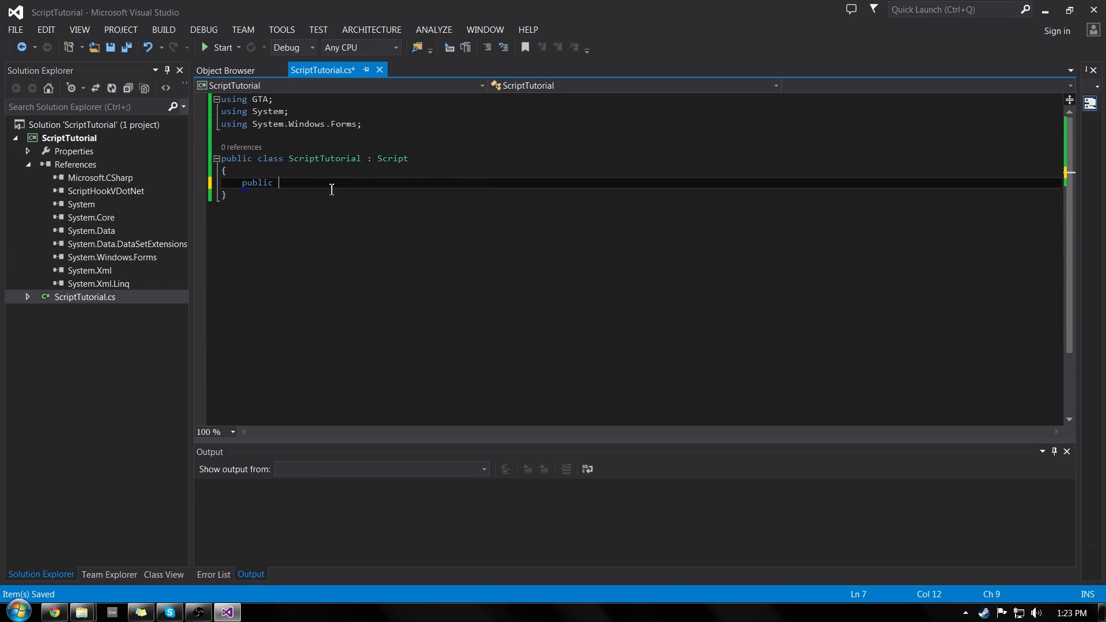
pyautogui.doubleClick(324, 158)
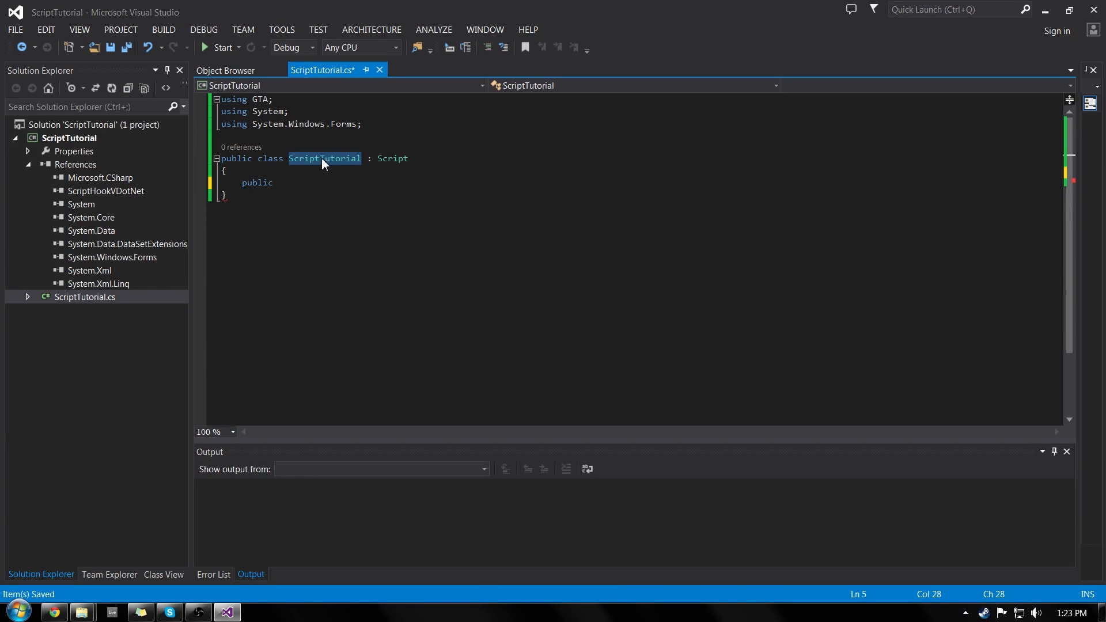
pyautogui.write('ScriptTutorial')
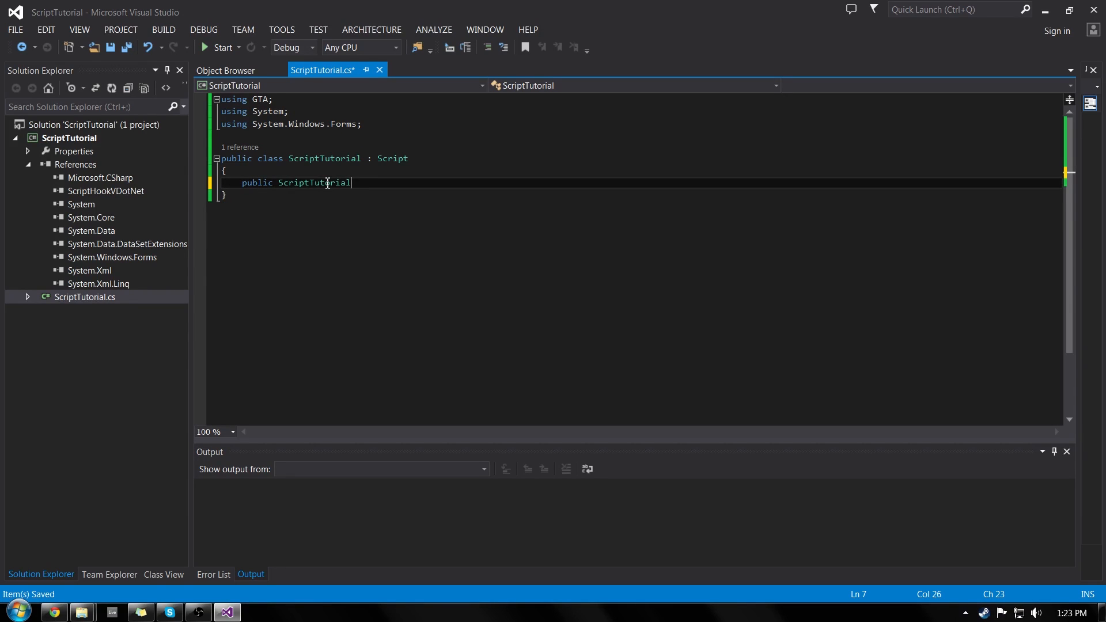
pyautogui.write('()')
pyautogui.write('{')
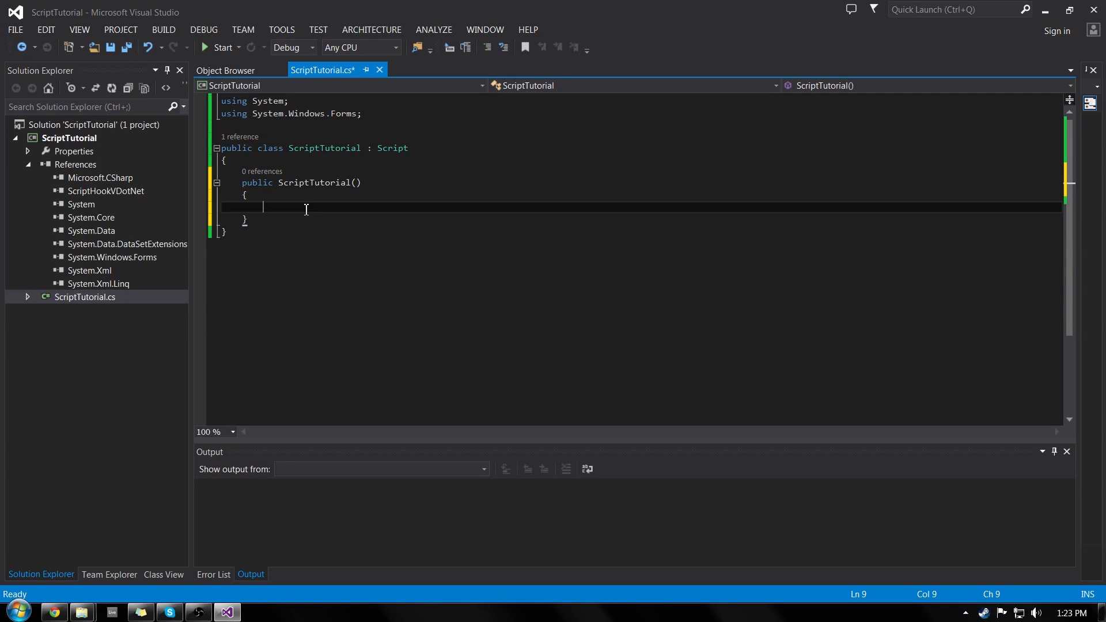
pyautogui.moveTo(314, 213)
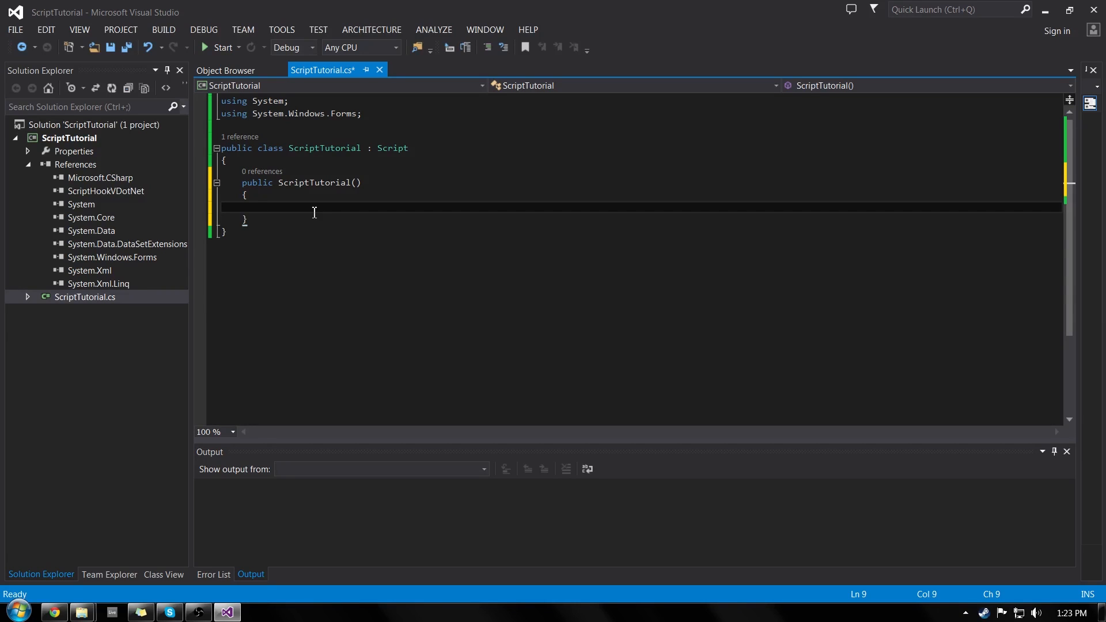
pyautogui.click(261, 208)
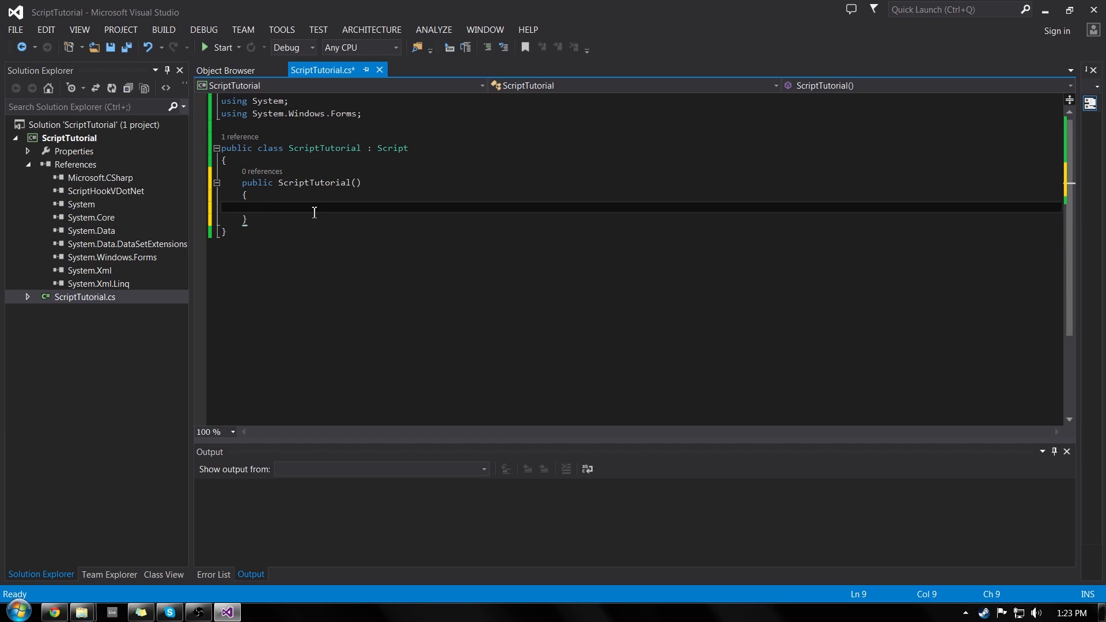
# - Type 'Tick += OnTick;' inside the constructor and add a new line below it
pyautogui.write('Tick')
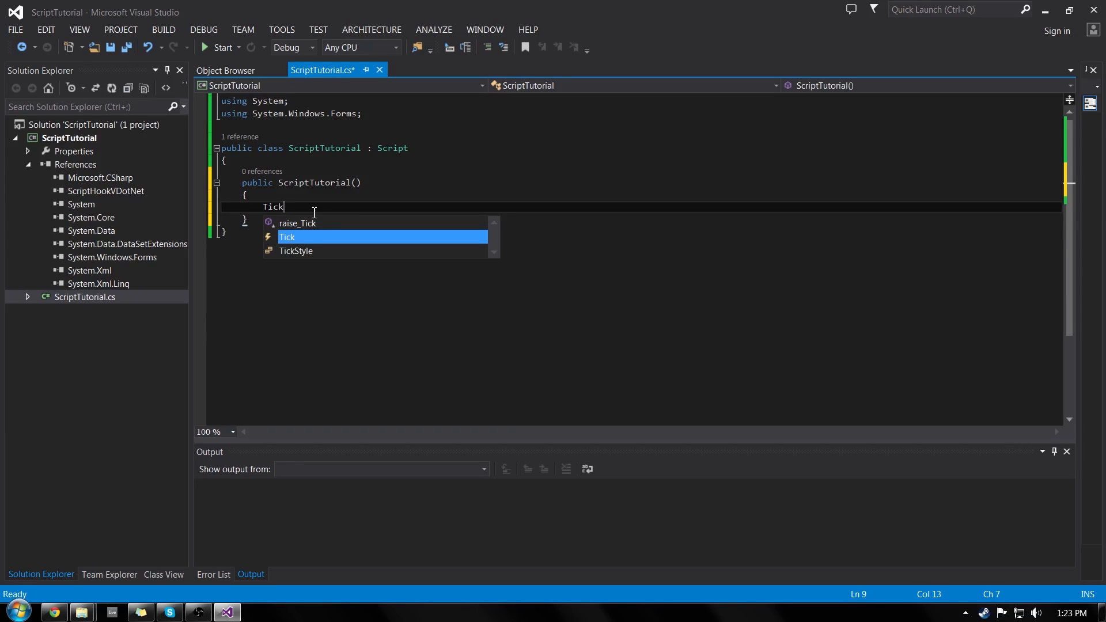
pyautogui.press('Space')
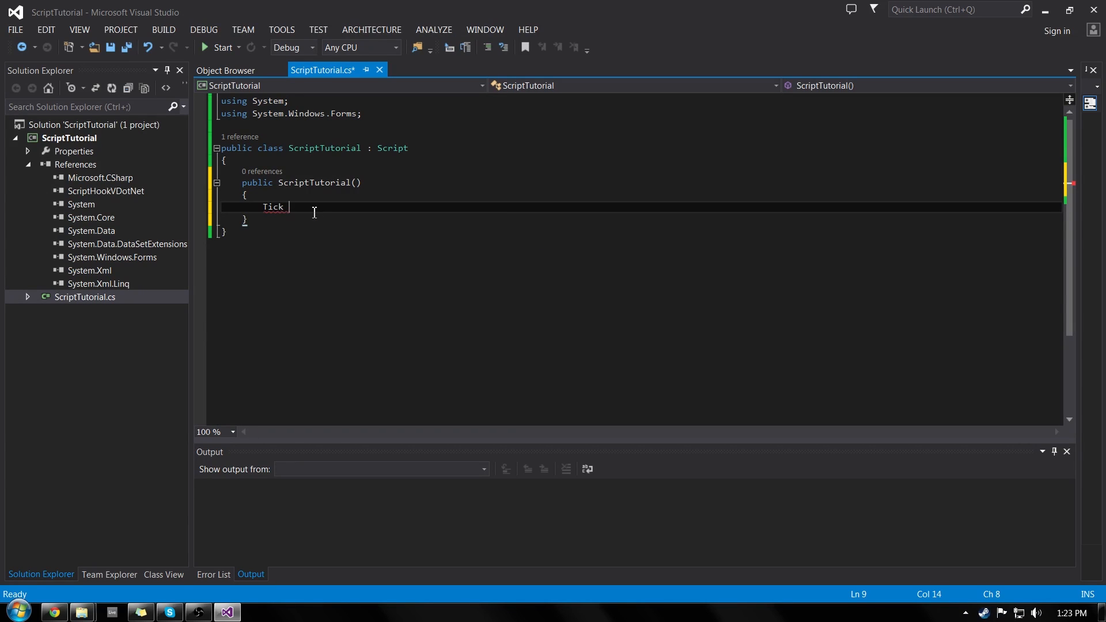
pyautogui.write('+')
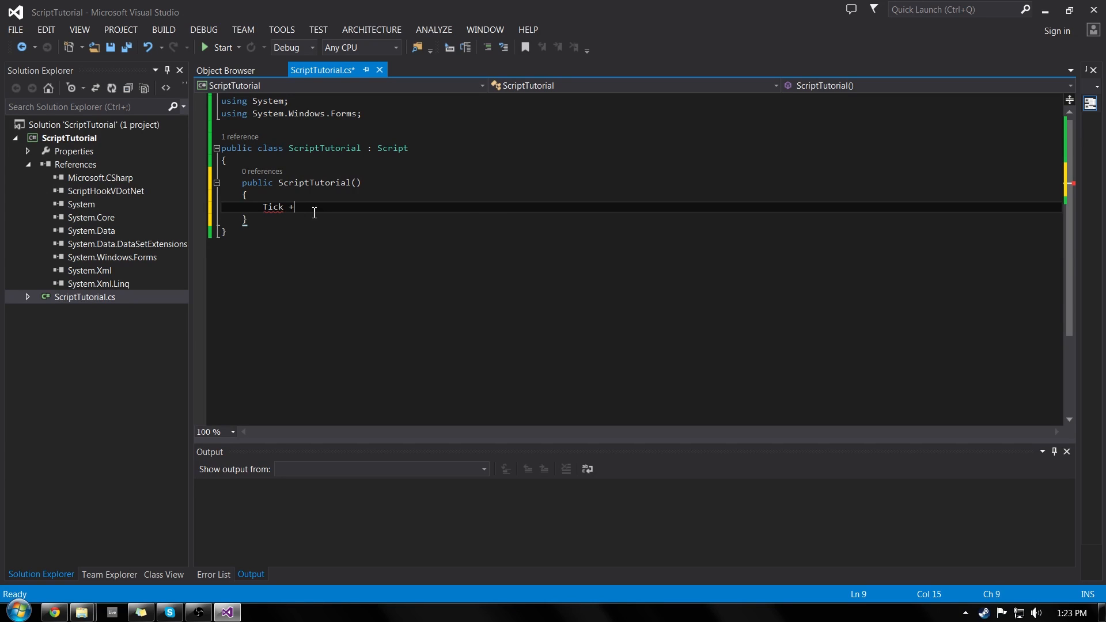
pyautogui.write('= OnT')
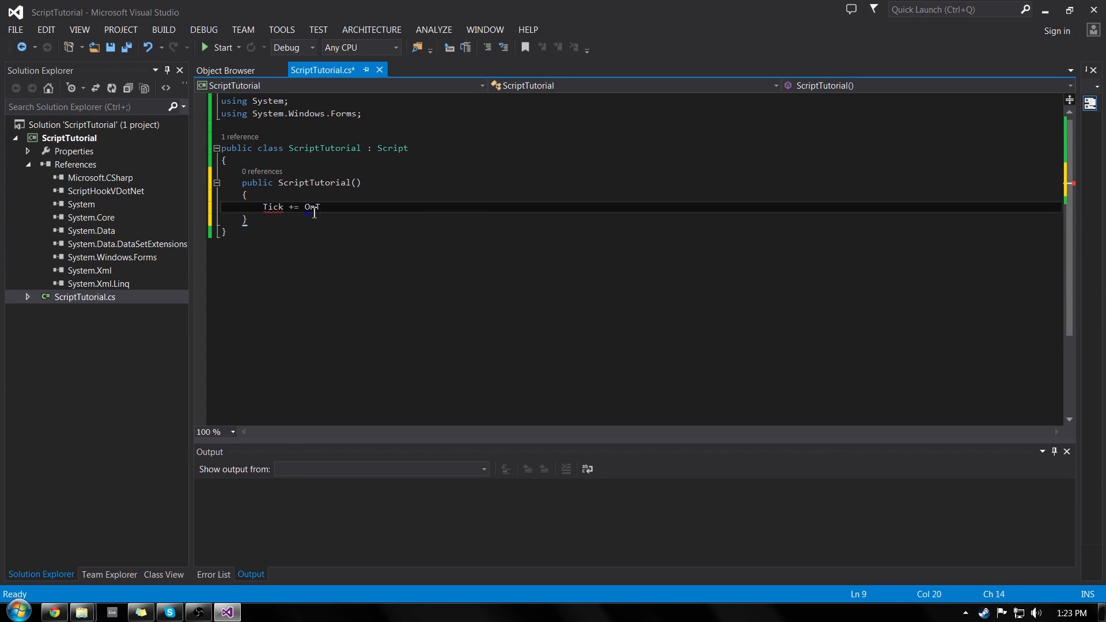
pyautogui.write('ick;')
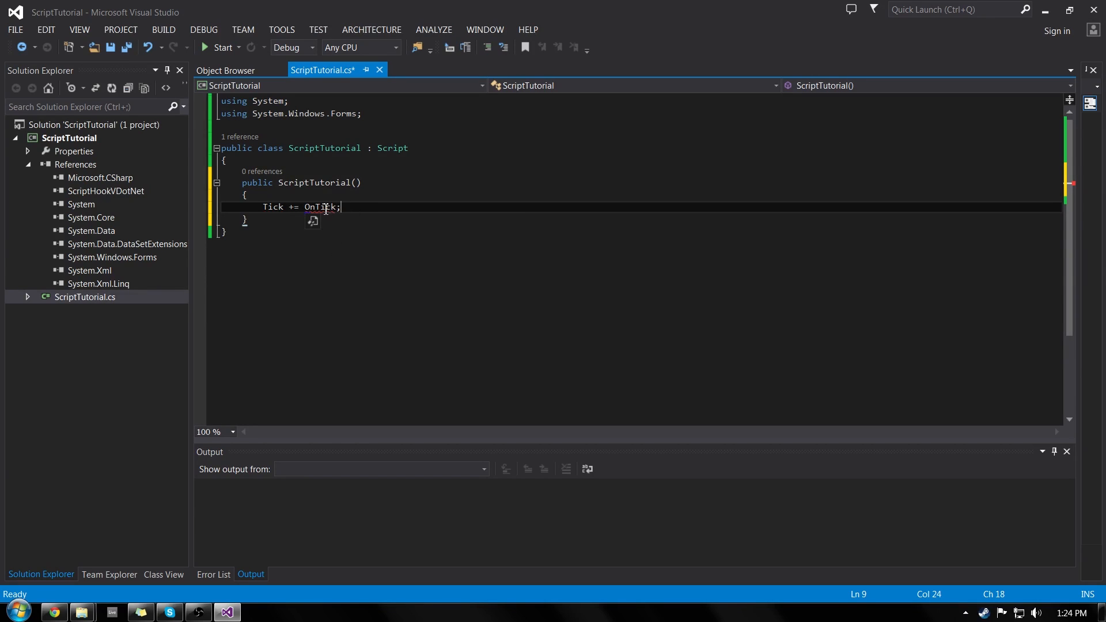
pyautogui.moveTo(298, 235)
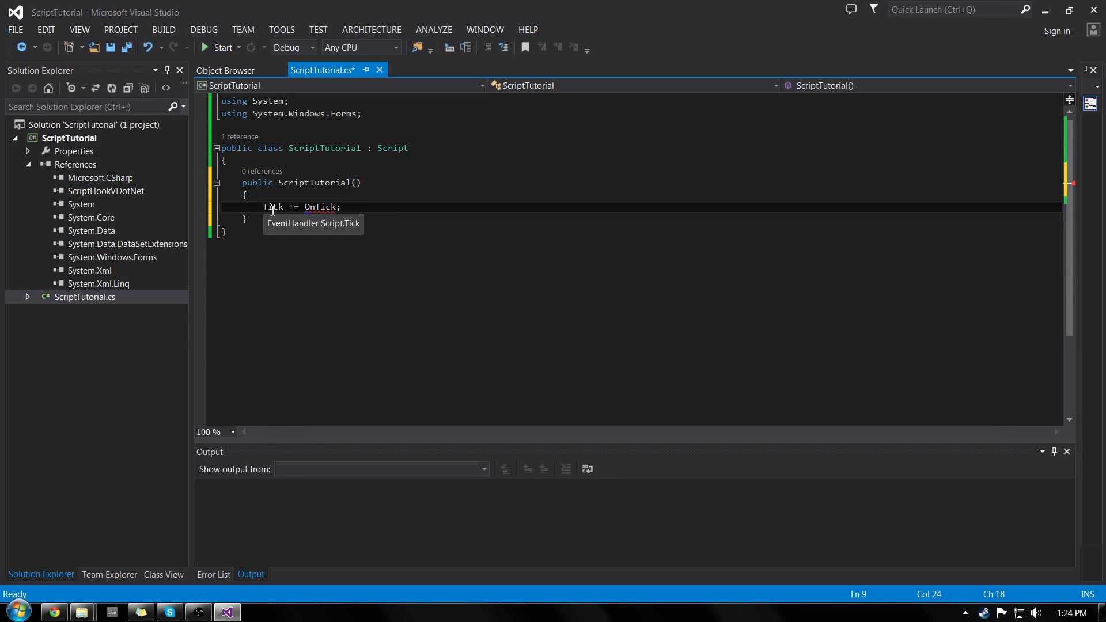
pyautogui.moveTo(296, 220)
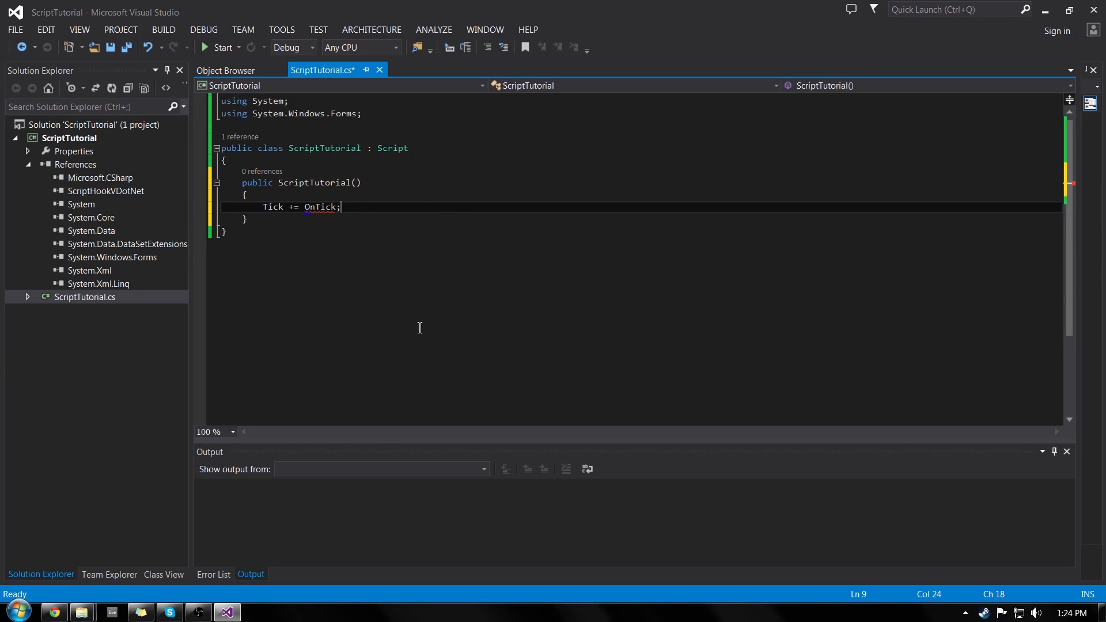
pyautogui.moveTo(383, 195)
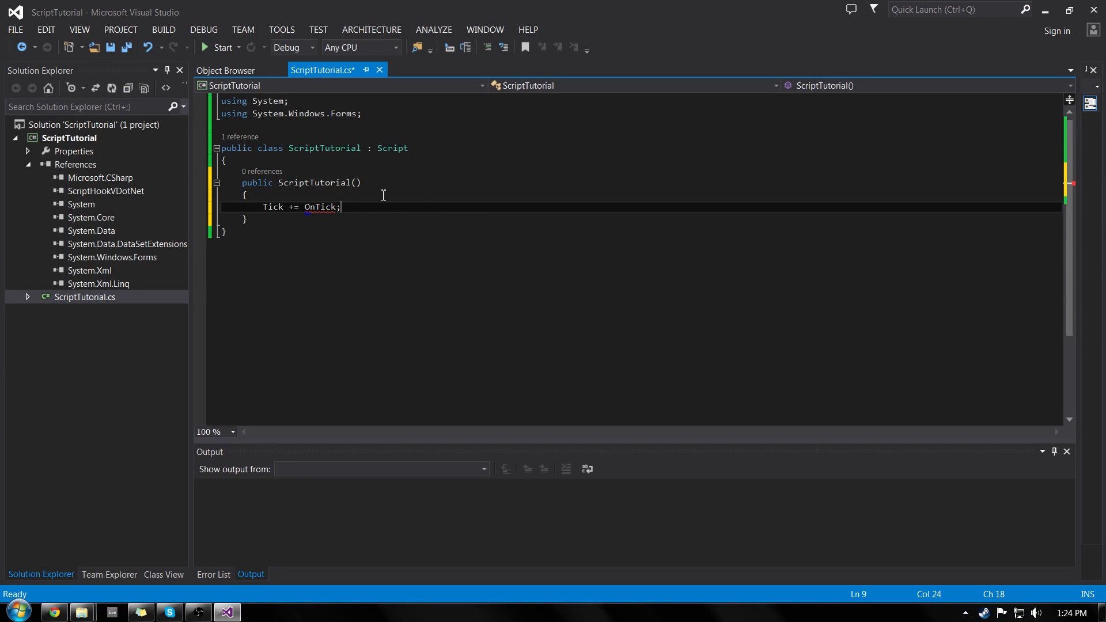
pyautogui.moveTo(389, 189)
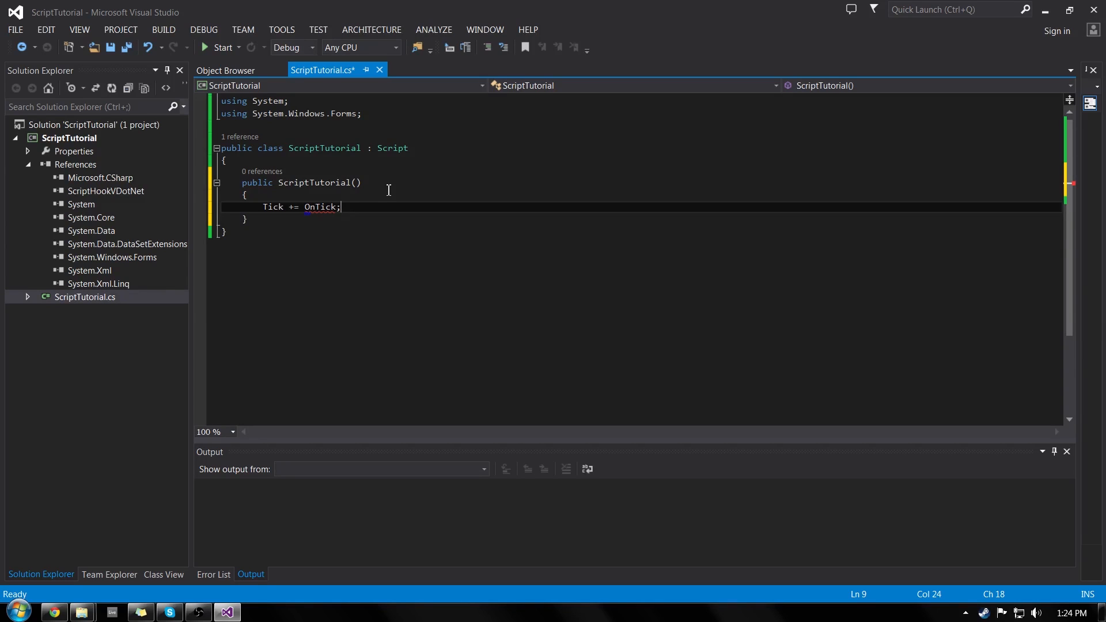
pyautogui.press('Enter')
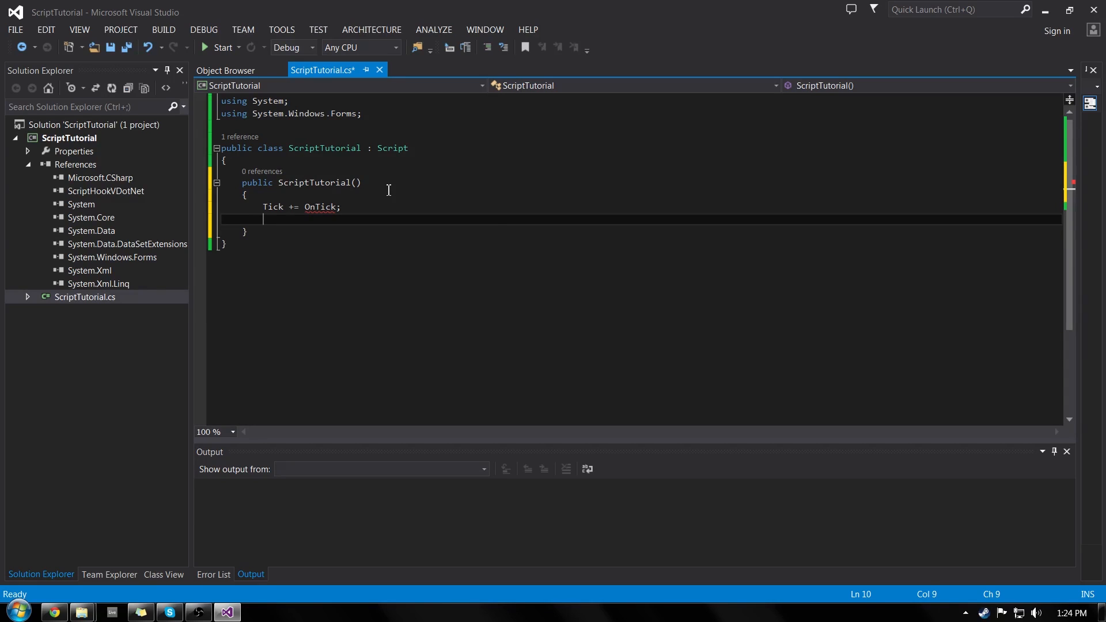
# - Add 'KeyDown += OnKeyDown;' and 'KeyUp += OnKeyUp;' lines to the ScriptTutorial constructor
pyautogui.write('KeyDown')
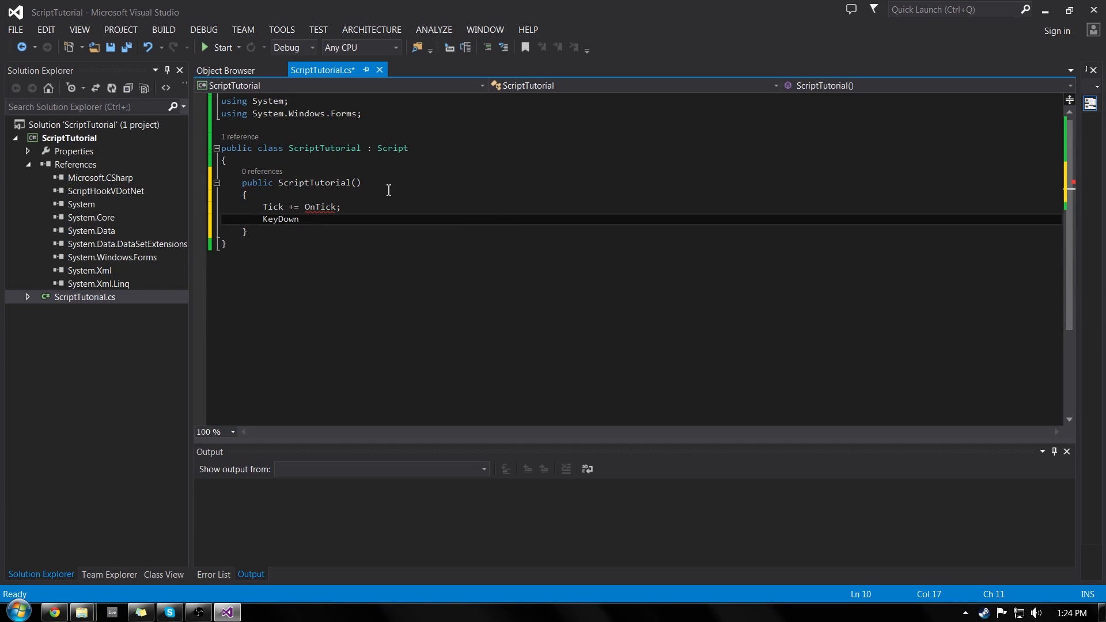
pyautogui.write('+=')
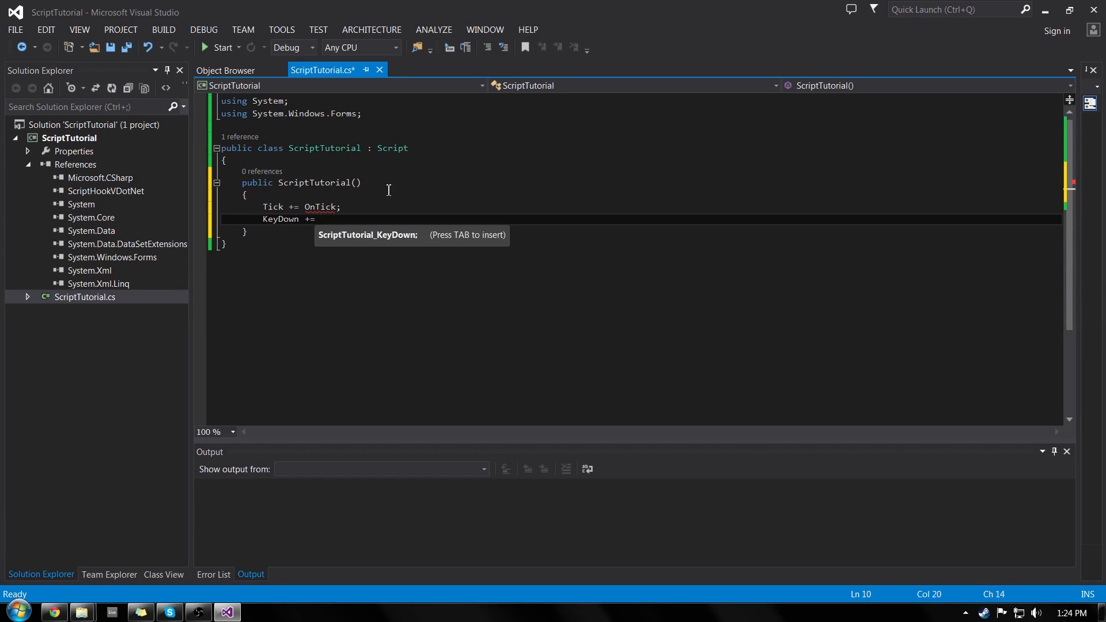
pyautogui.write('On')
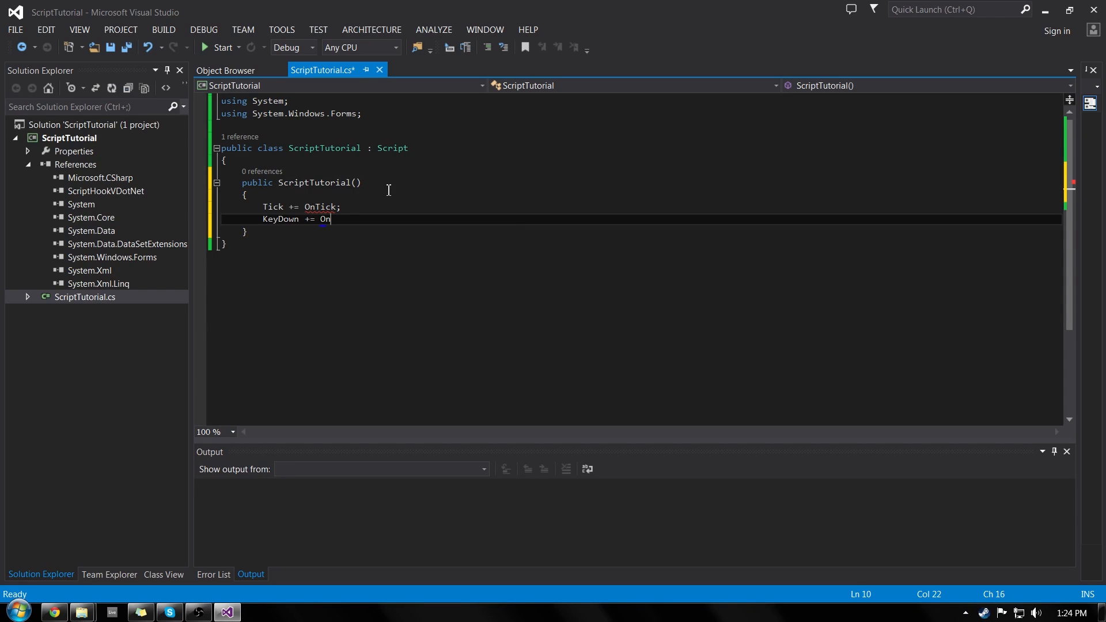
pyautogui.write('KeyDown;')
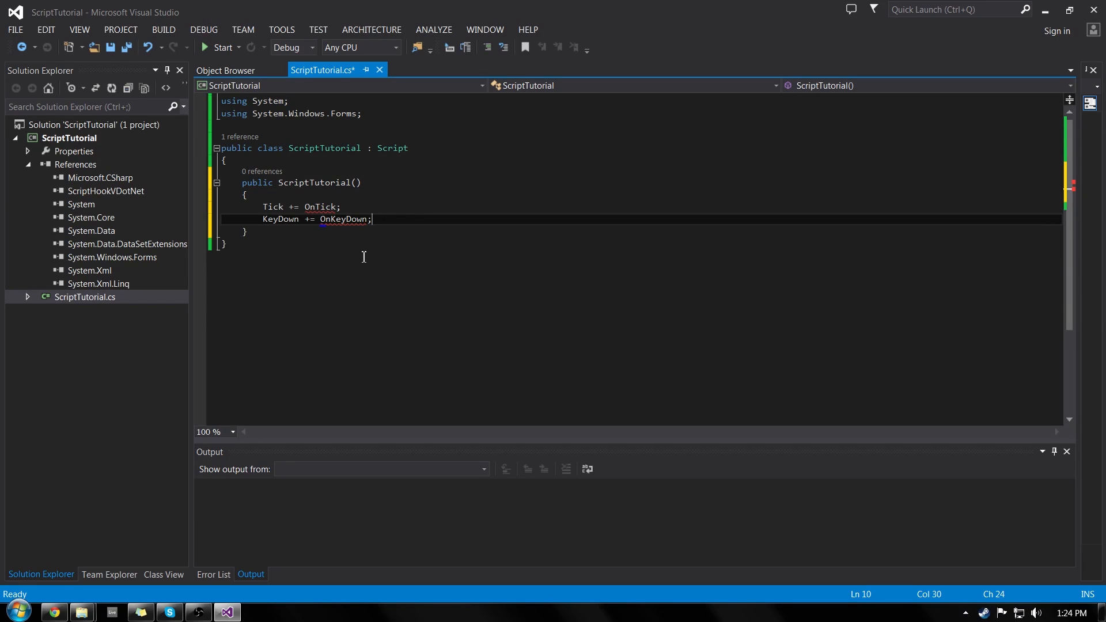
pyautogui.doubleClick(343, 219)
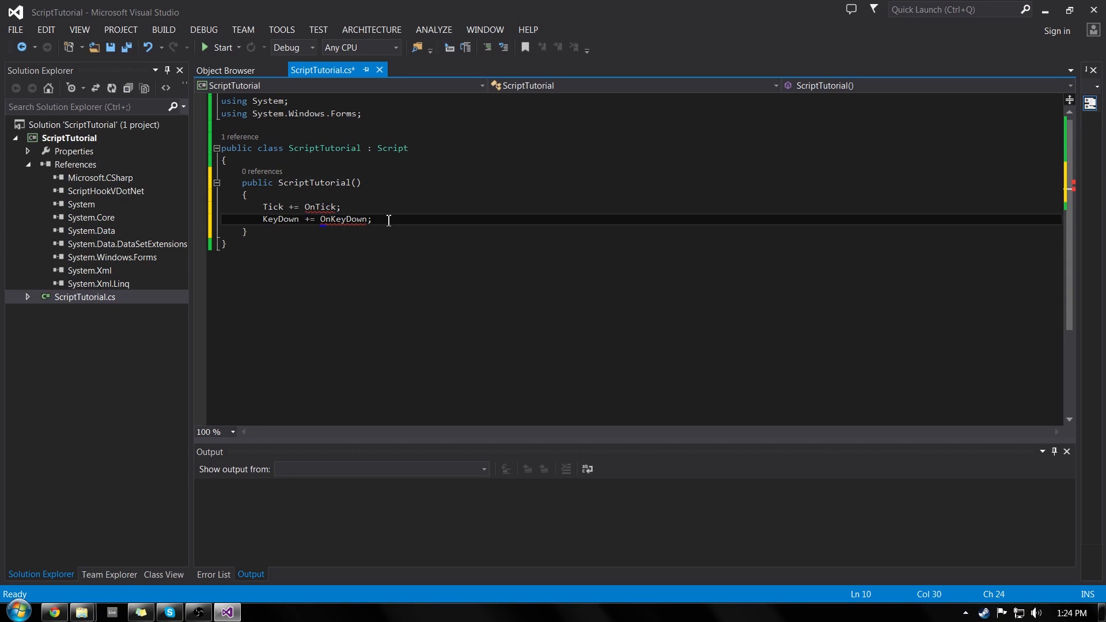
pyautogui.write('Key')
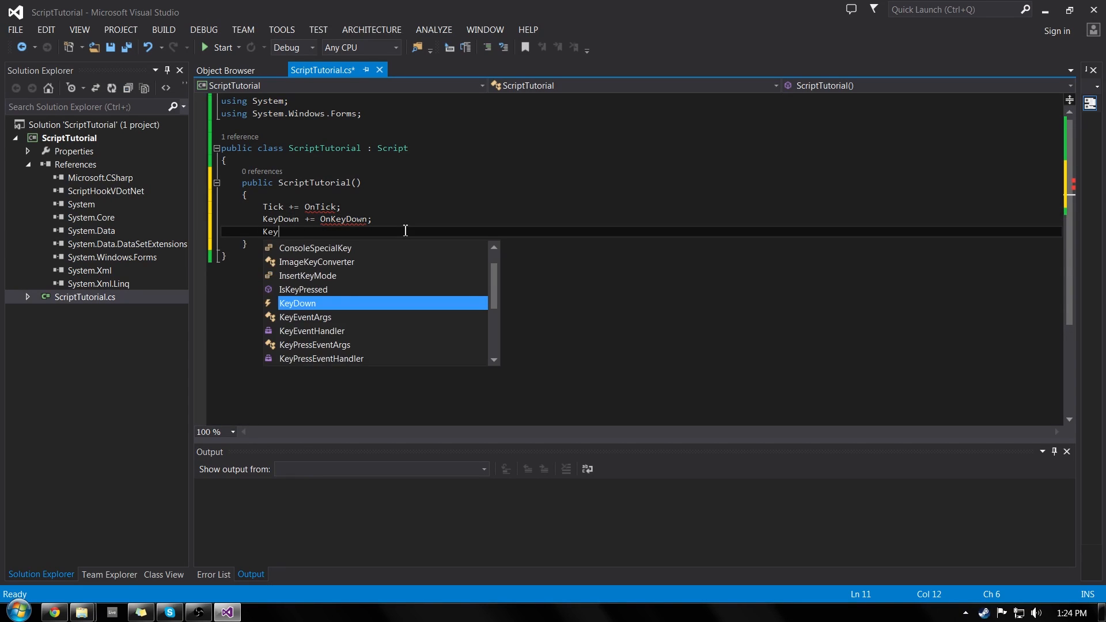
pyautogui.write('Up +=')
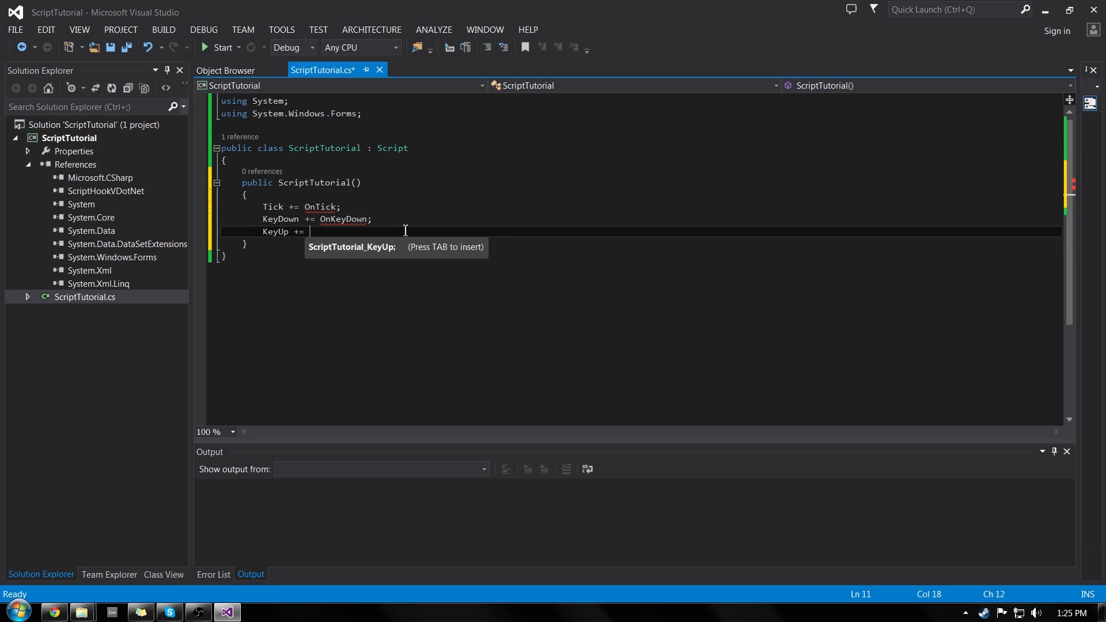
pyautogui.write('OnKeyUp')
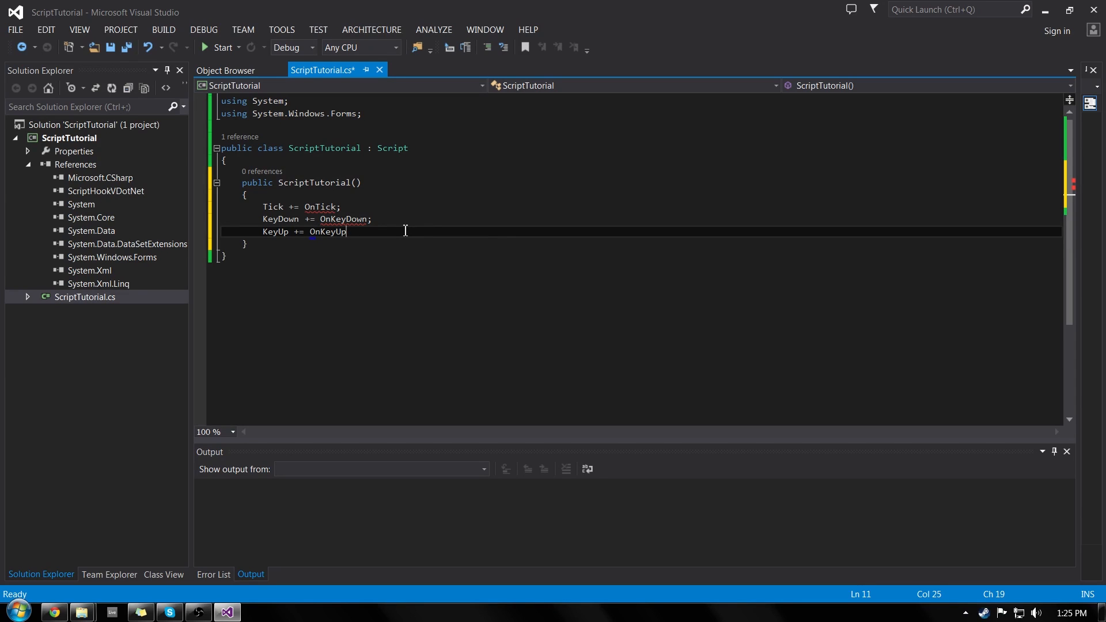
pyautogui.write(';')
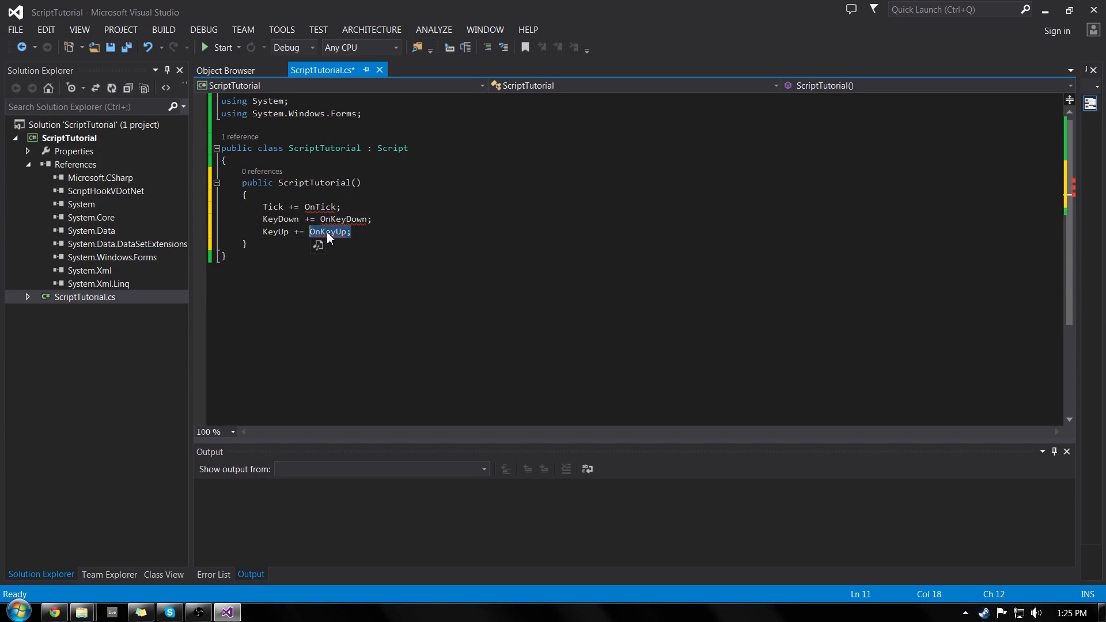
pyautogui.moveTo(432, 250)
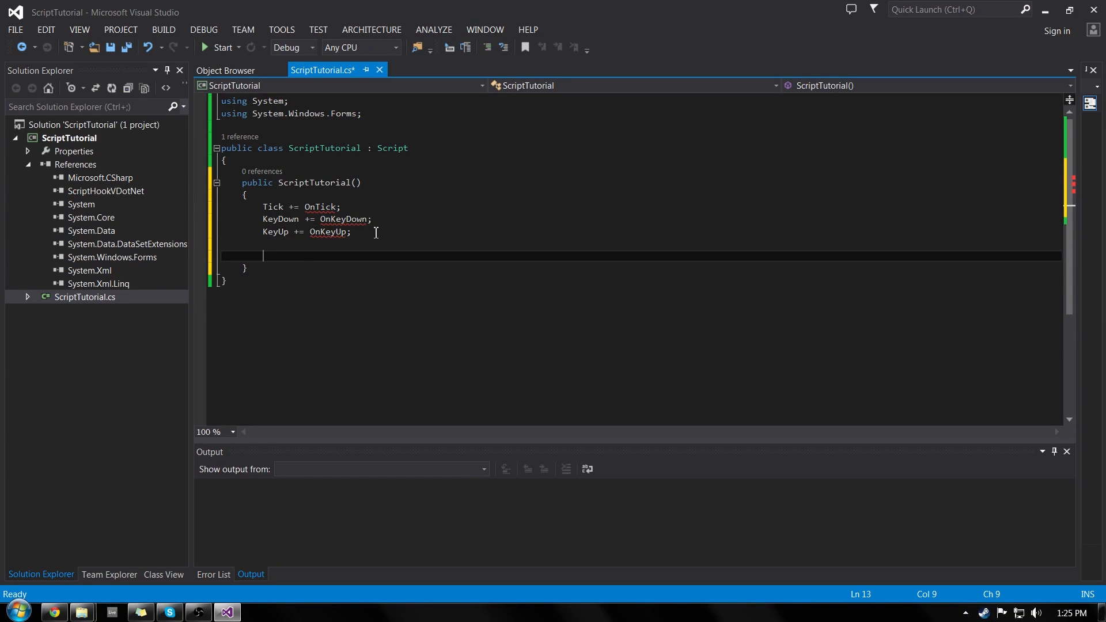
# - Add 'Interval = 10;' to the constructor below the event subscriptions
pyautogui.write('In')
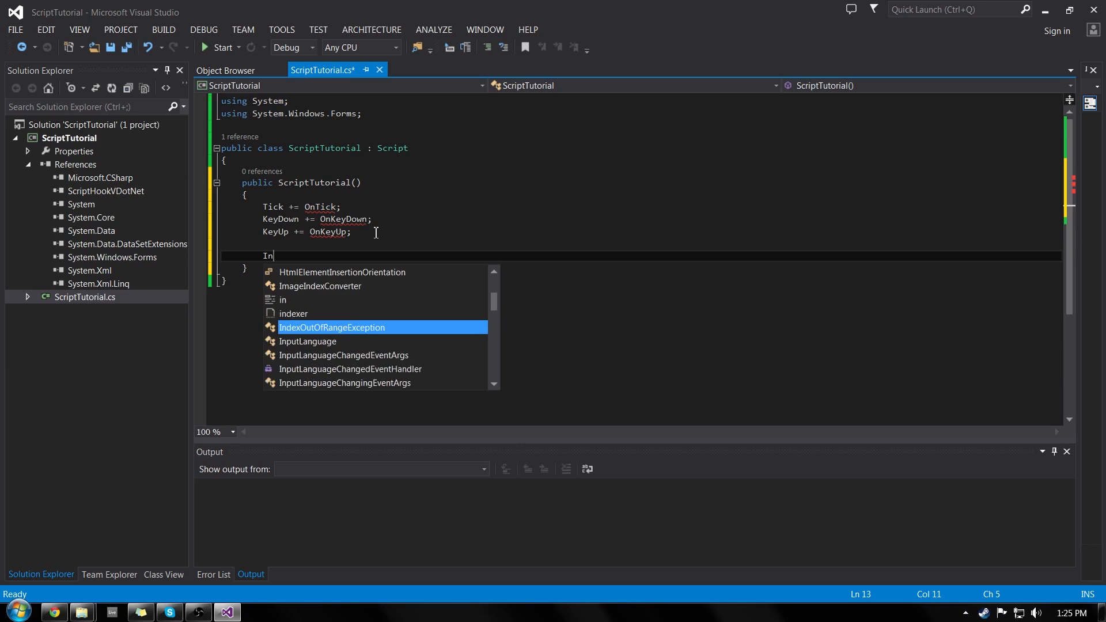
pyautogui.write('terval = 10;')
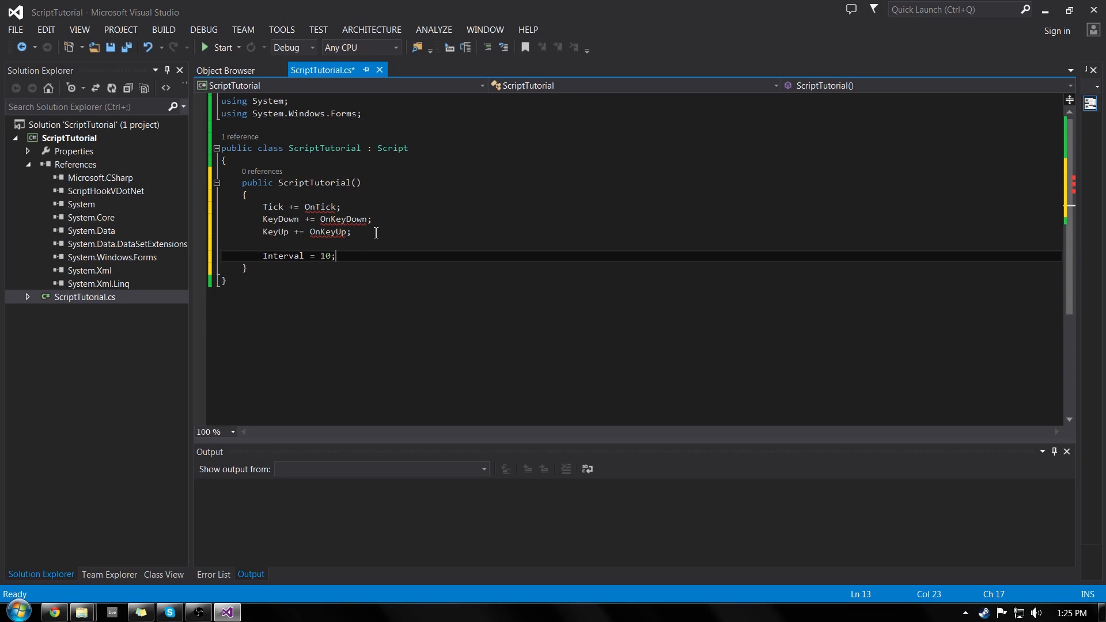
pyautogui.moveTo(448, 225)
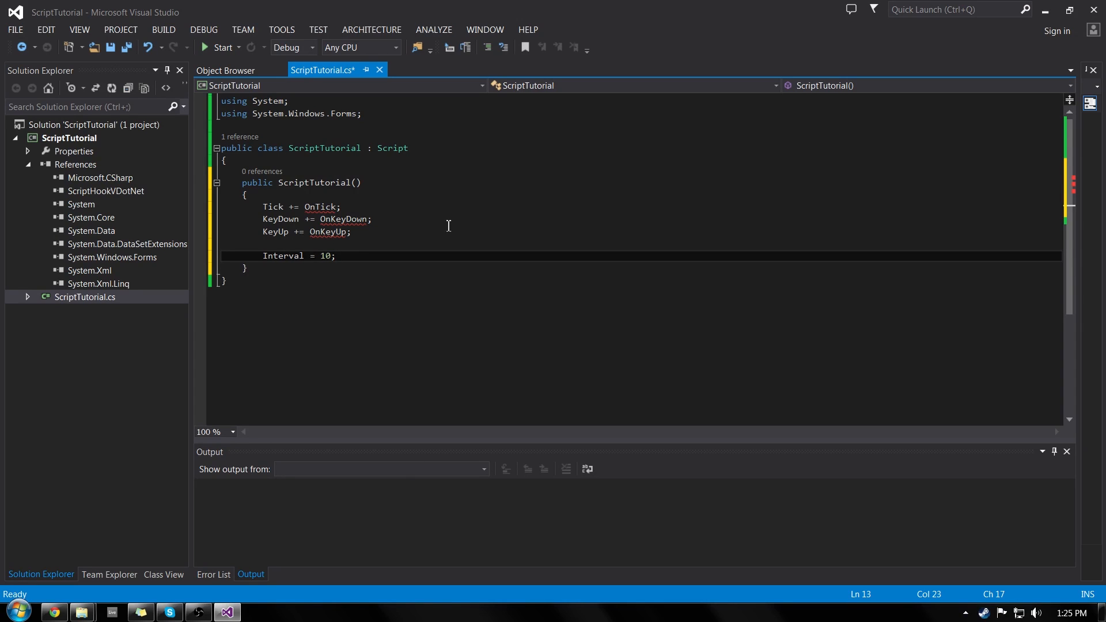
pyautogui.click(274, 207)
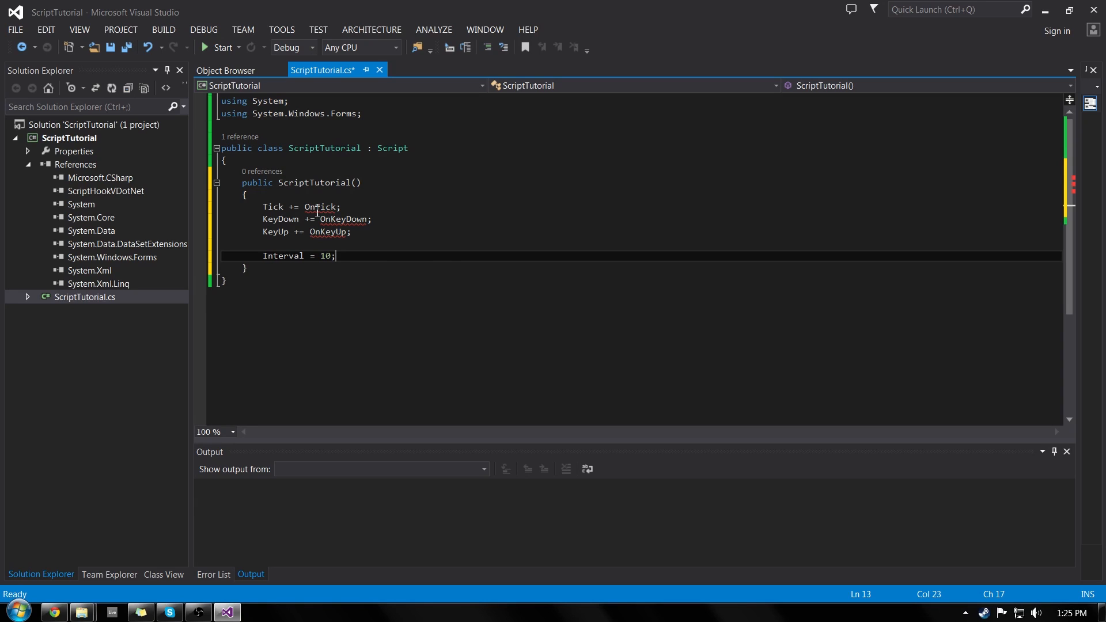
pyautogui.moveTo(274, 205)
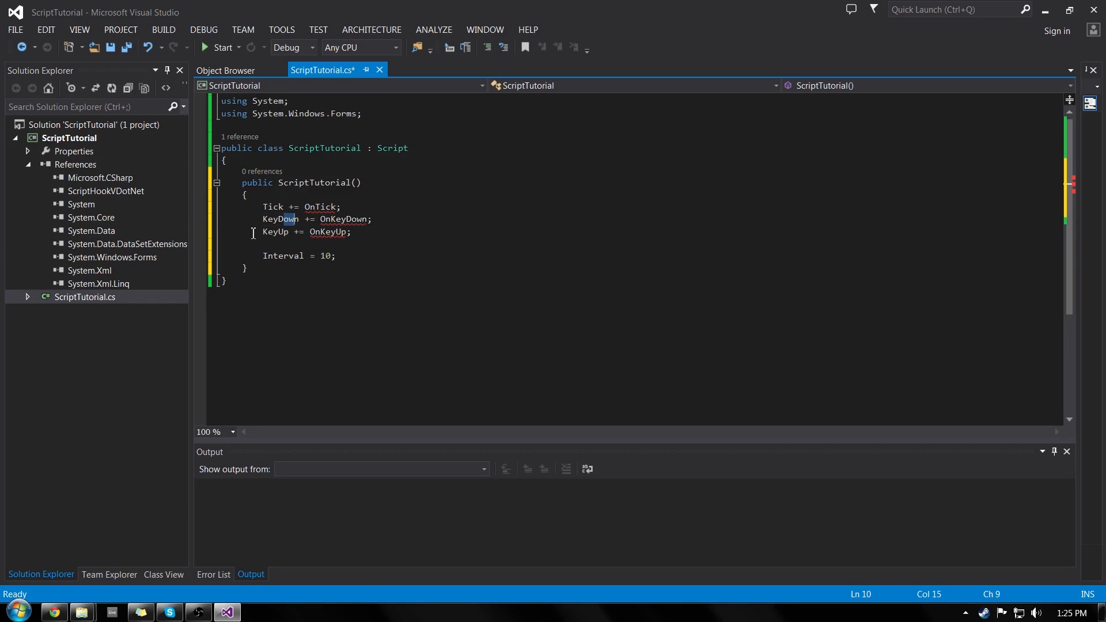
pyautogui.doubleClick(274, 231)
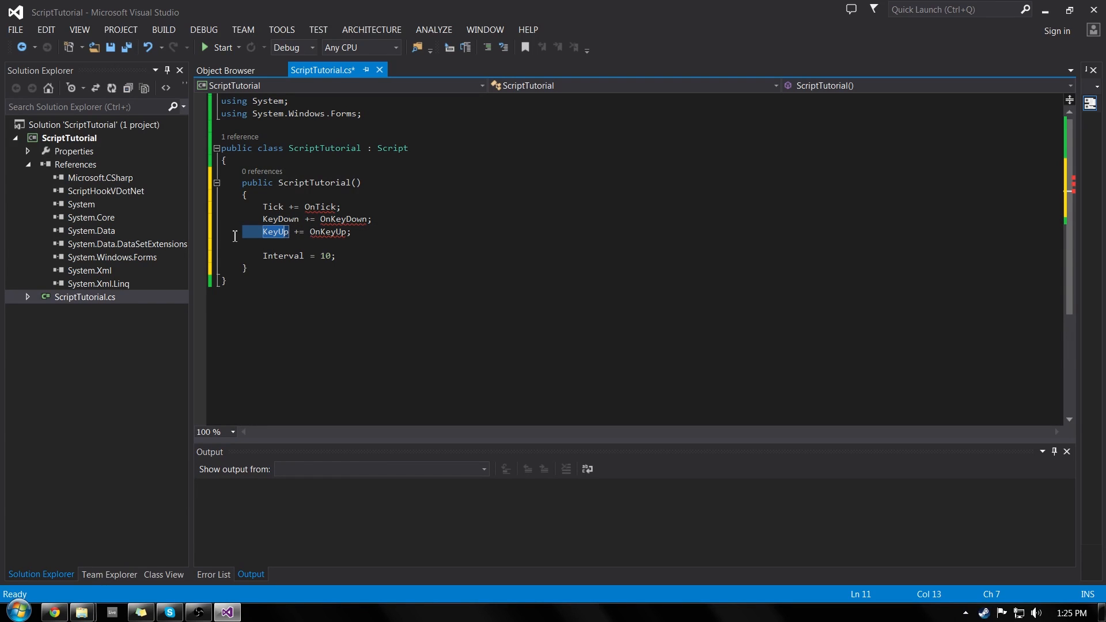
pyautogui.moveTo(348, 263)
pyautogui.write('00')
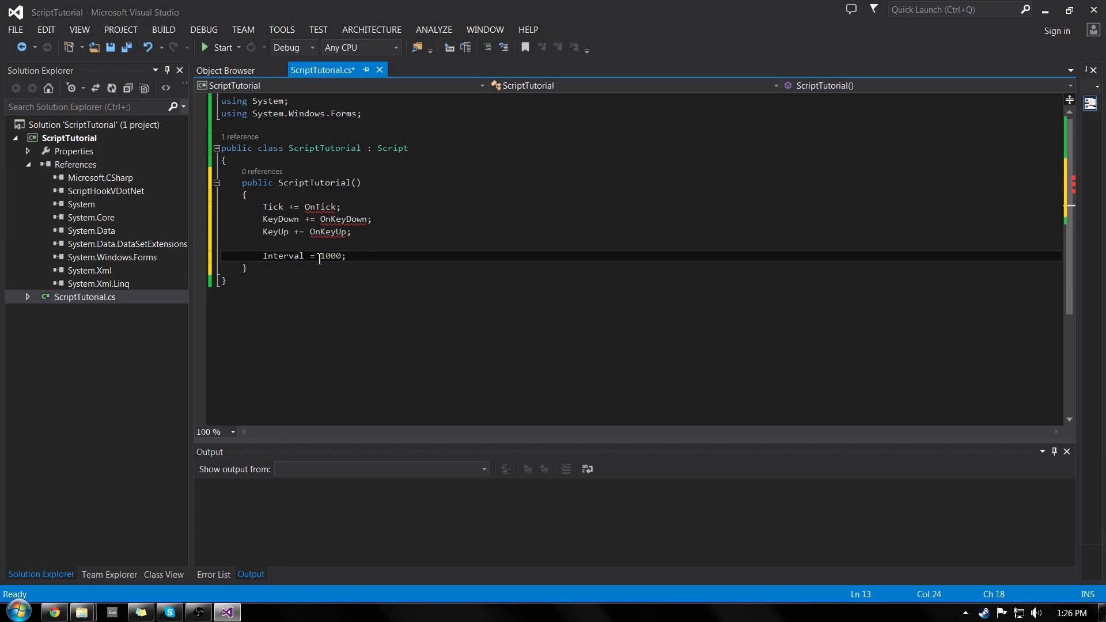
pyautogui.moveTo(342, 255)
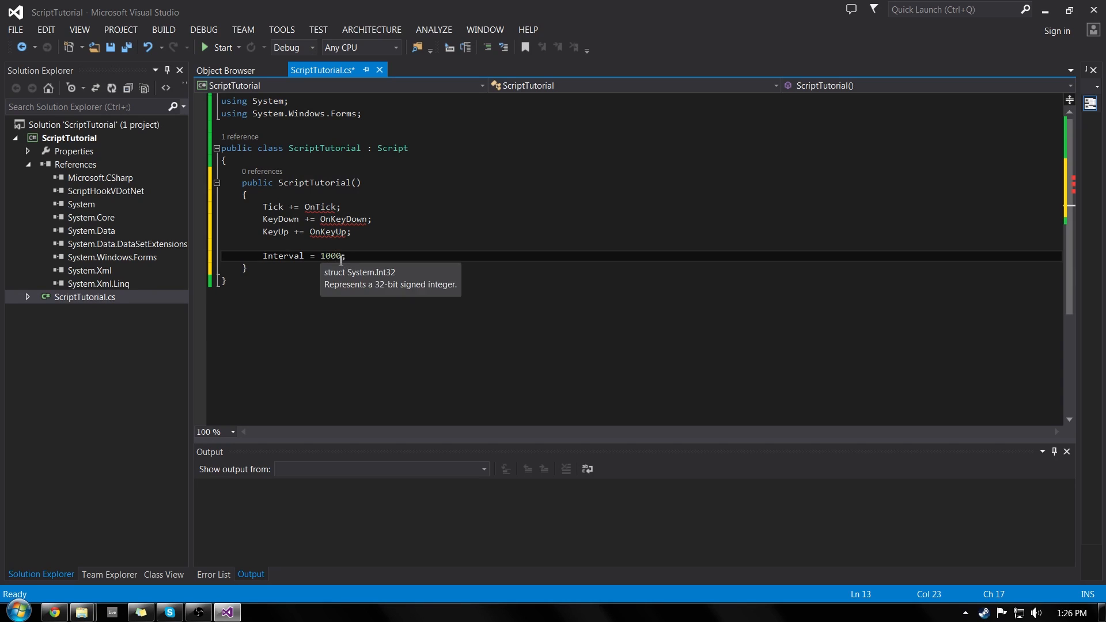
pyautogui.moveTo(405, 256)
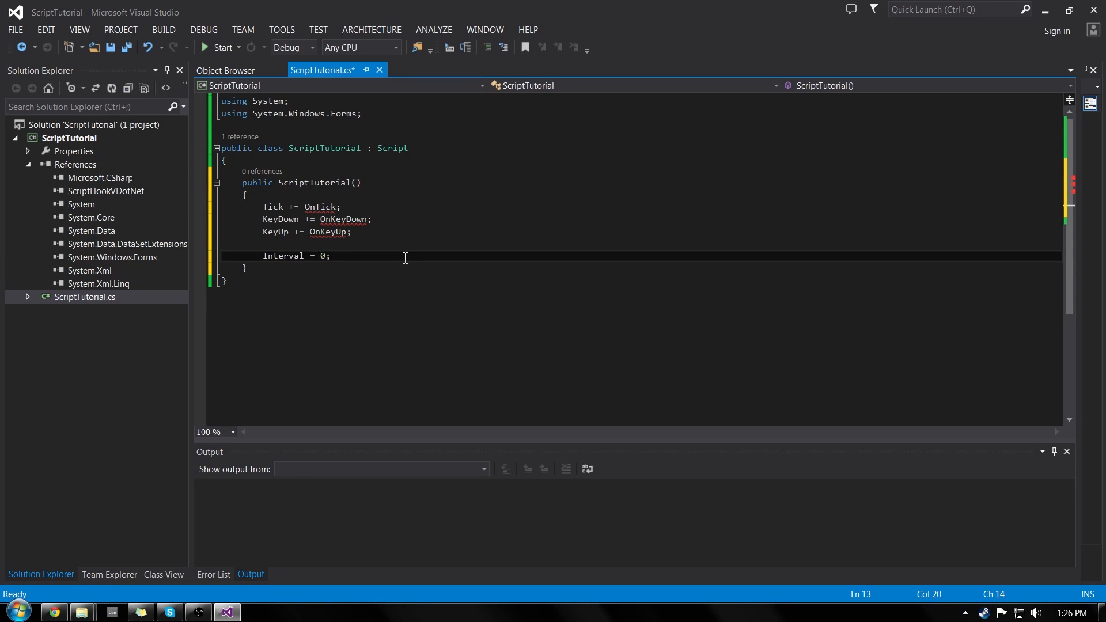
pyautogui.write('1')
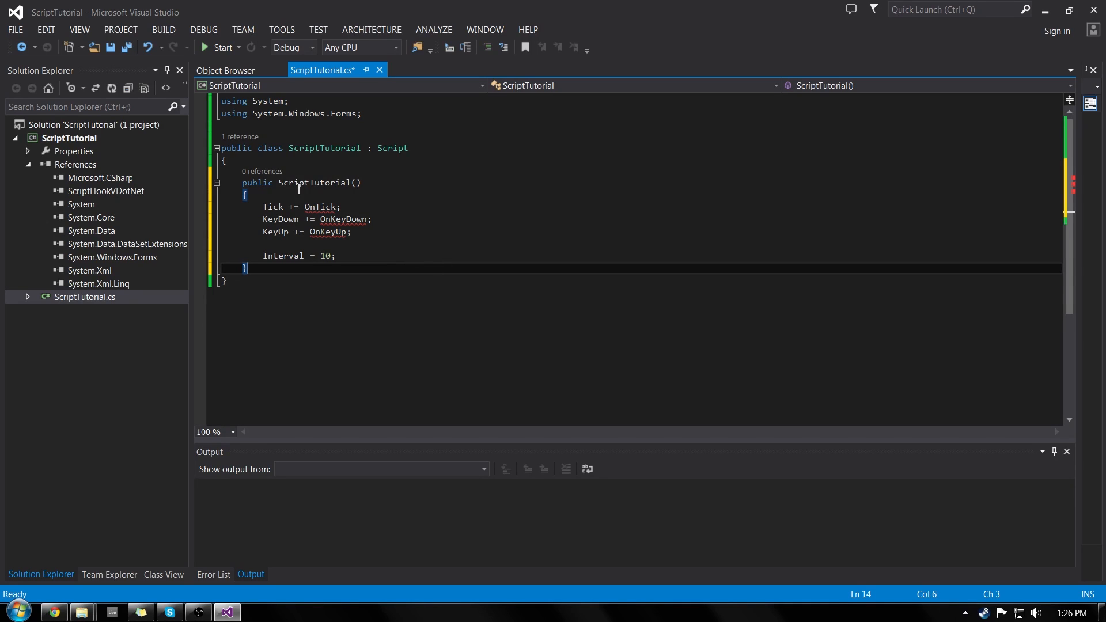
pyautogui.moveTo(434, 232)
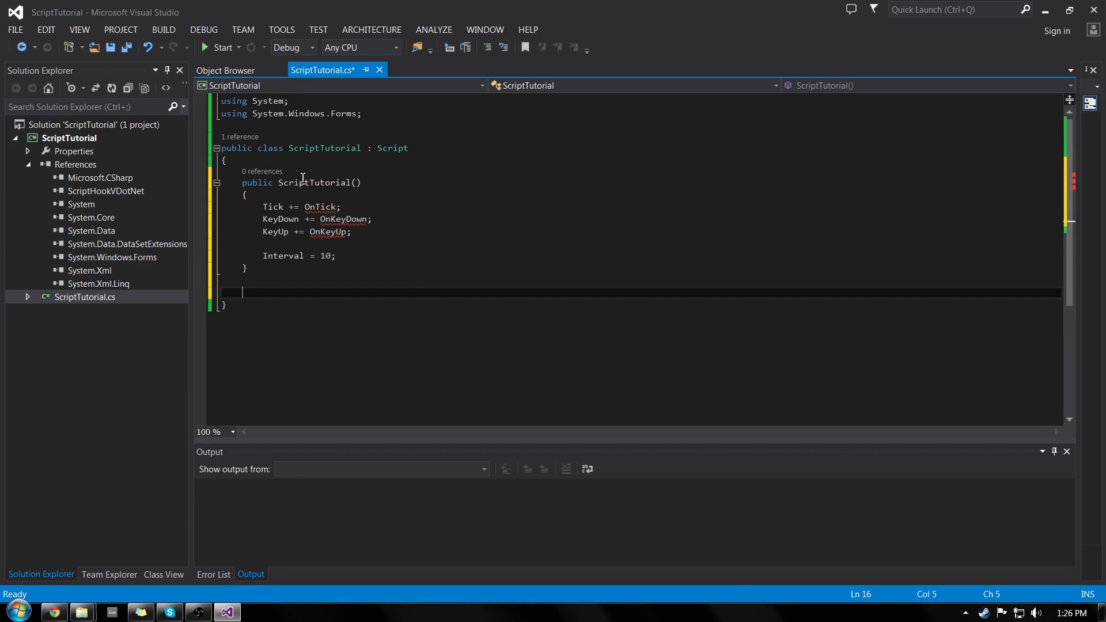
pyautogui.moveTo(397, 235)
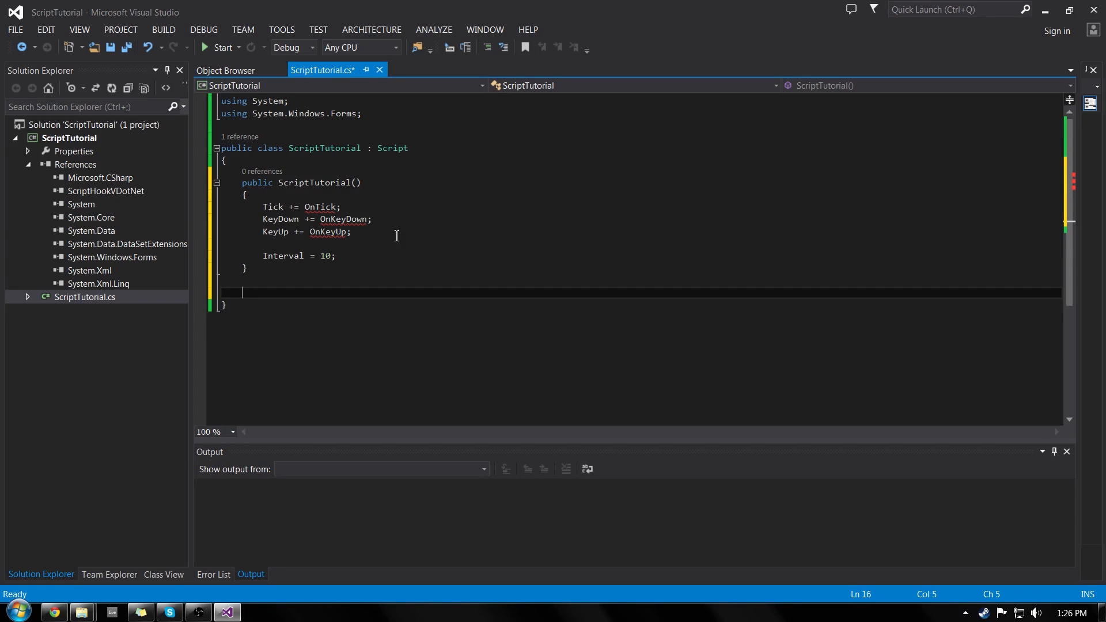
# - Write an empty 'void OnTick(object sender, EventArgs e)' method below the constructor
pyautogui.write('void O')
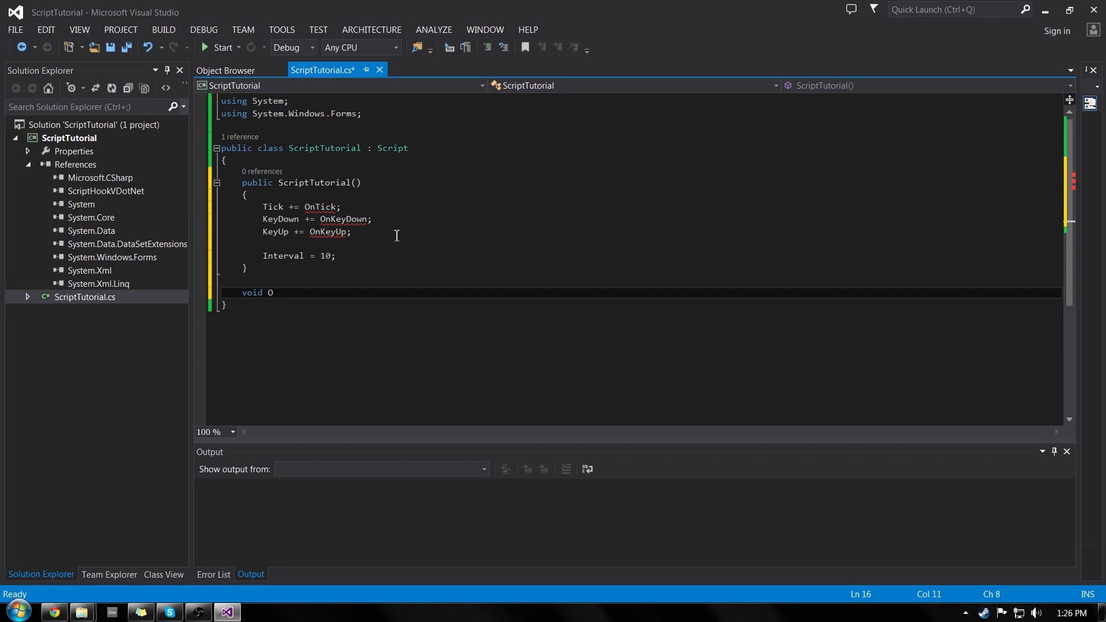
pyautogui.write('nTick()')
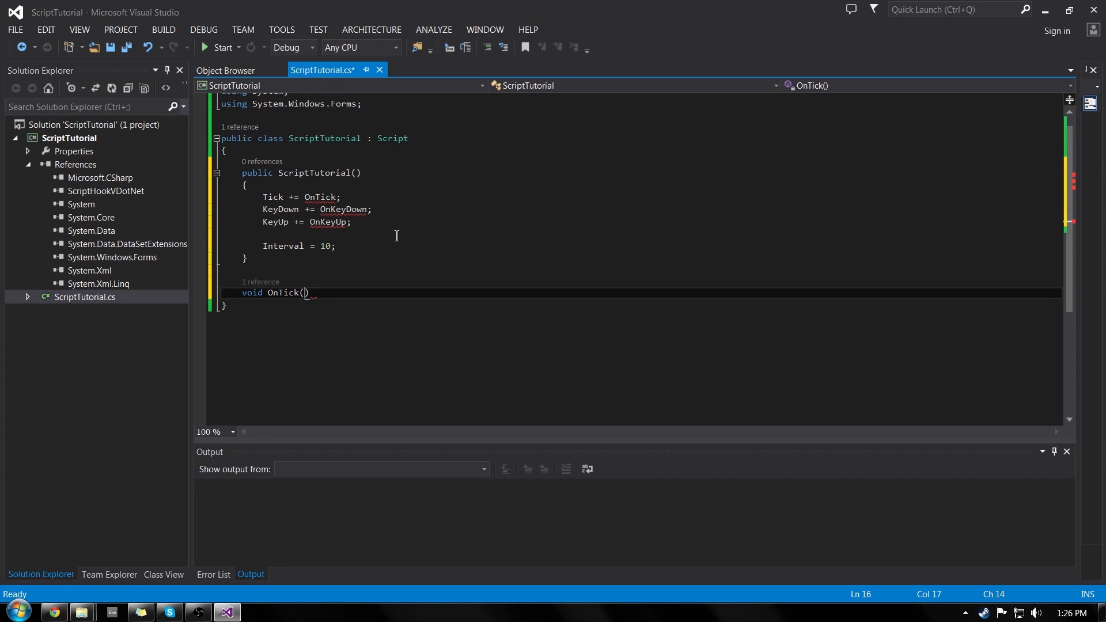
pyautogui.write('o')
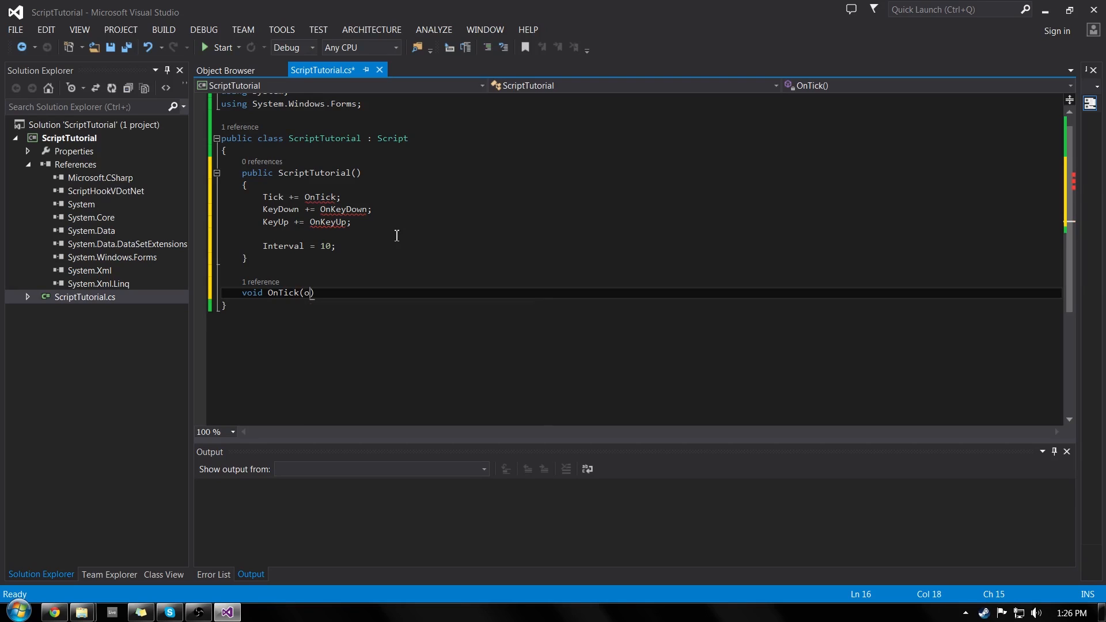
pyautogui.write('bject sender,')
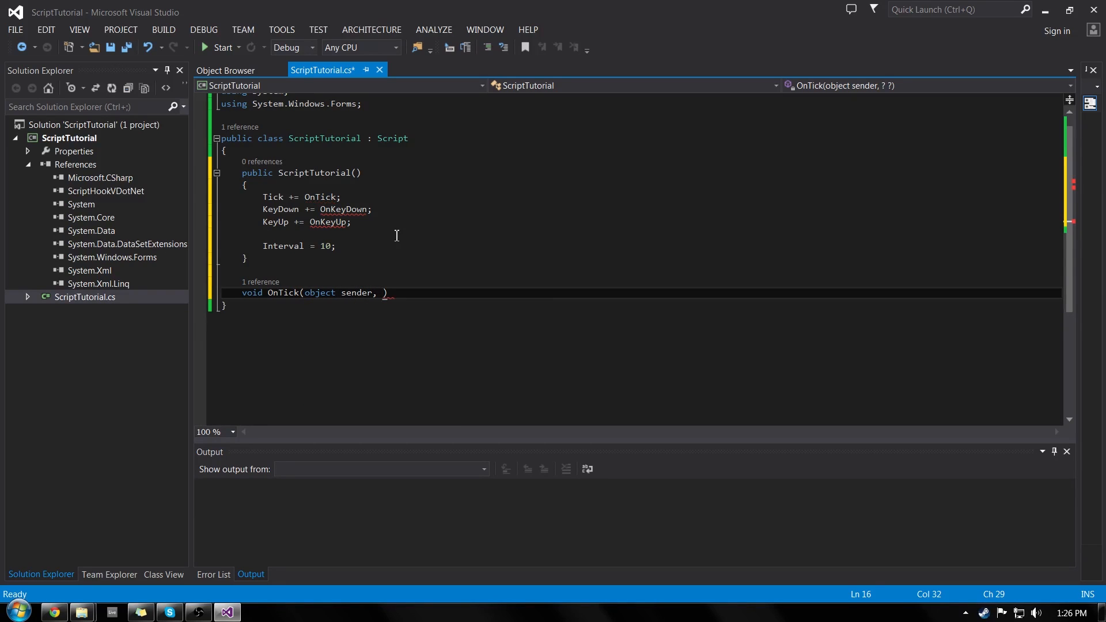
pyautogui.write('EventArgs e')
pyautogui.write('{ }')
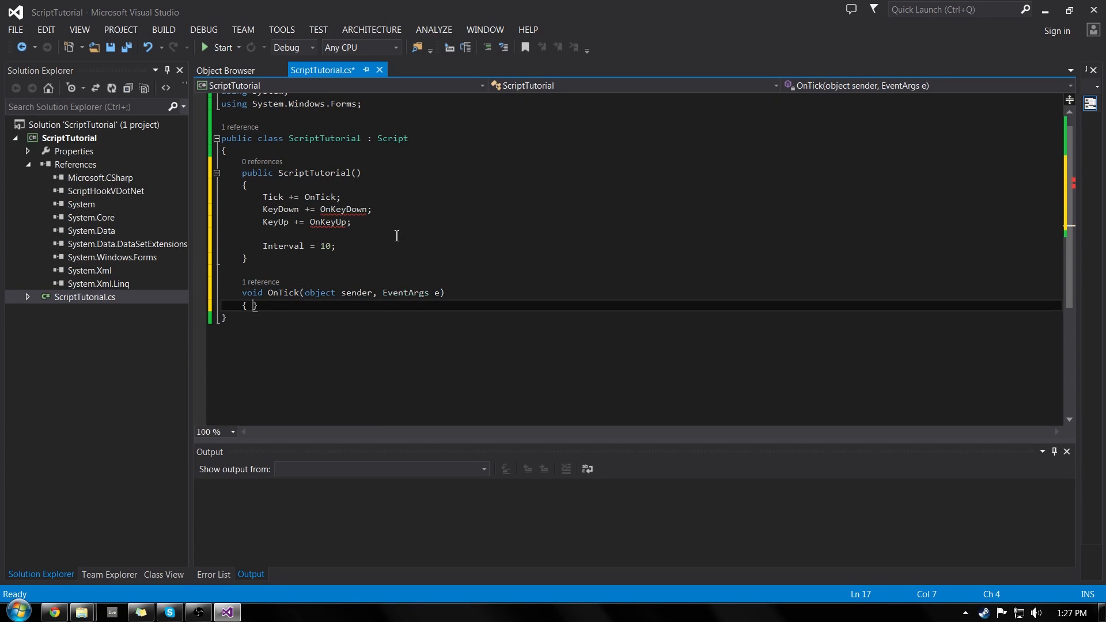
pyautogui.press('Enter')
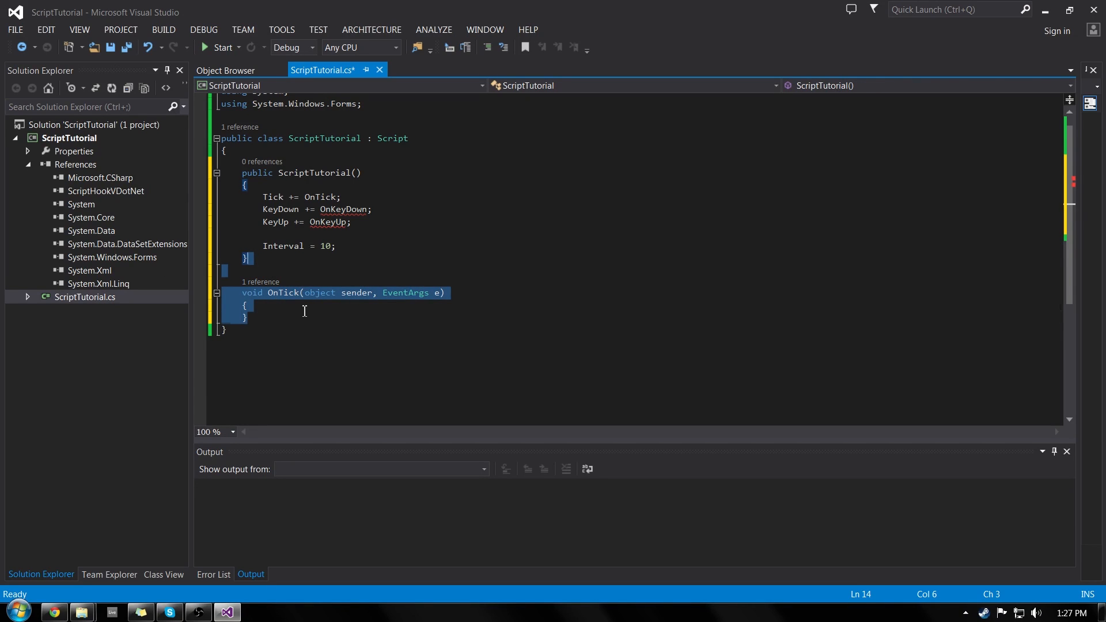
# - Paste OnTick copies as OnKeyDown and OnKeyUp handlers, changing EventArgs to KeyEventArgs
pyautogui.click(310, 197)
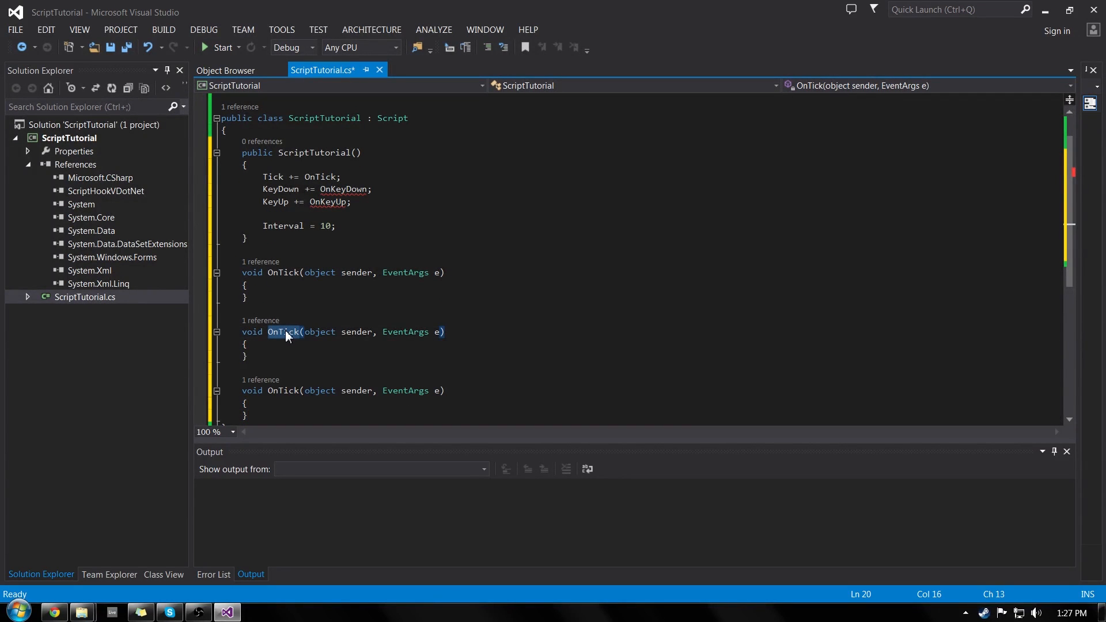
pyautogui.write('On')
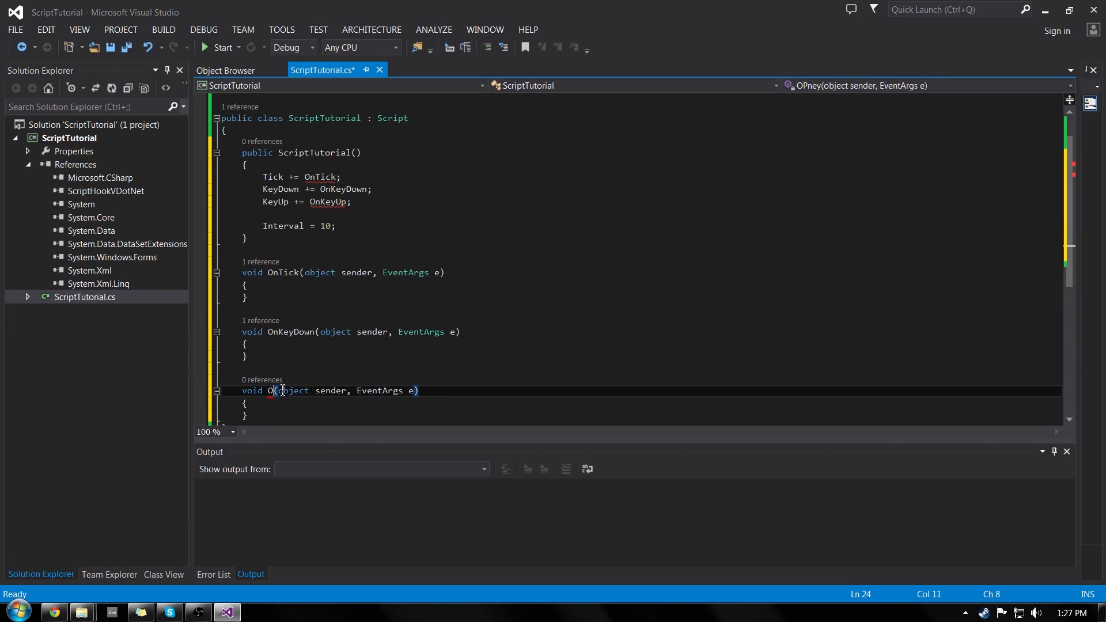
pyautogui.write('nKeyUop')
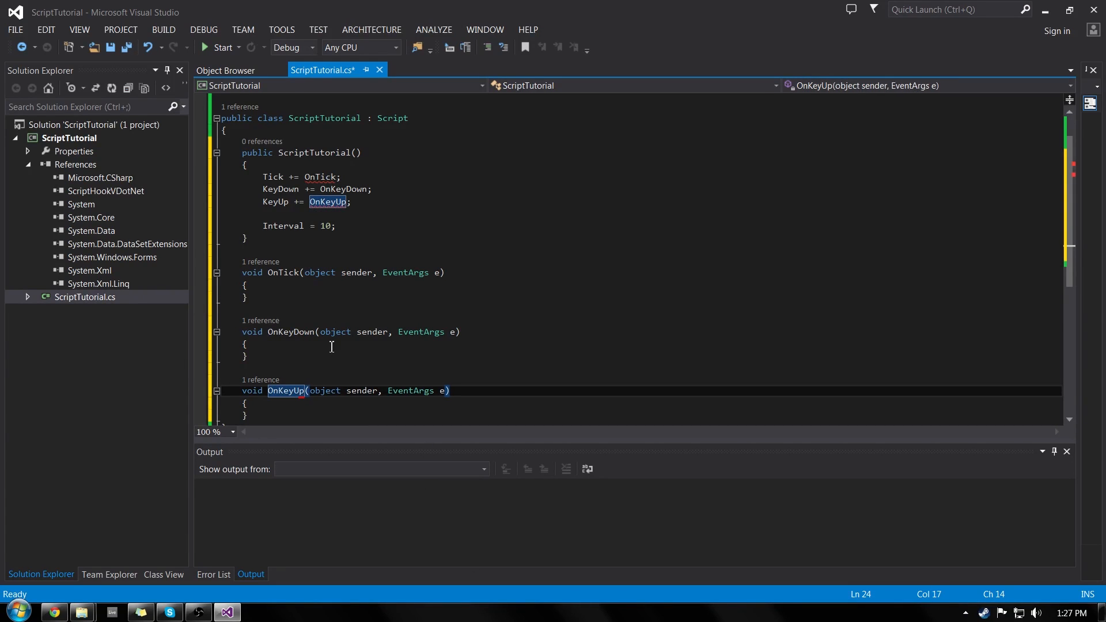
pyautogui.doubleClick(420, 332)
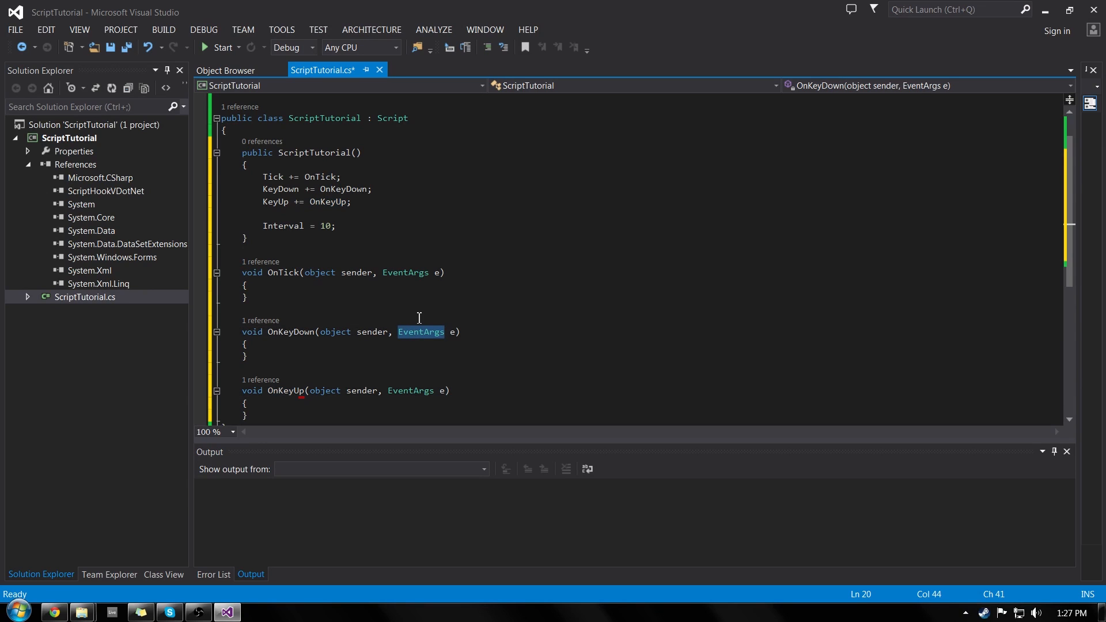
pyautogui.moveTo(420, 332)
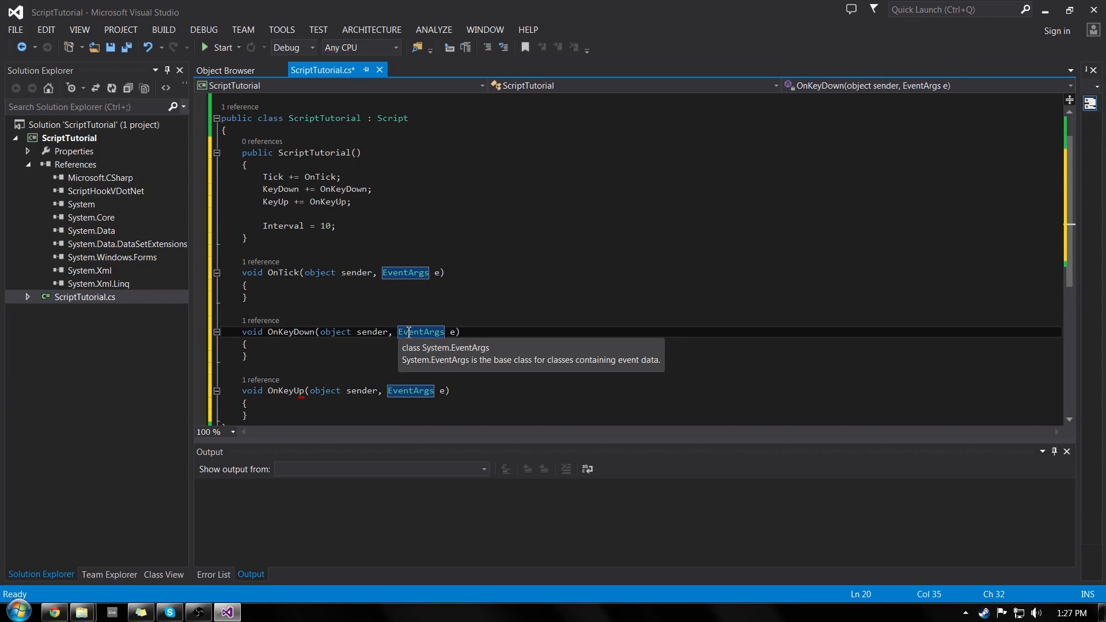
pyautogui.moveTo(357, 392)
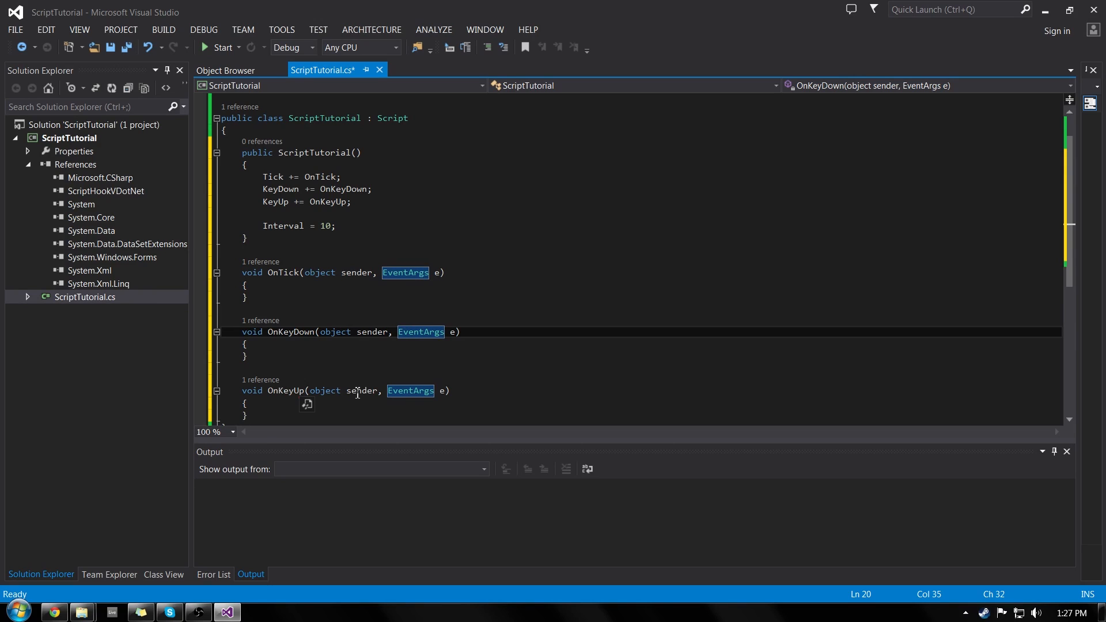
pyautogui.write('Key')
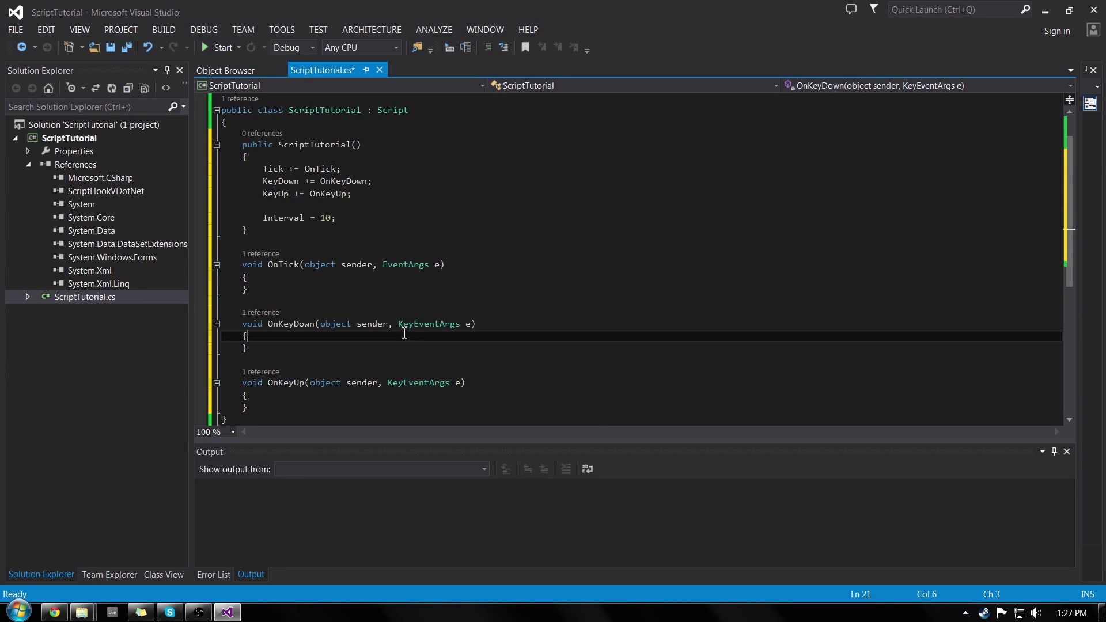
pyautogui.scroll(-3)
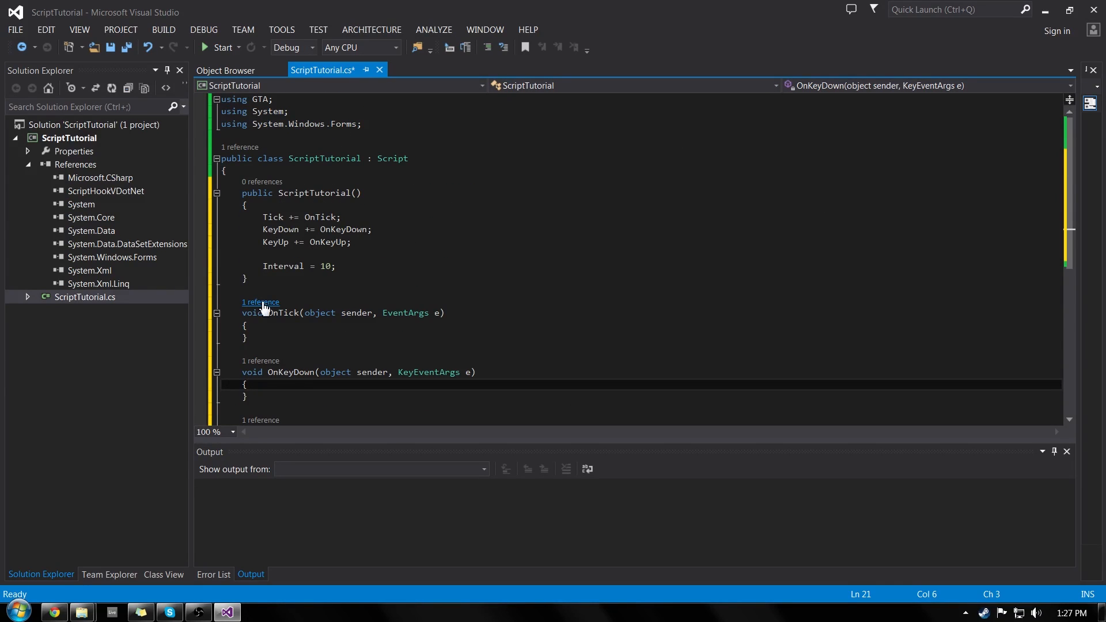
pyautogui.moveTo(458, 165)
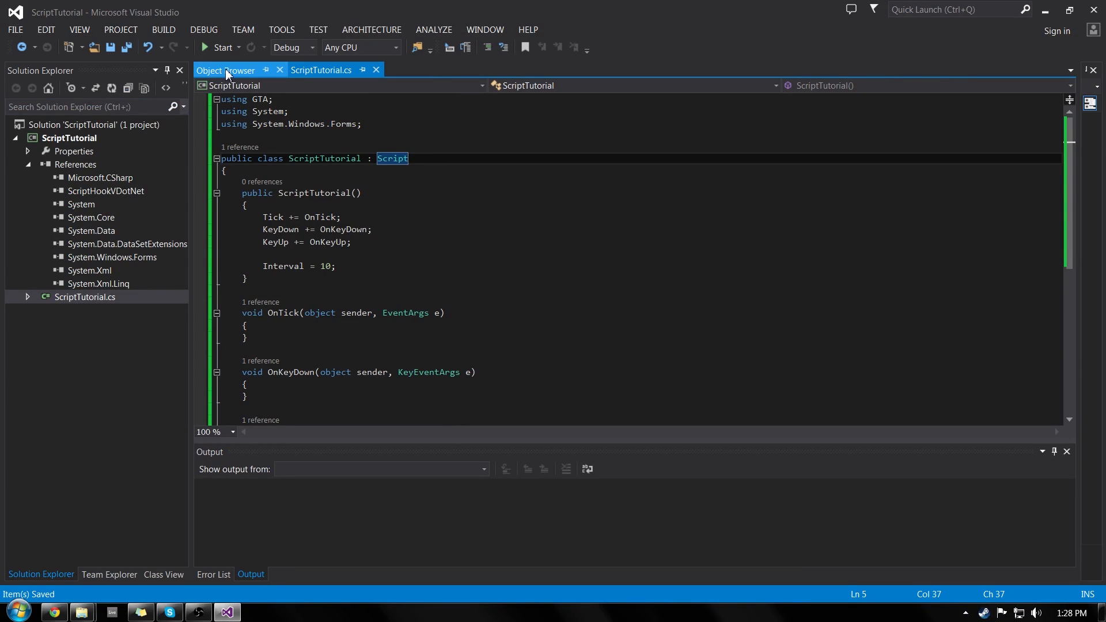
# - Save ScriptTutorial.cs and open the Export Template Wizard with Project template selected
pyautogui.click(225, 70)
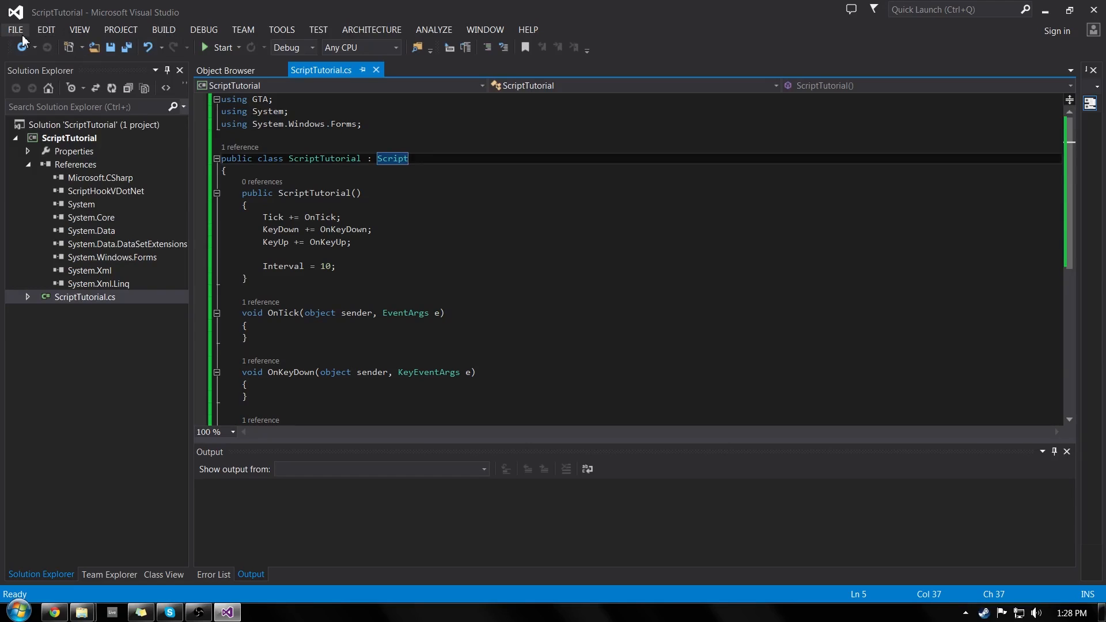
pyautogui.click(18, 29)
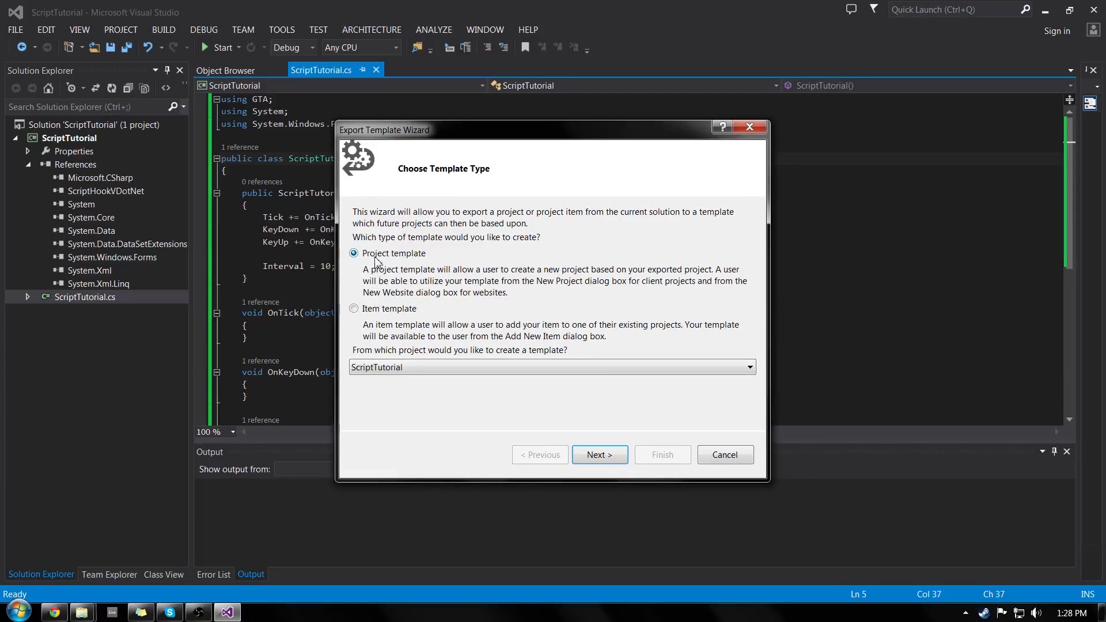
# - Advance the wizard and name the template 'ScriptHook Dot Net (C-Sharp)'
pyautogui.click(600, 455)
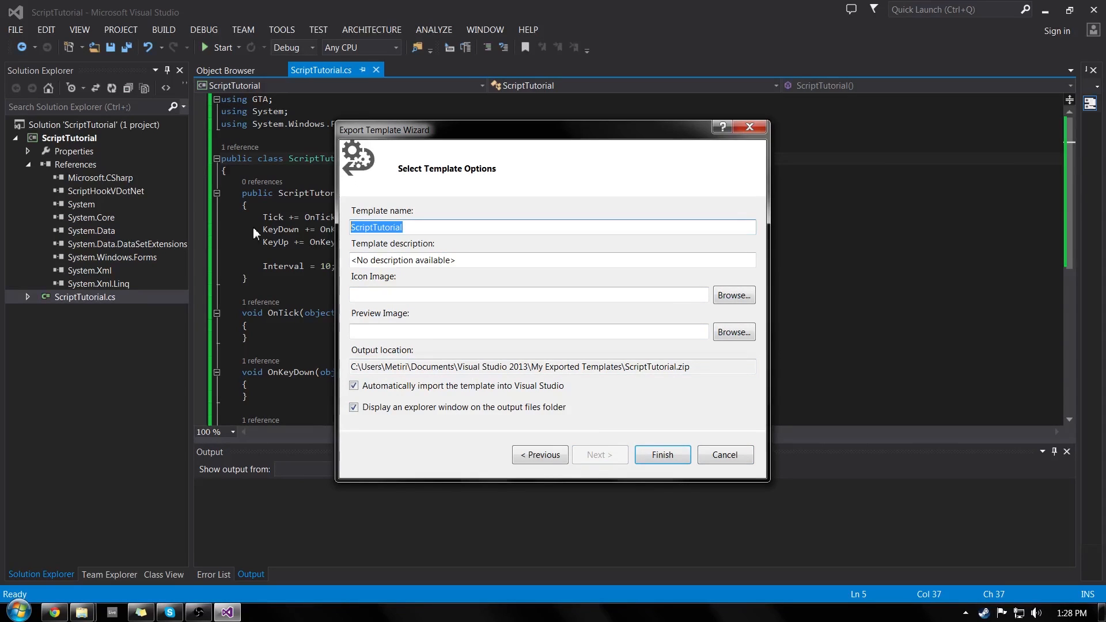
pyautogui.write('GTA')
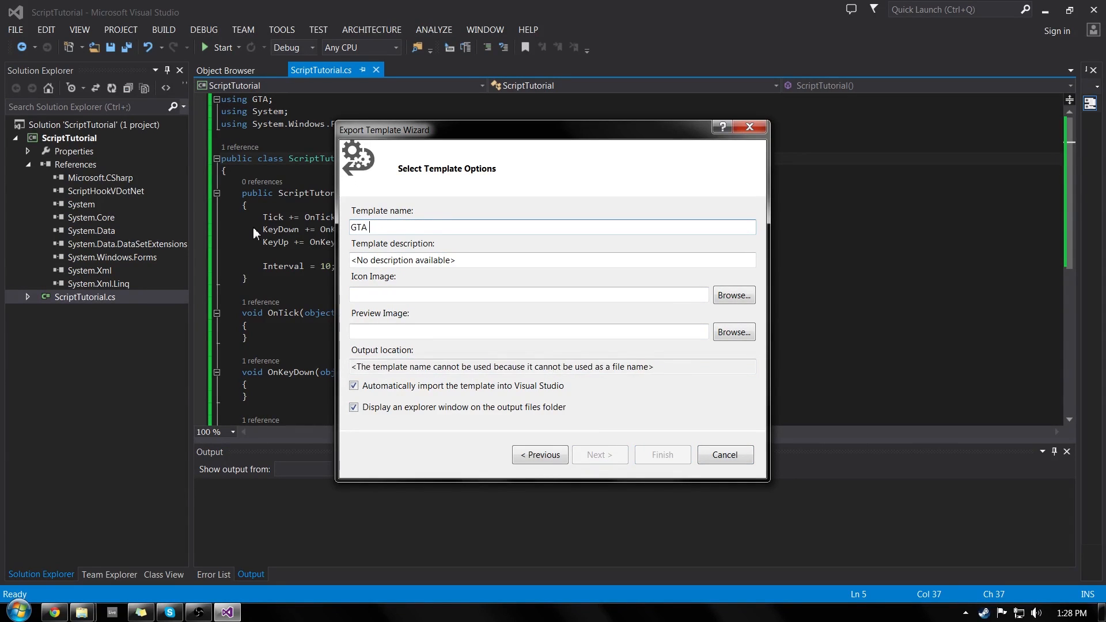
pyautogui.write('Script')
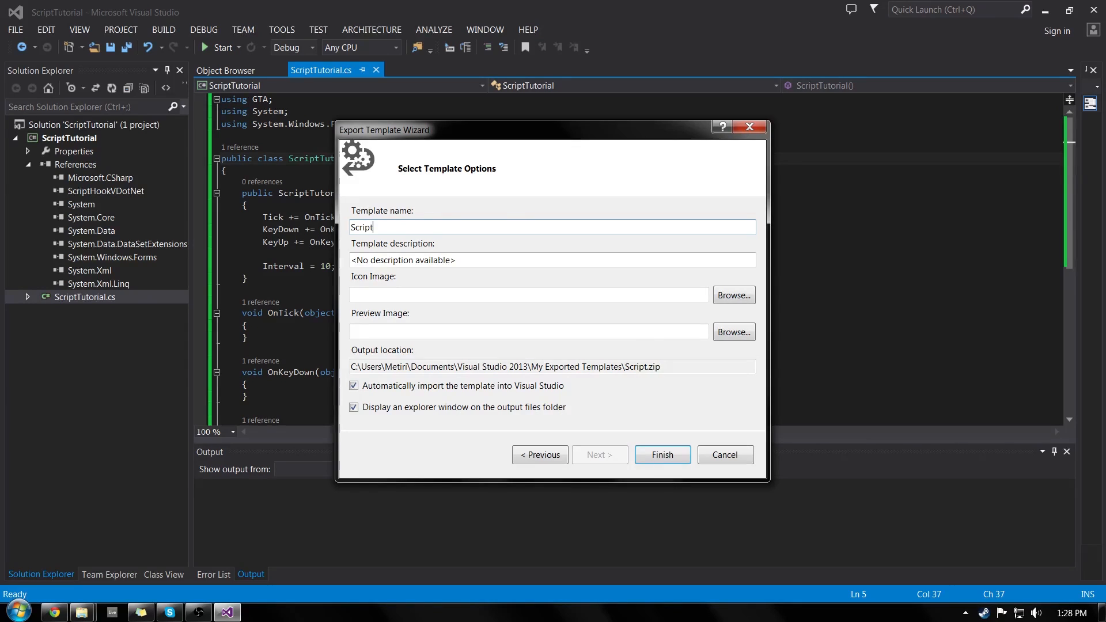
pyautogui.write('Hook Dot')
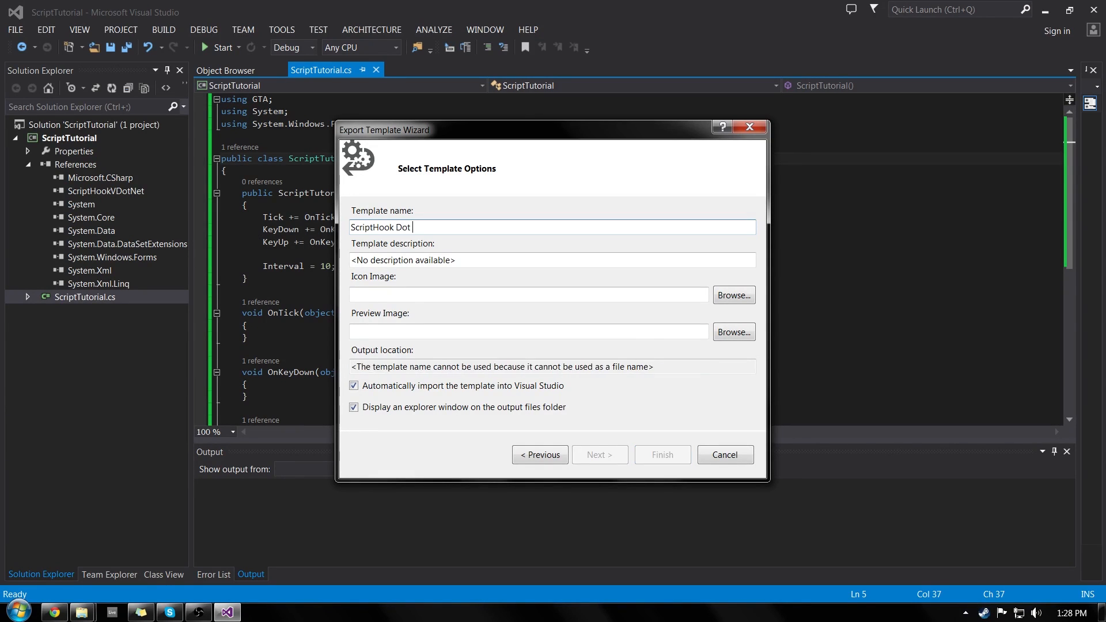
pyautogui.write('Net (')
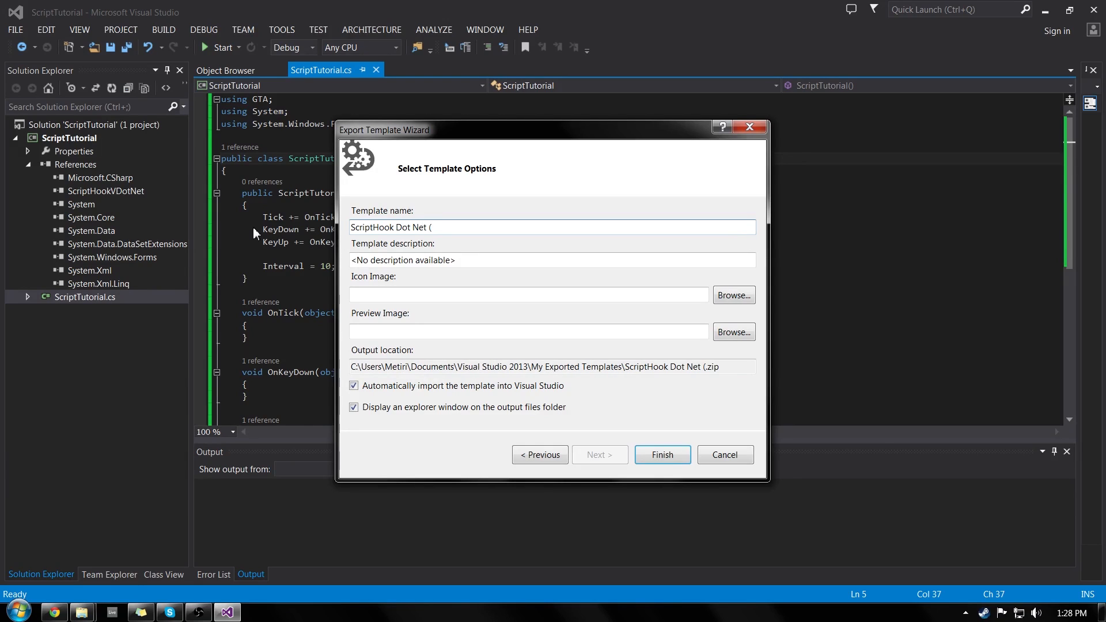
pyautogui.write('C-')
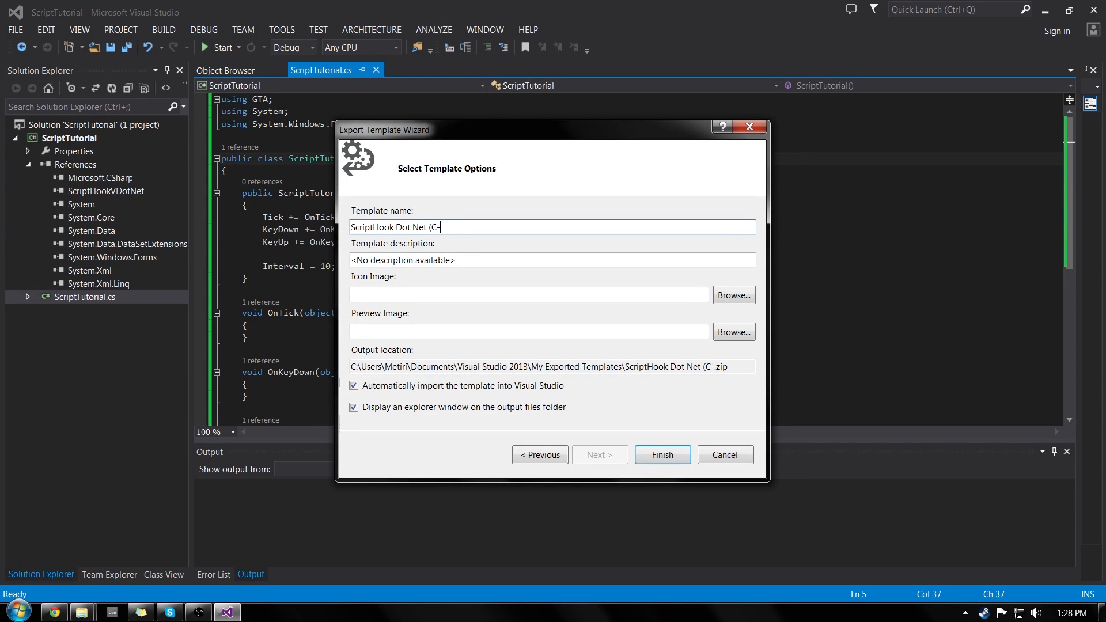
pyautogui.write('Shj')
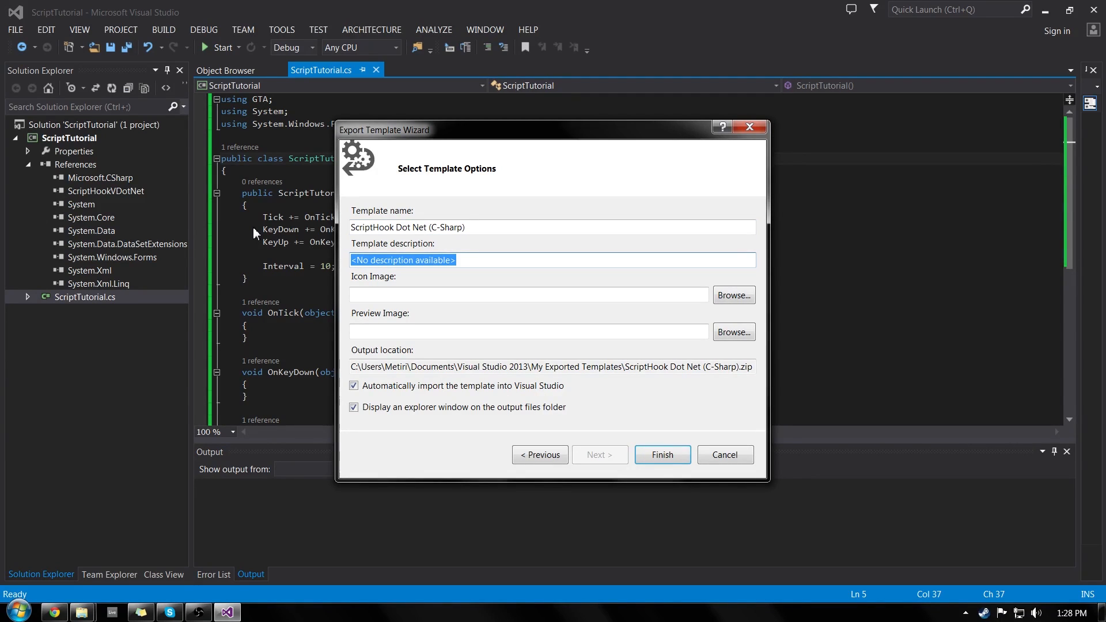
# - Describe the template as a base project for GTA V mods using ScriptHookVDotNet
pyautogui.write('A base project to pro')
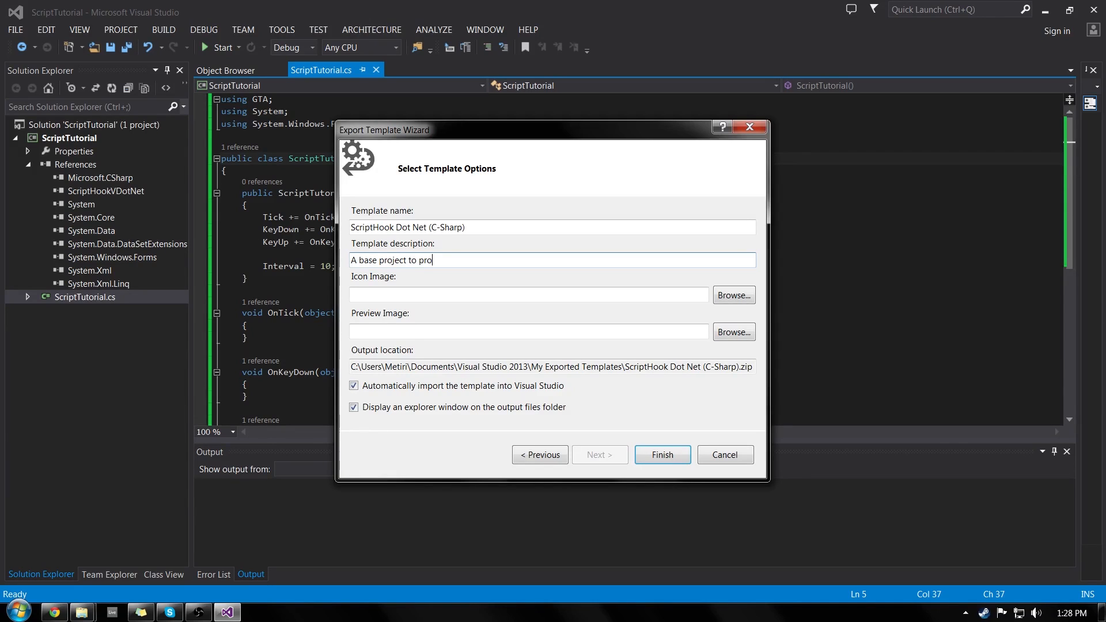
pyautogui.write('gram a GTA V mod using')
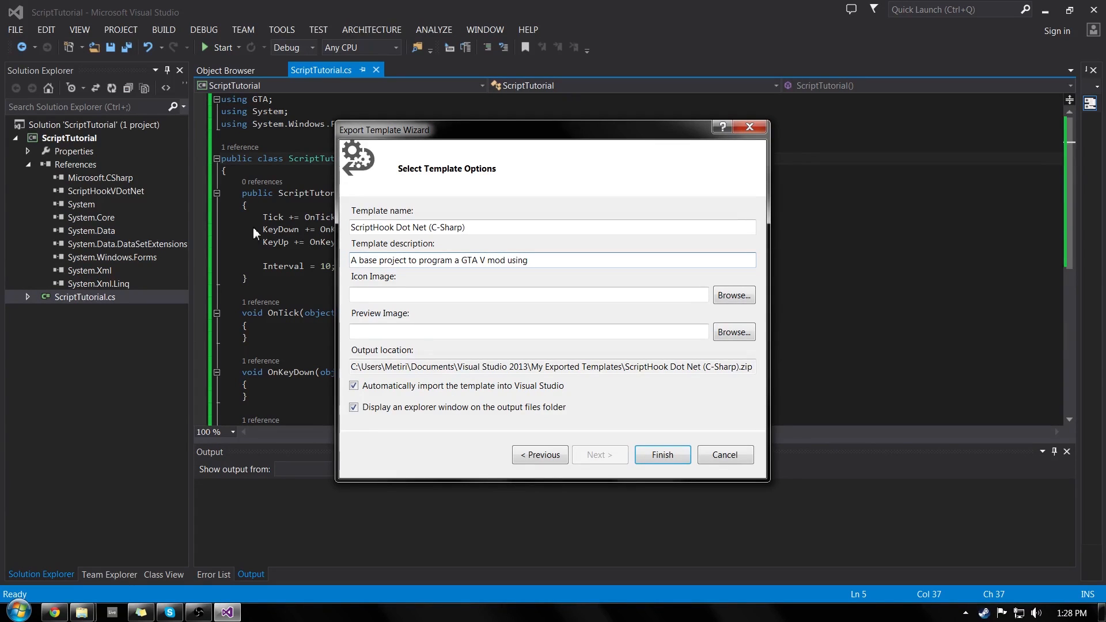
pyautogui.write('ScriptH')
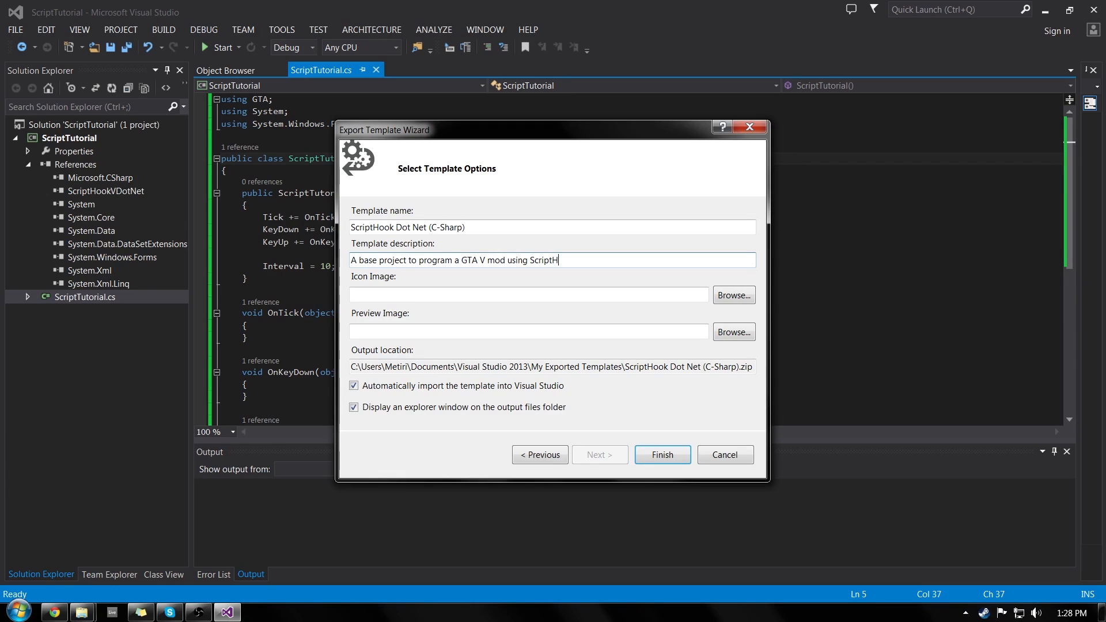
pyautogui.write('ookVDot')
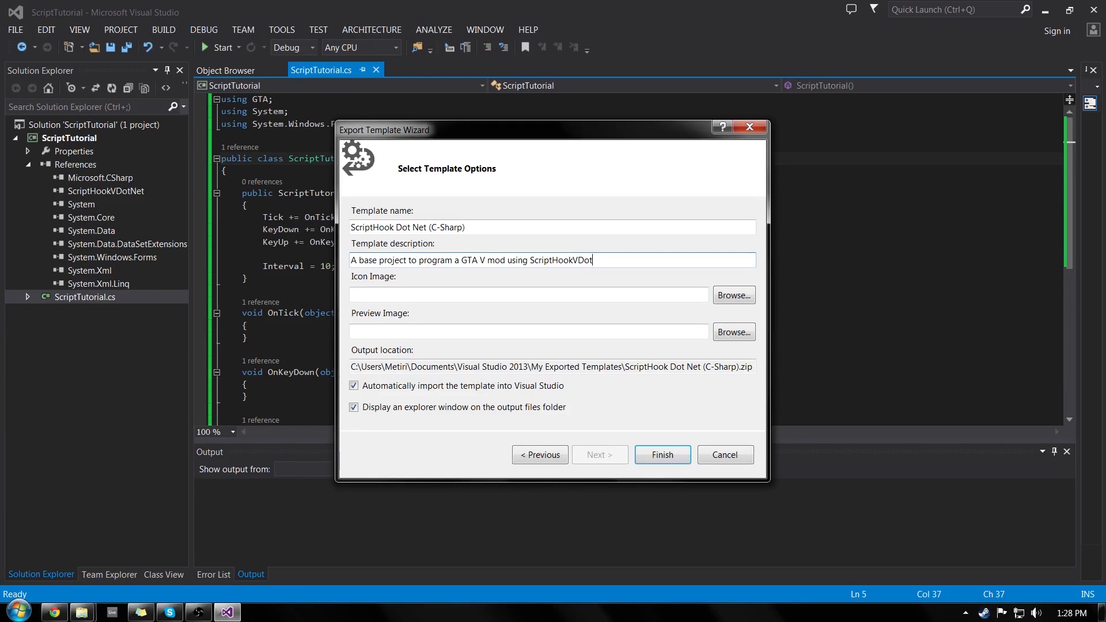
pyautogui.write('Net')
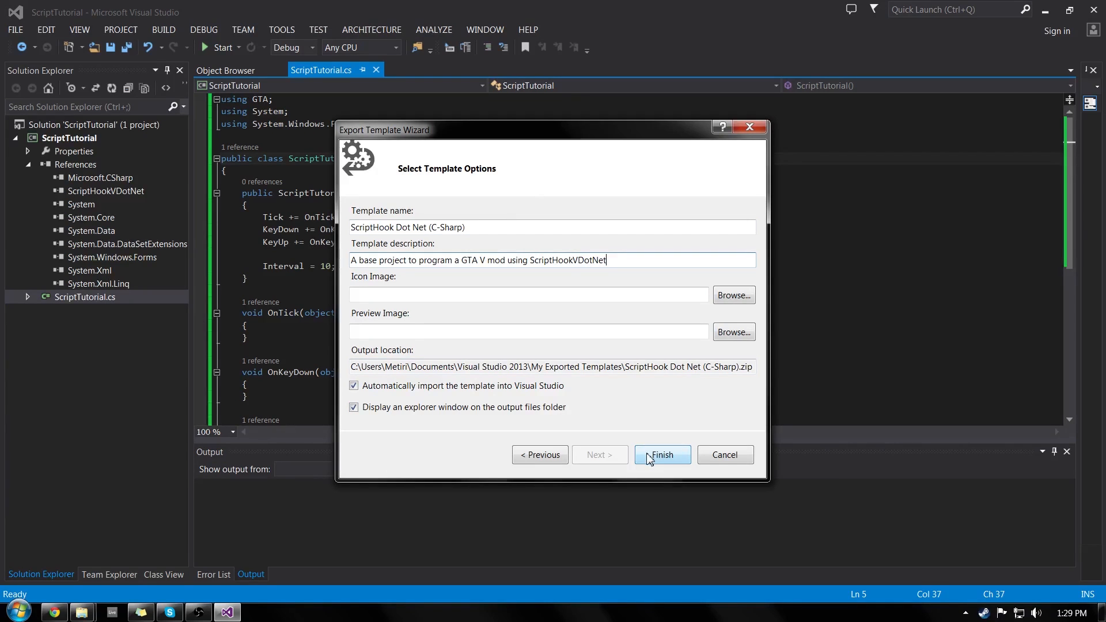
# - Finish the export, producing ScriptHook Dot Net (C-Sharp).zip in My Exported Templates
pyautogui.click(663, 455)
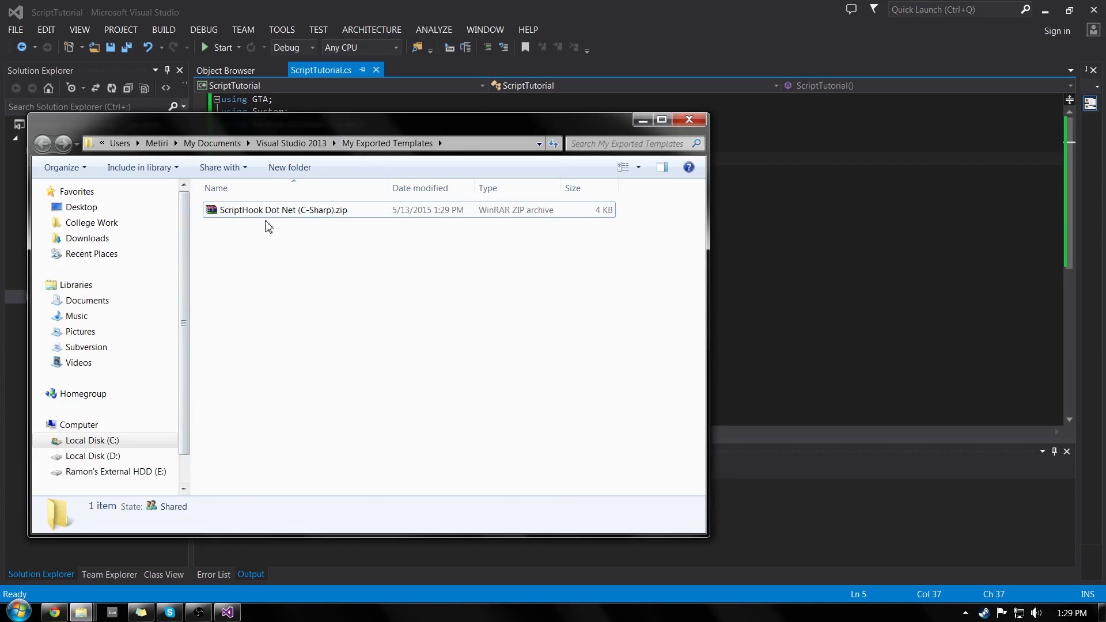
pyautogui.moveTo(510, 176)
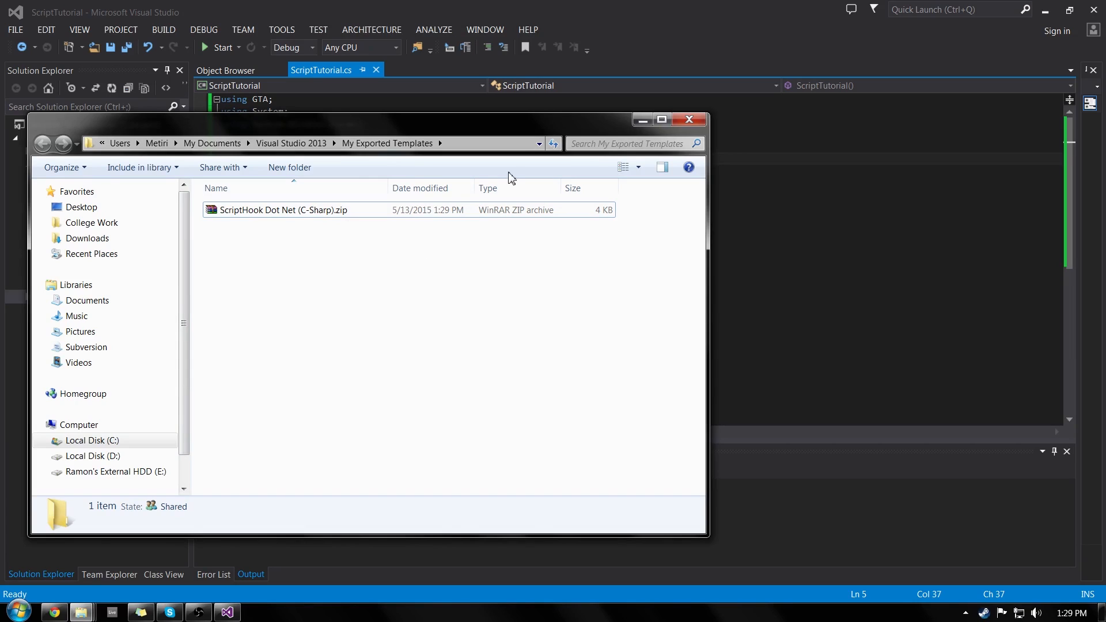
pyautogui.moveTo(435, 309)
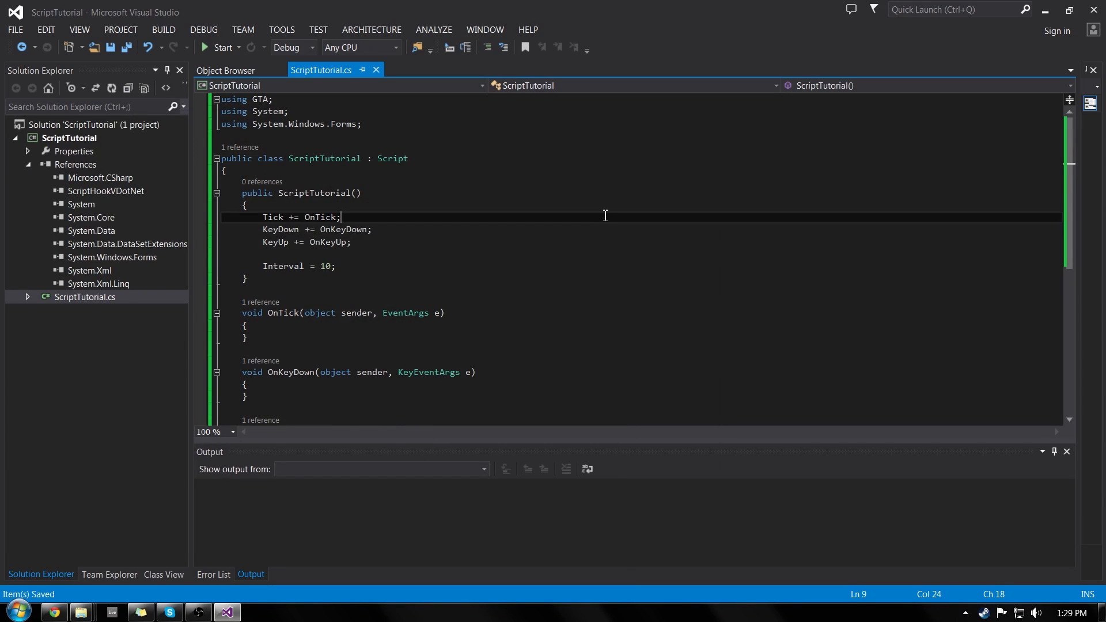
pyautogui.moveTo(3, 38)
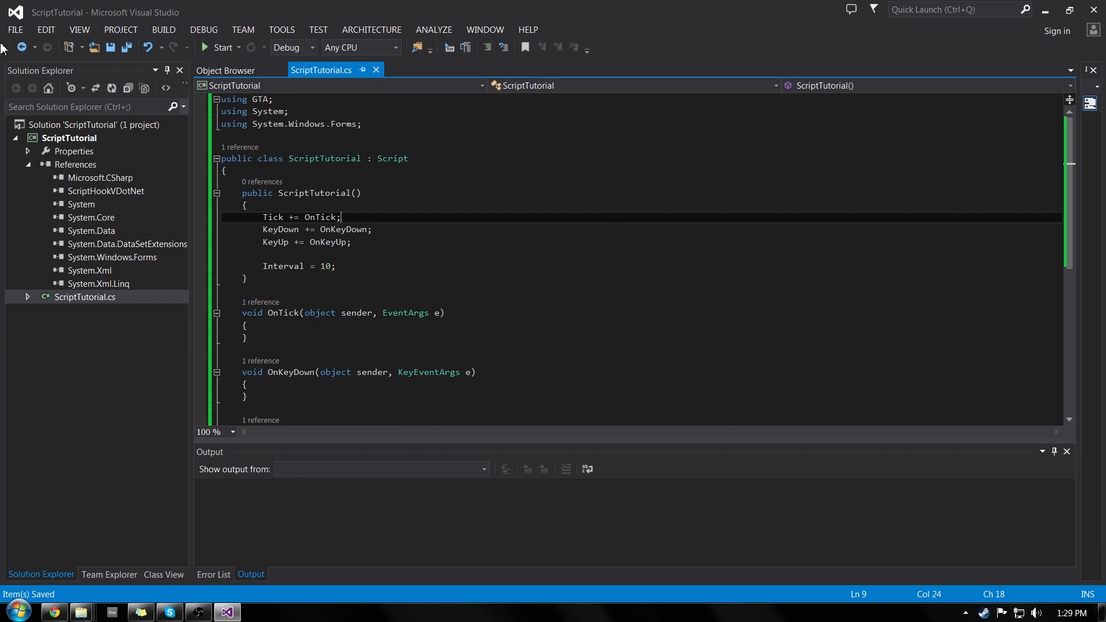
# - In the New Project dialog, pick the ScriptHook Dot Net (C-Sharp) template and name it 'It Worked'
pyautogui.click(12, 29)
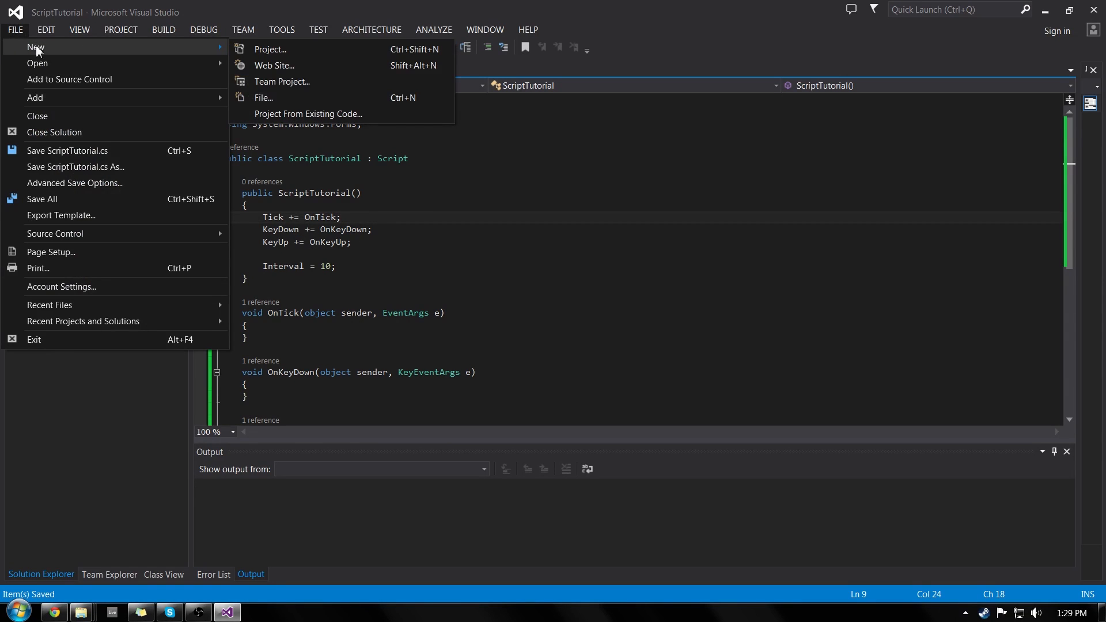
pyautogui.click(269, 49)
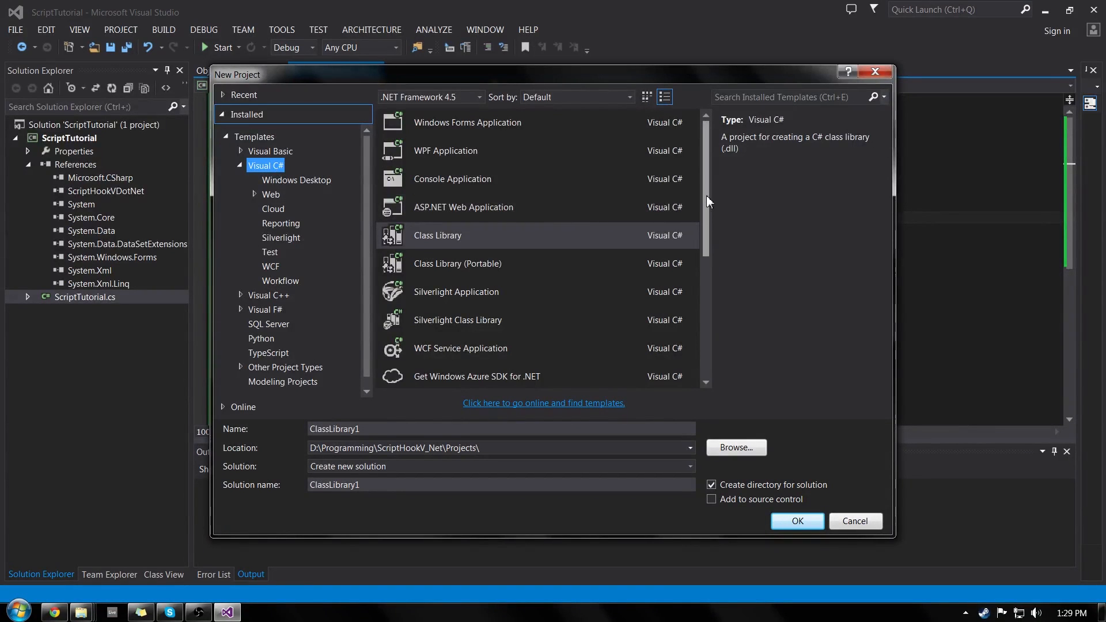
pyautogui.scroll(-3)
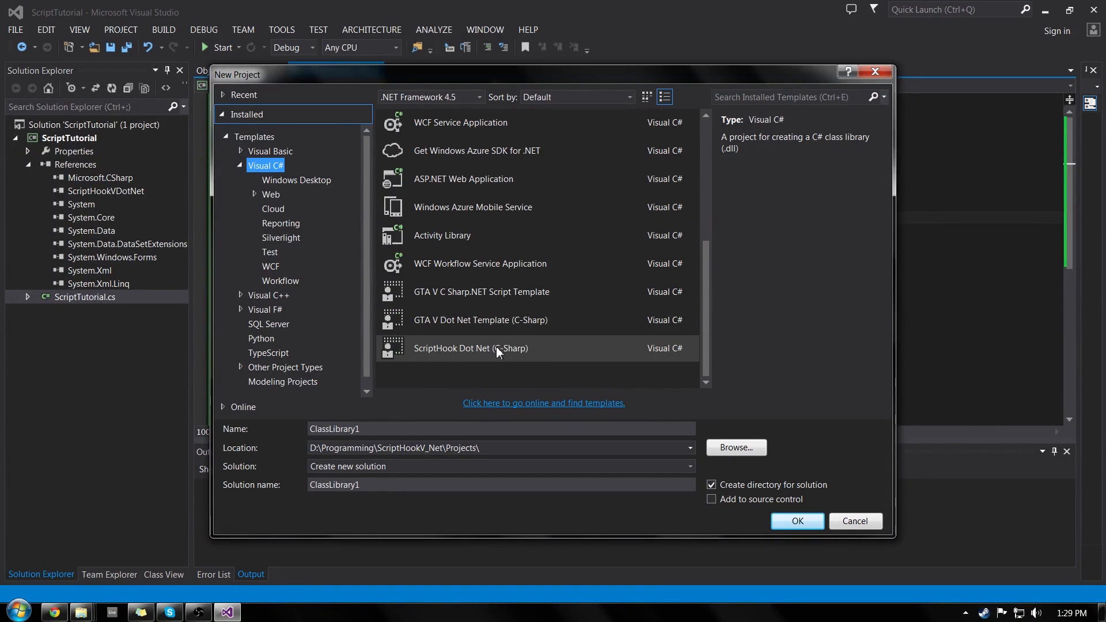
pyautogui.click(471, 348)
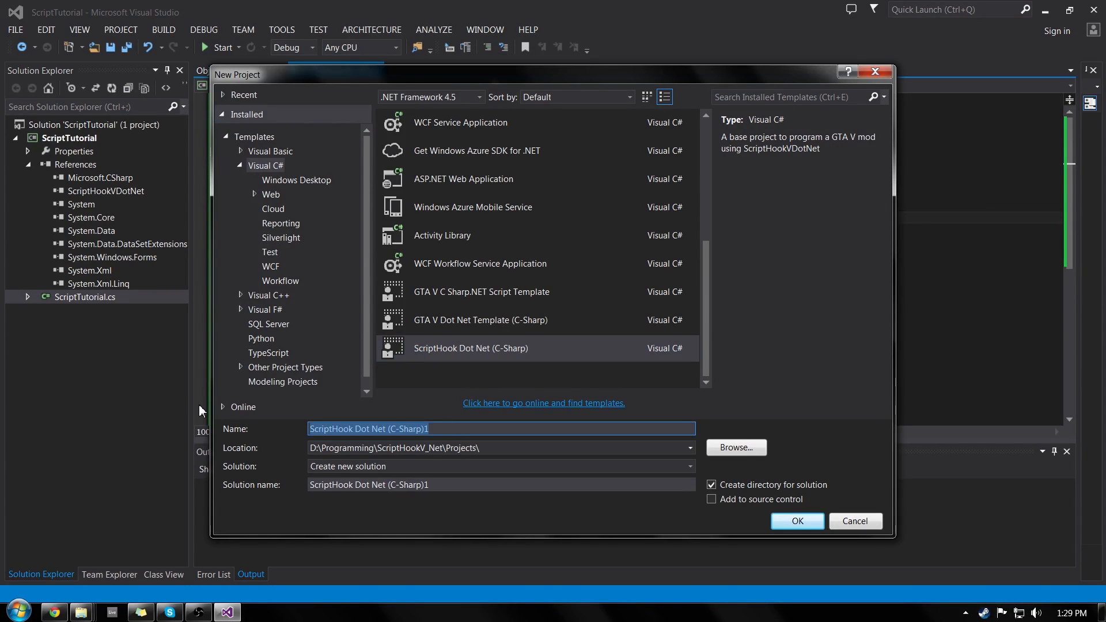
pyautogui.moveTo(514, 323)
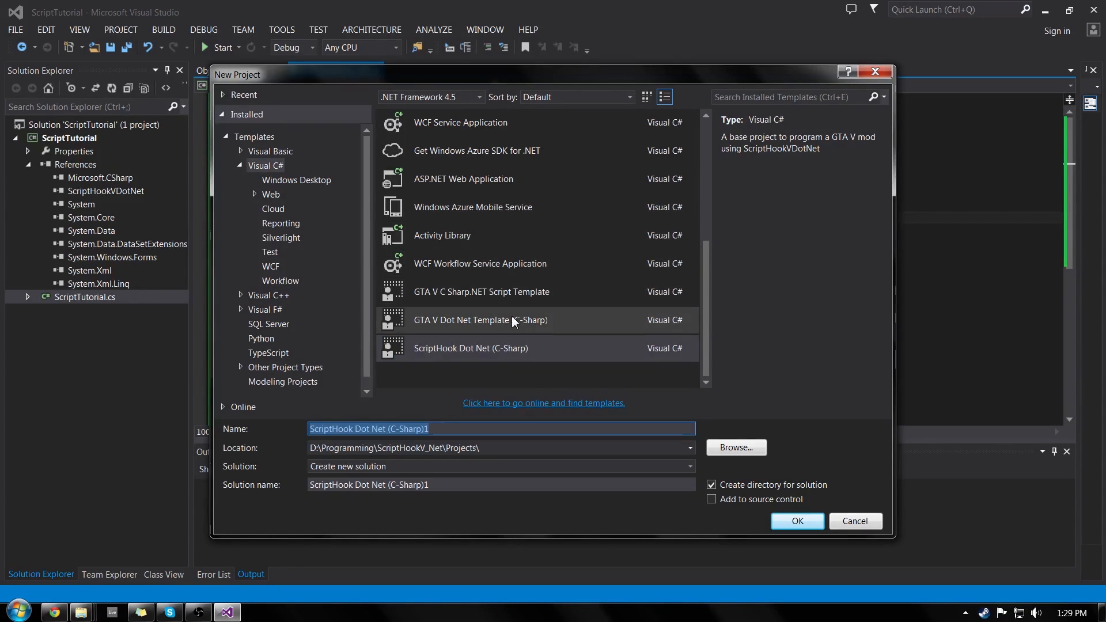
pyautogui.moveTo(489, 422)
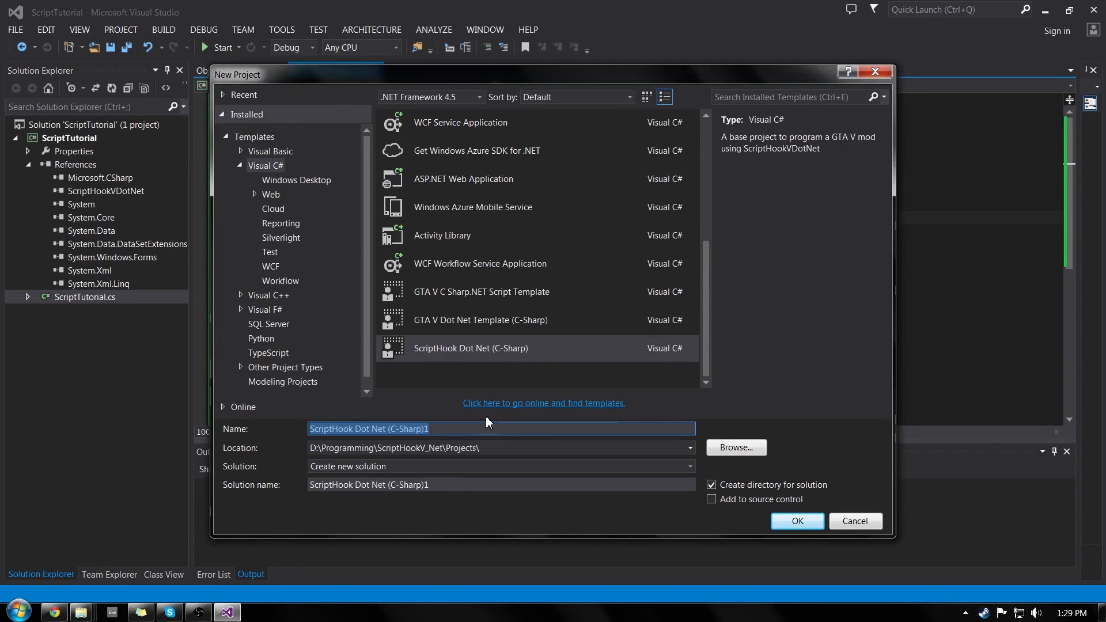
pyautogui.write('It Worked')
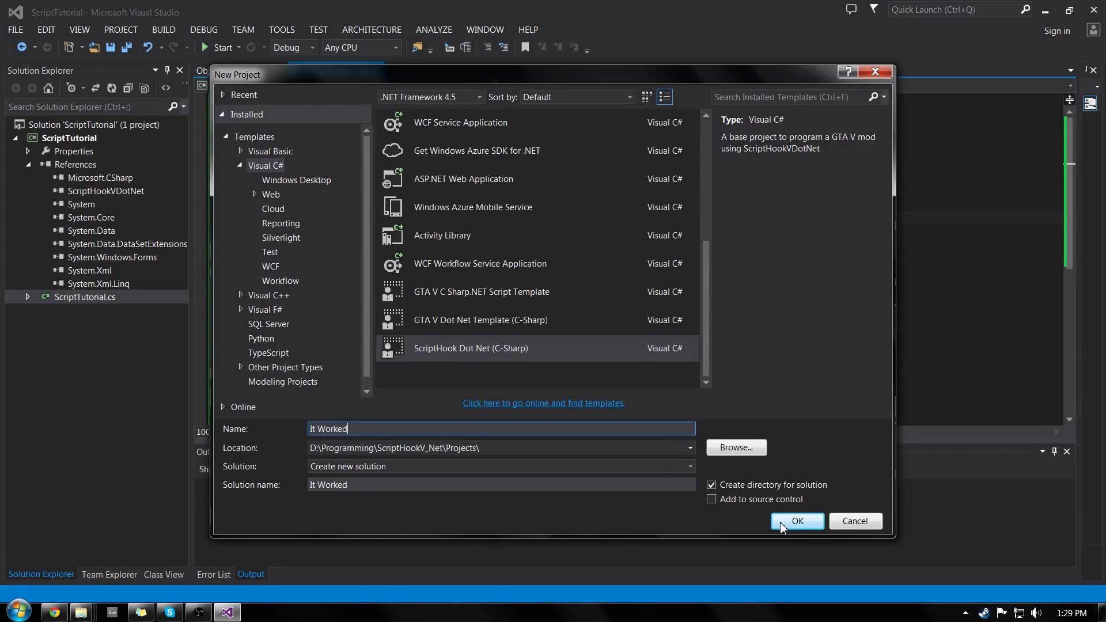
# - Create the It Worked project, open ScriptTutorial.cs, and scroll through its template code
pyautogui.click(797, 521)
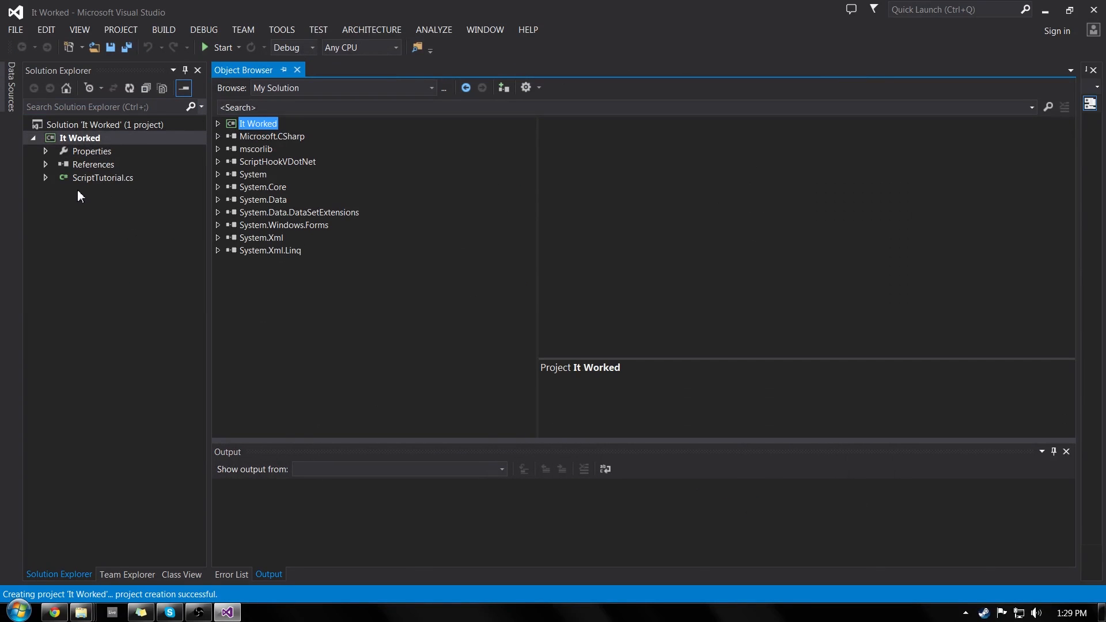
pyautogui.doubleClick(102, 177)
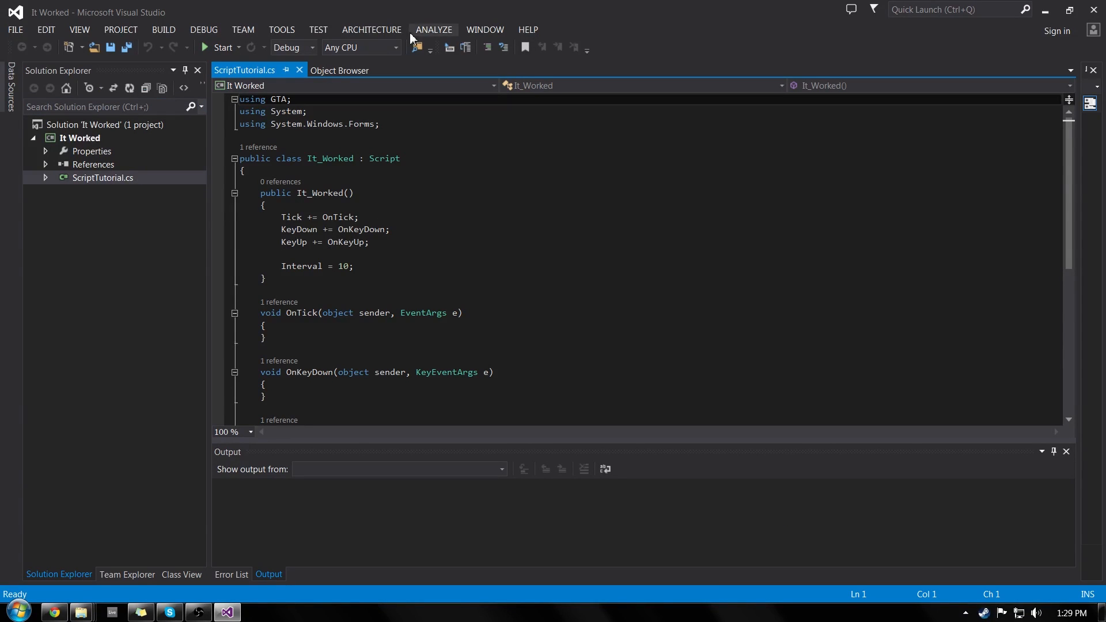
pyautogui.moveTo(413, 232)
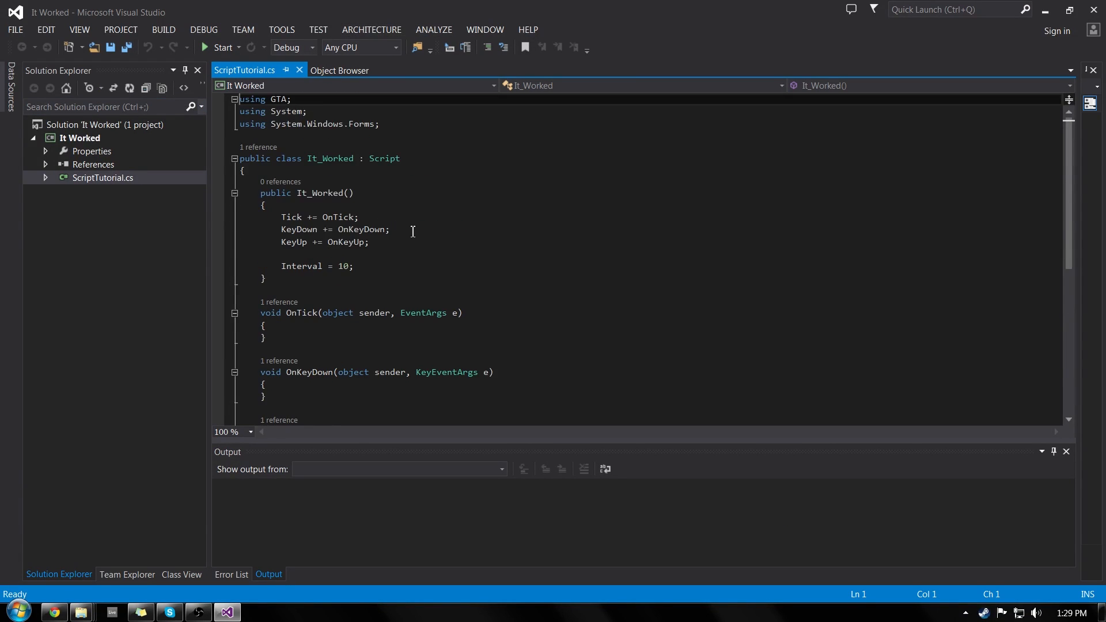
pyautogui.scroll(-3)
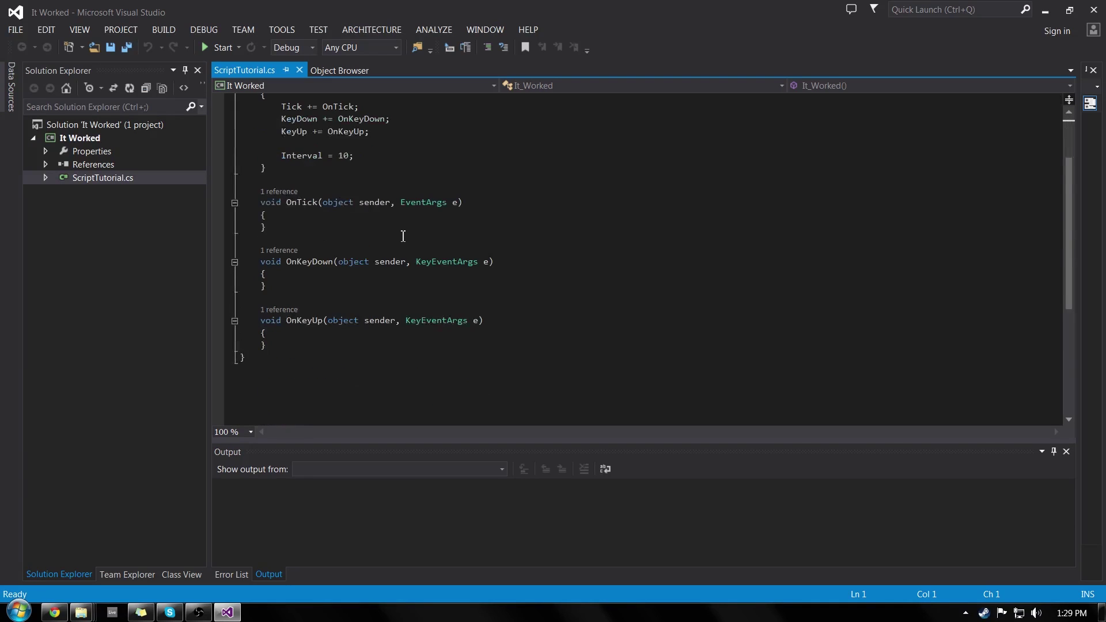
pyautogui.moveTo(370, 218)
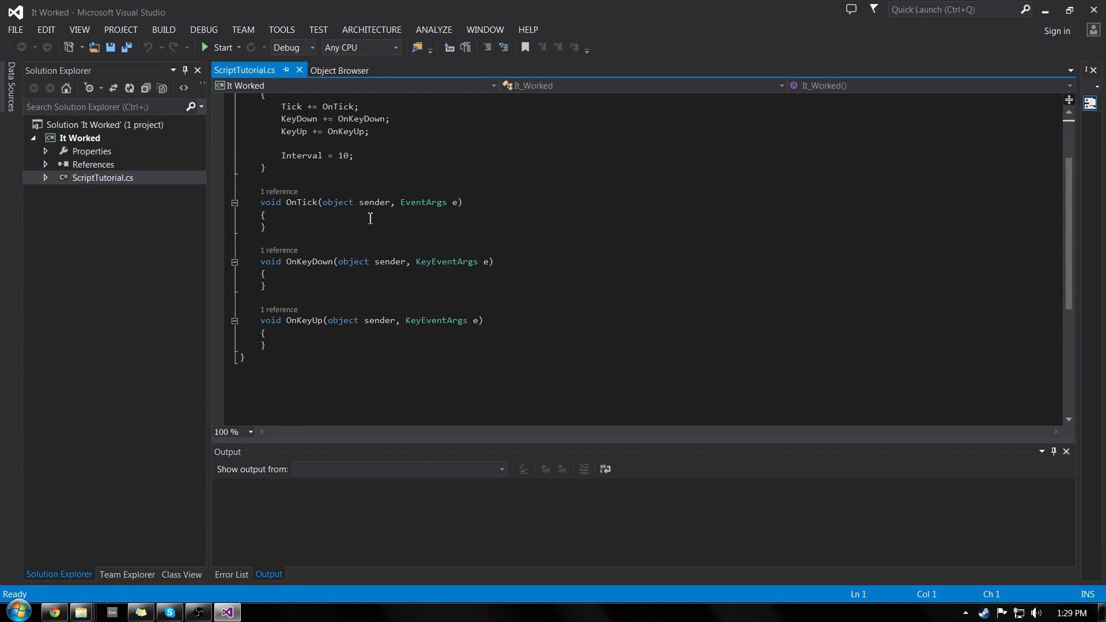
pyautogui.scroll(-3)
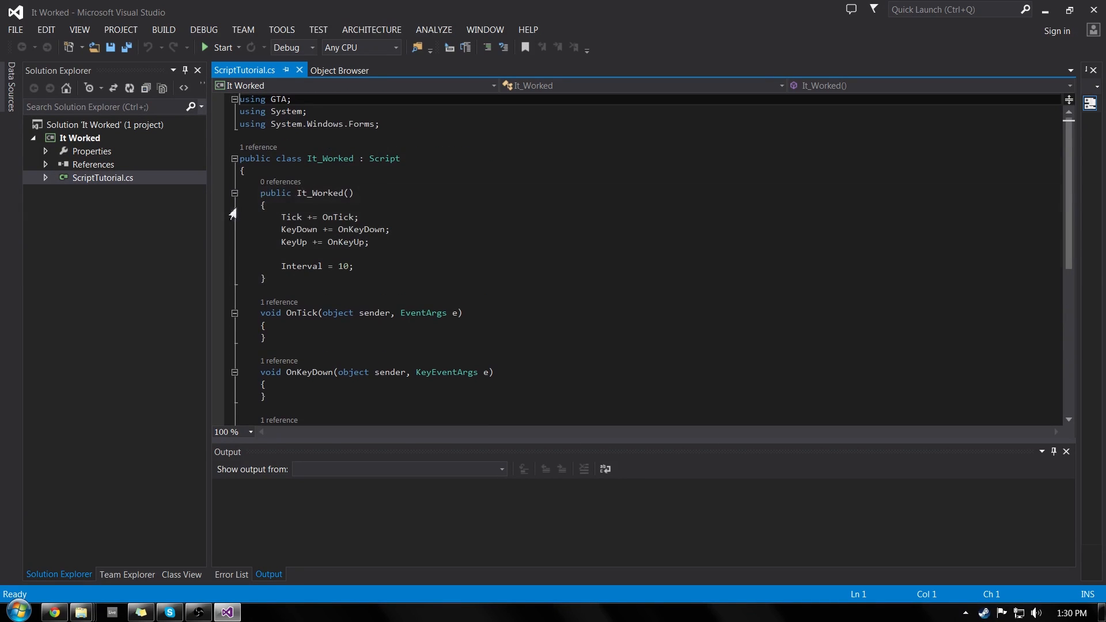
pyautogui.moveTo(390, 262)
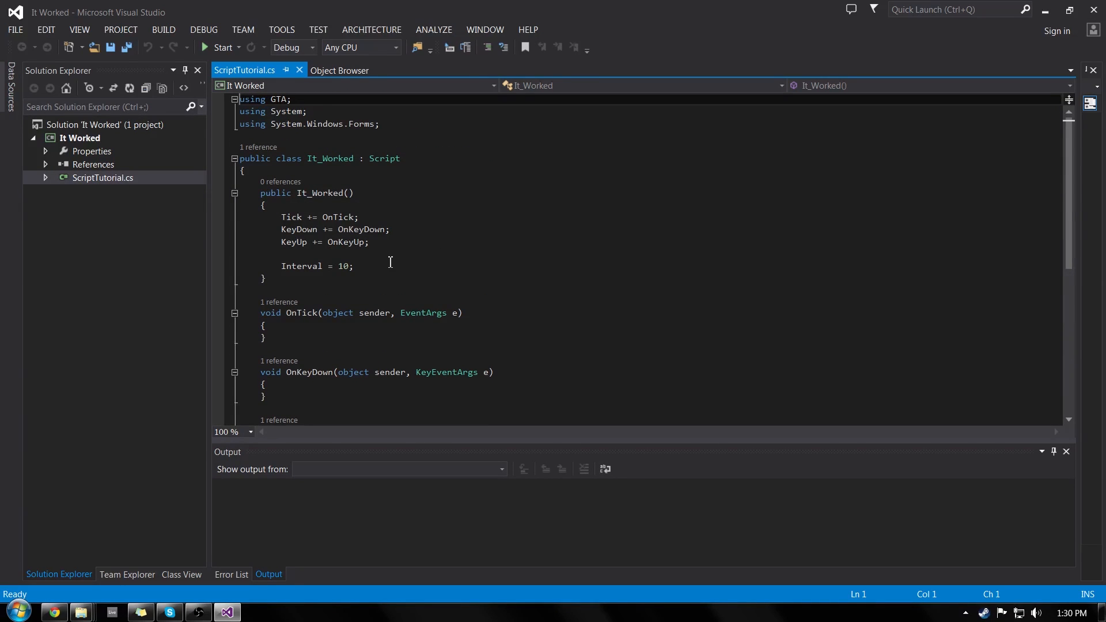
pyautogui.moveTo(230, 362)
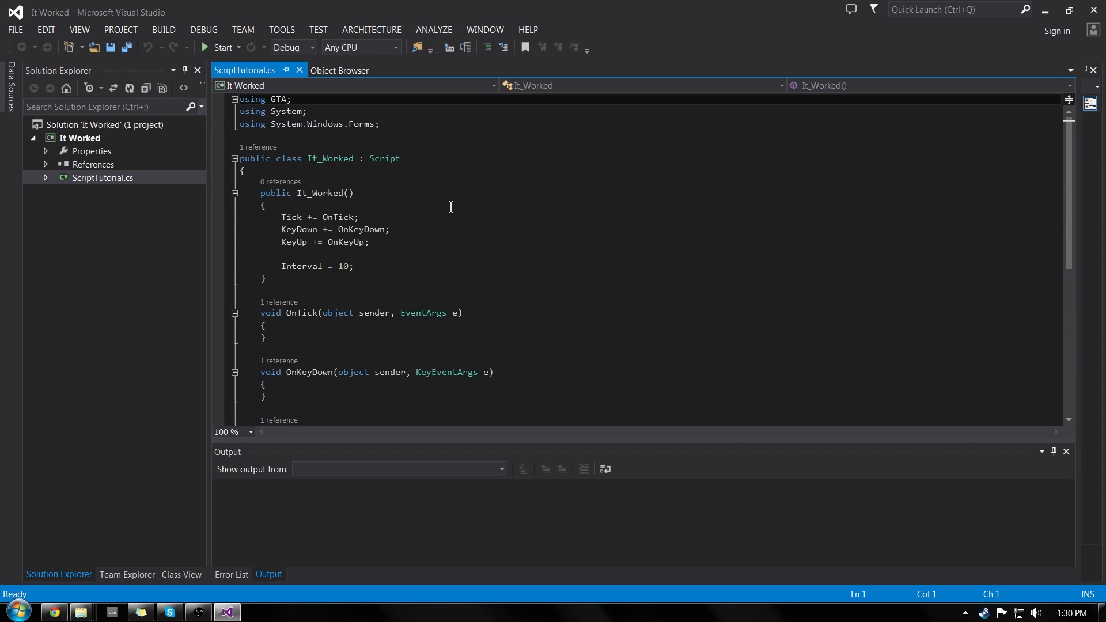
pyautogui.moveTo(421, 213)
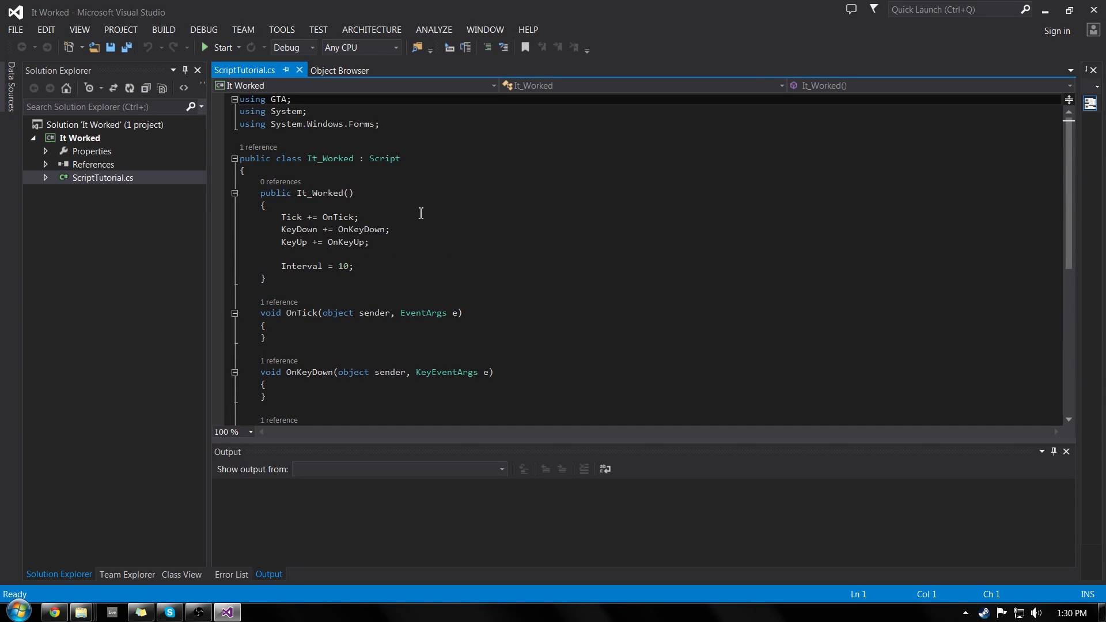
pyautogui.scroll(-3)
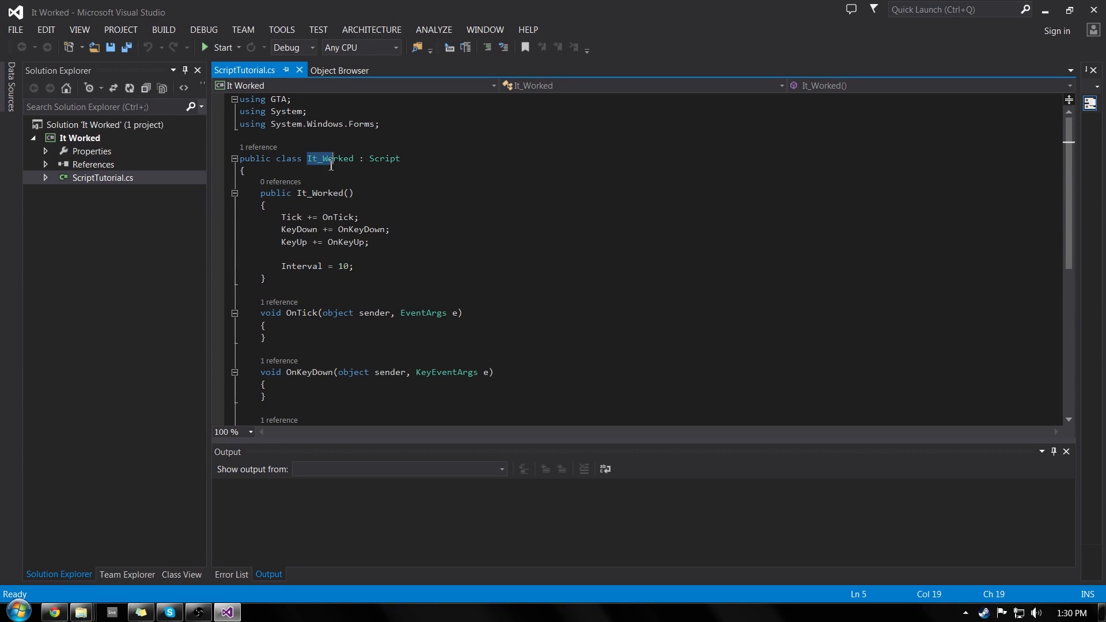
pyautogui.doubleClick(320, 193)
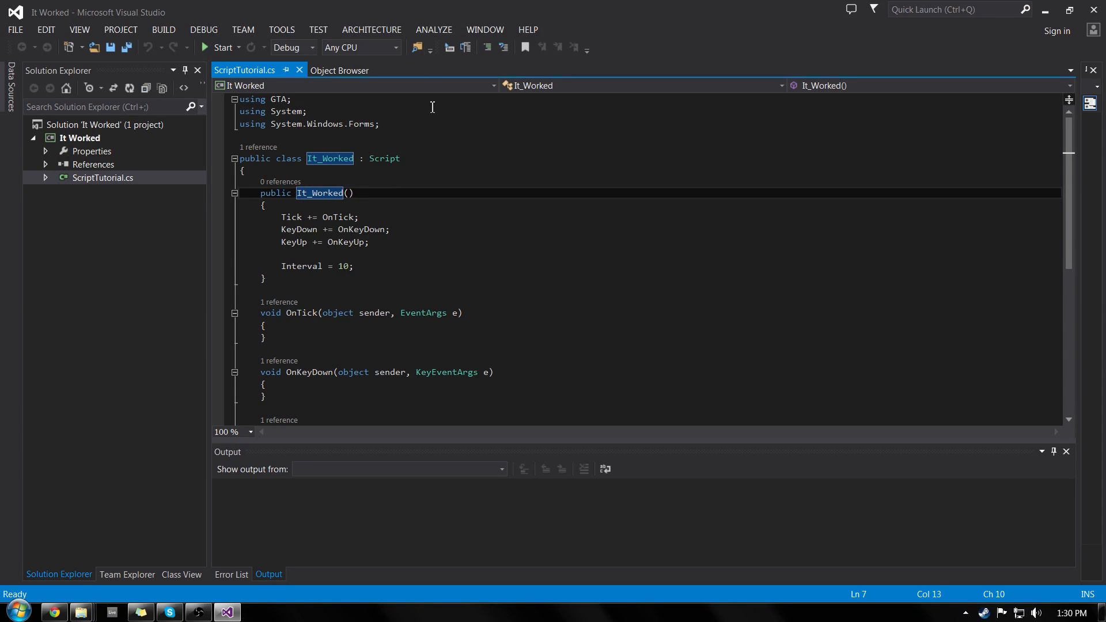
pyautogui.moveTo(136, 143)
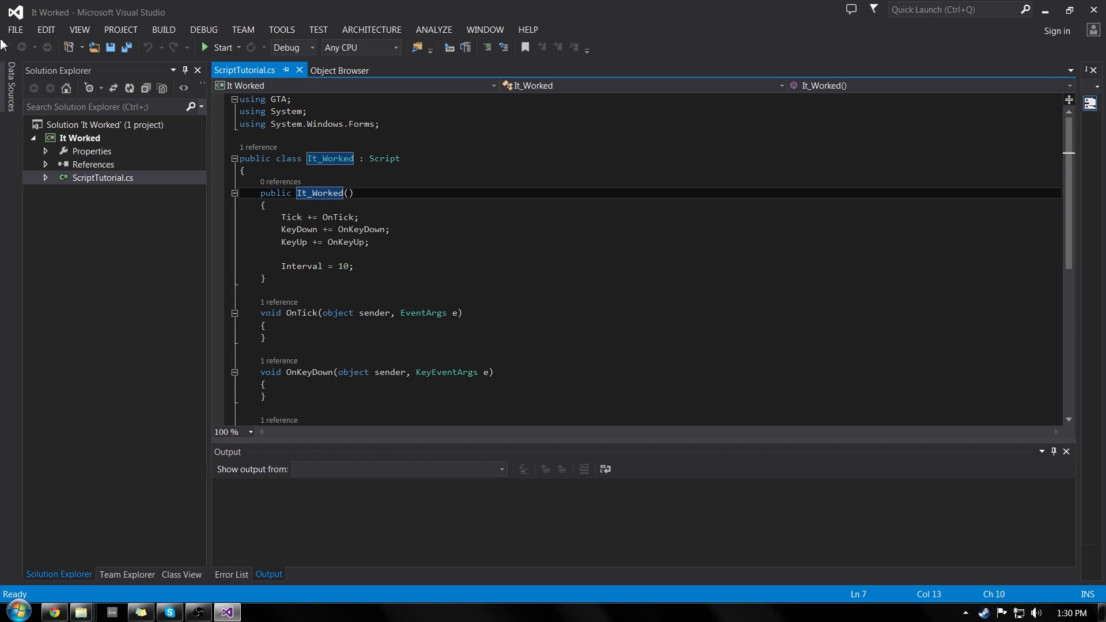
pyautogui.click(329, 163)
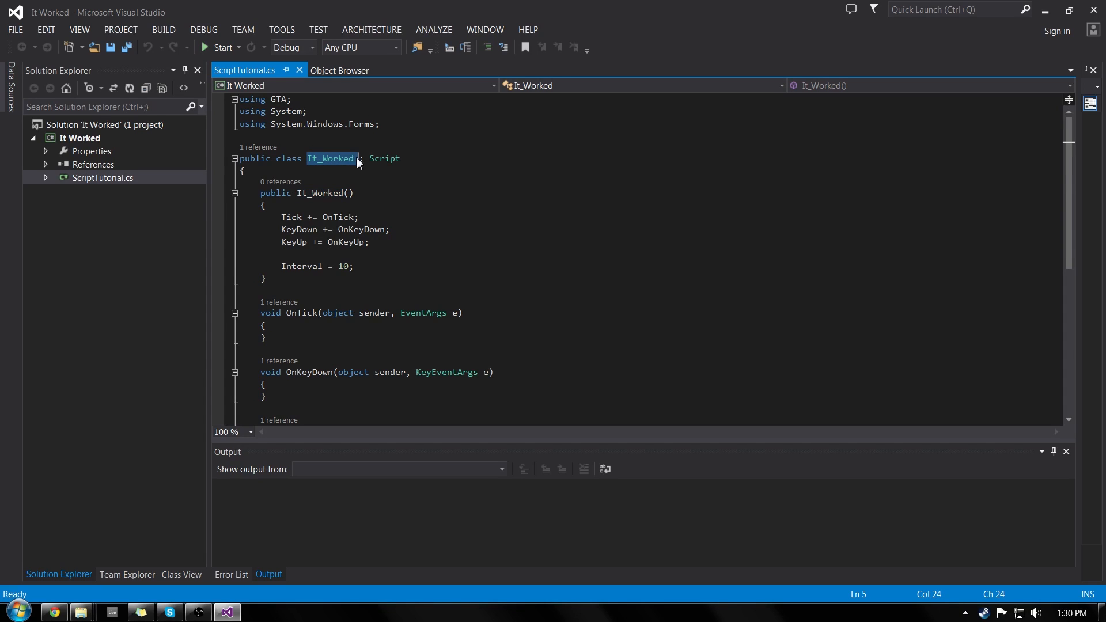
pyautogui.click(102, 178)
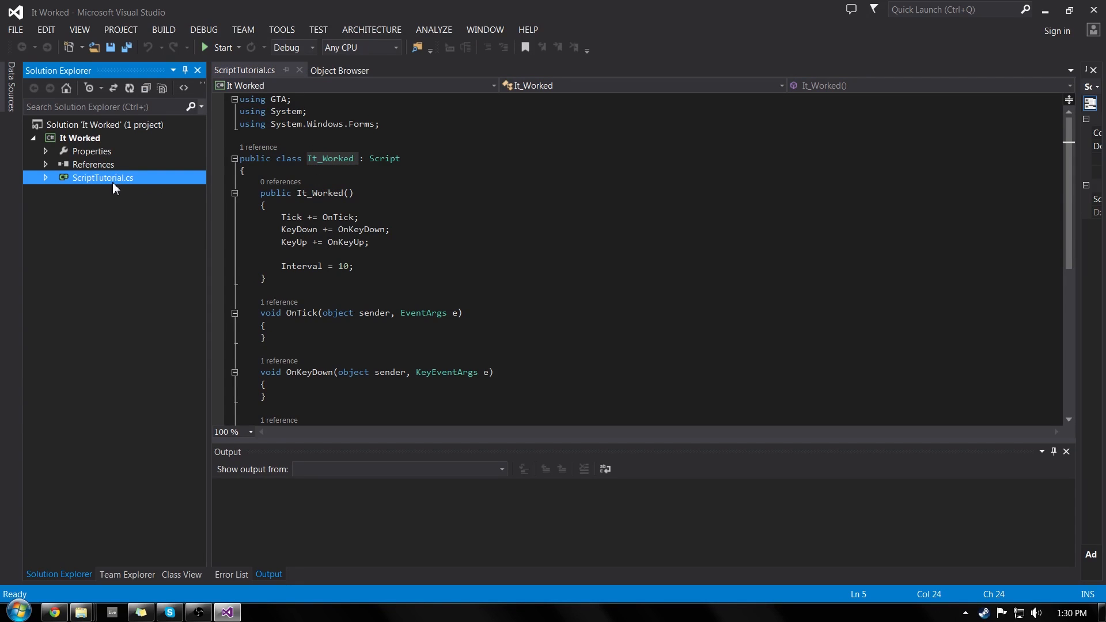
pyautogui.moveTo(97, 196)
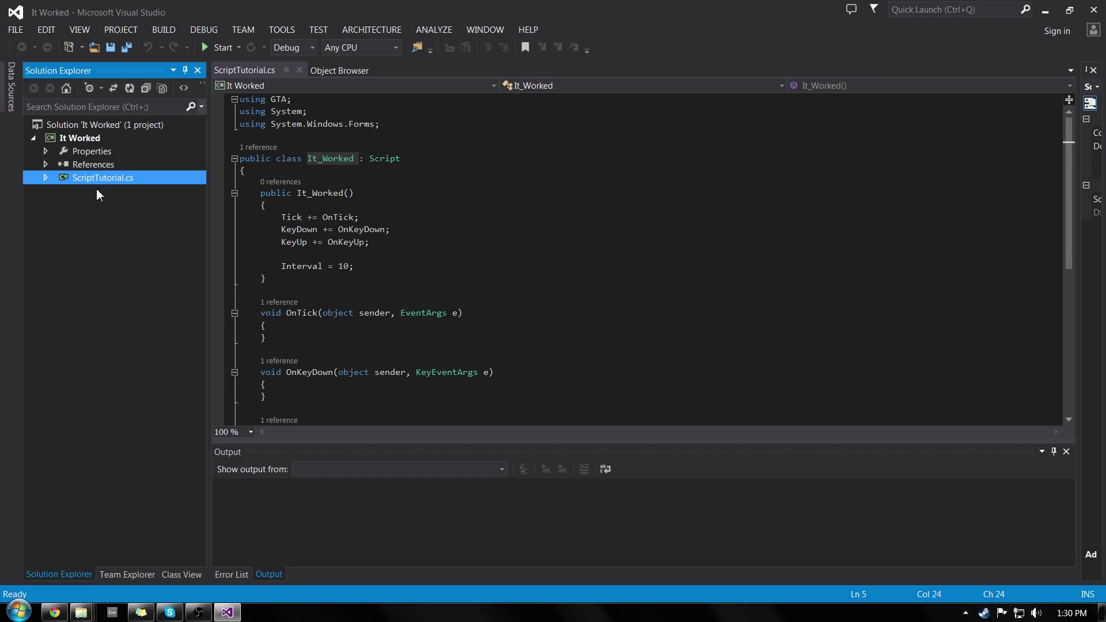
pyautogui.moveTo(458, 234)
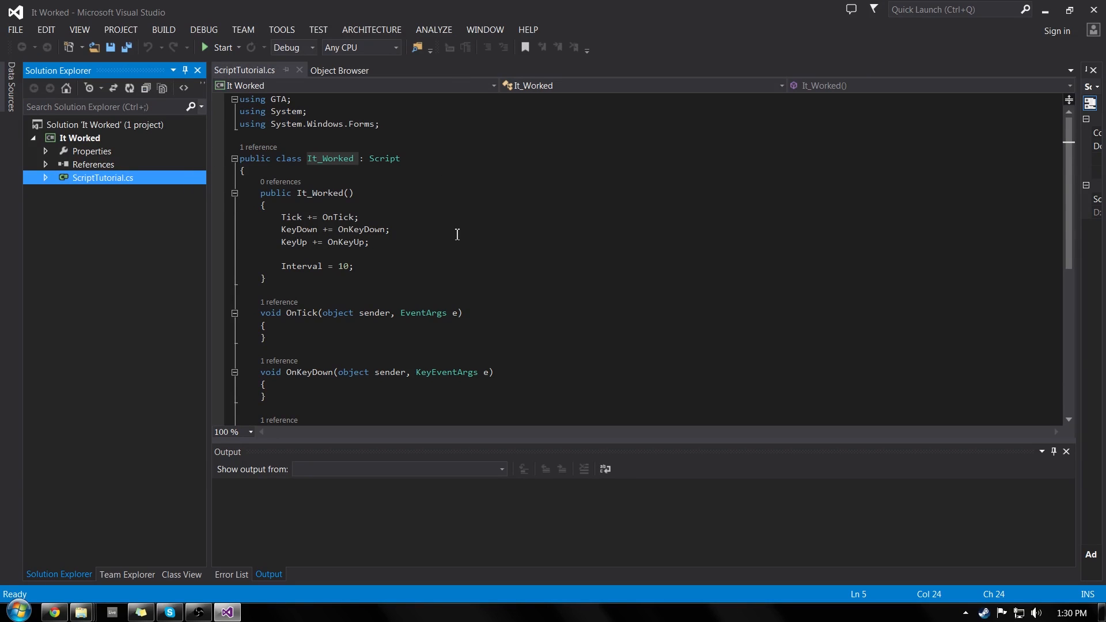
pyautogui.moveTo(496, 286)
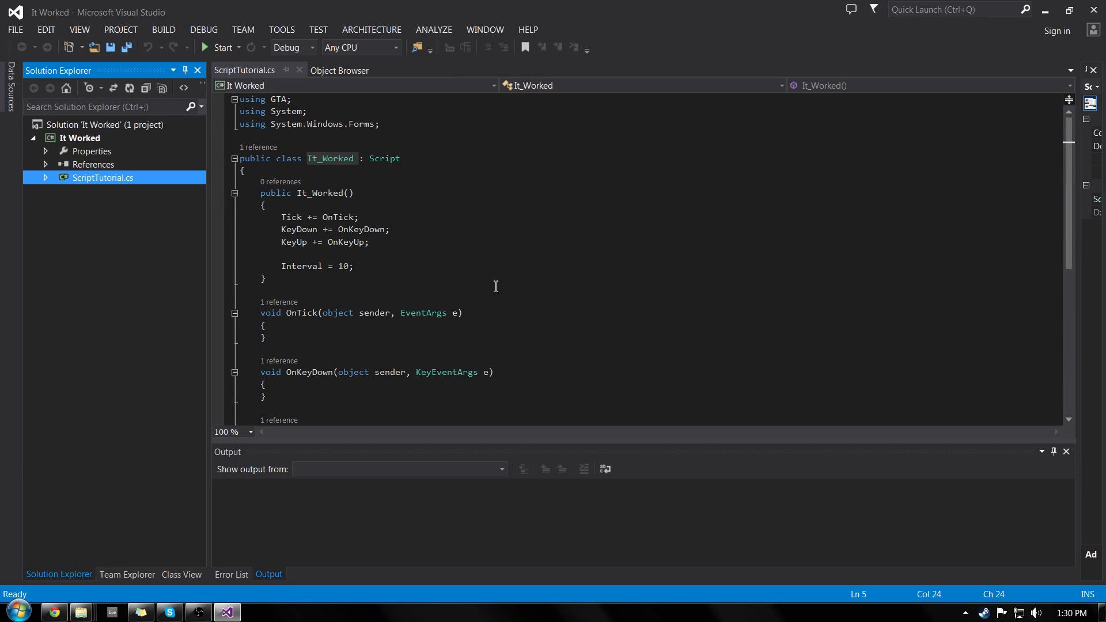
pyautogui.moveTo(412, 302)
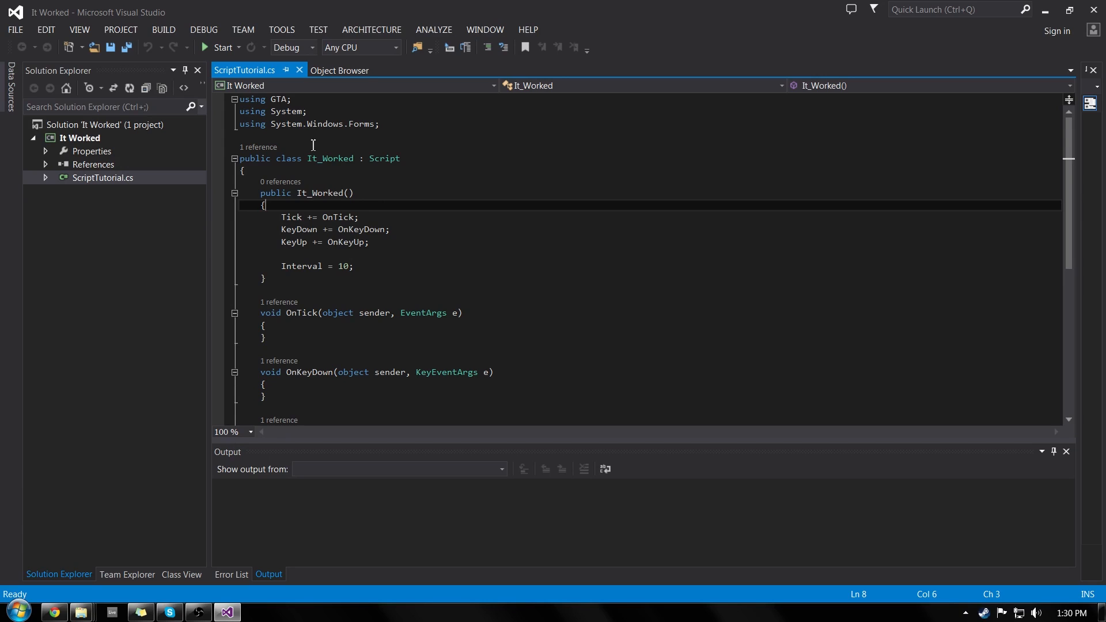
pyautogui.moveTo(214, 579)
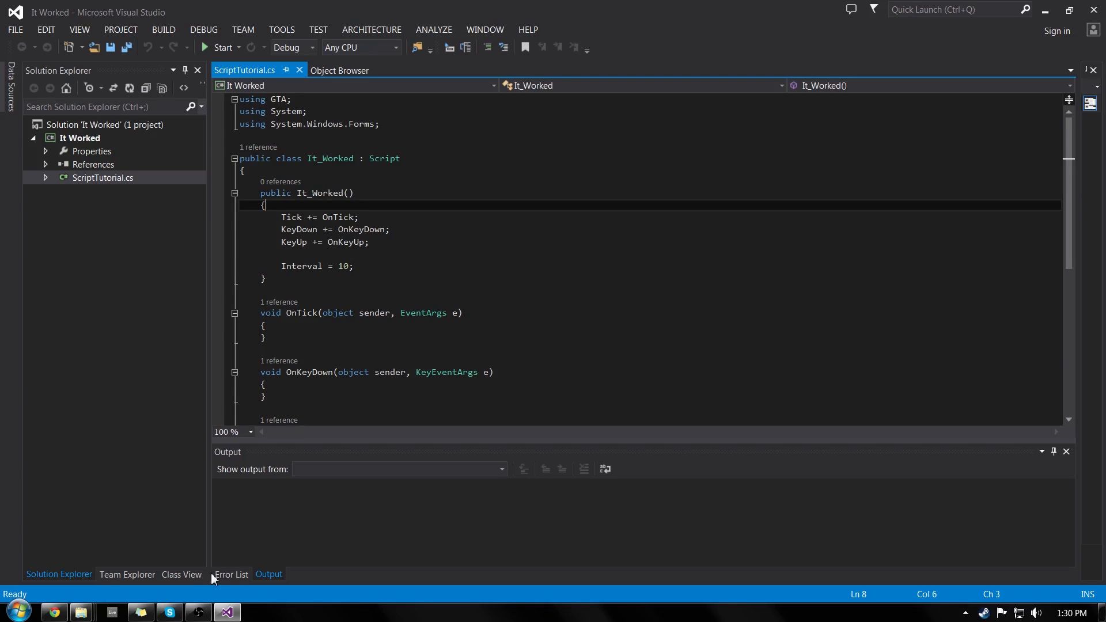